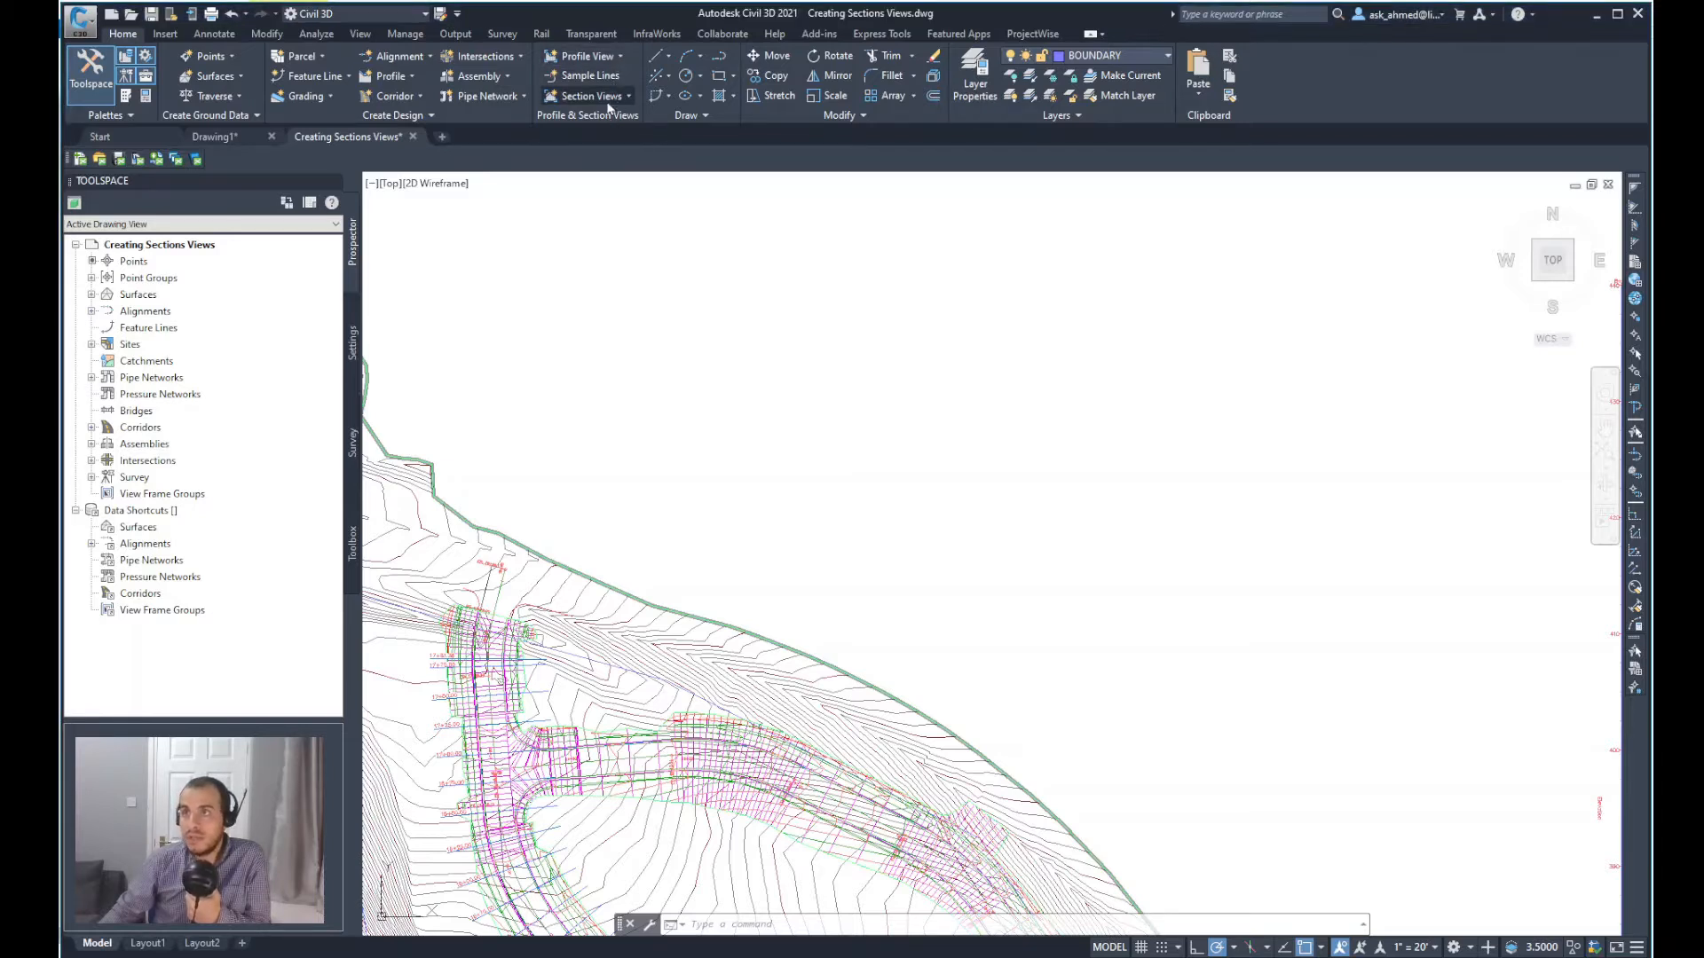
Step: Start Create Multiple Section Views for alignment RD-1, Section Sheet - 1, keeping Road Section view style
{"action": "left_click", "coordinate": [589, 96]}
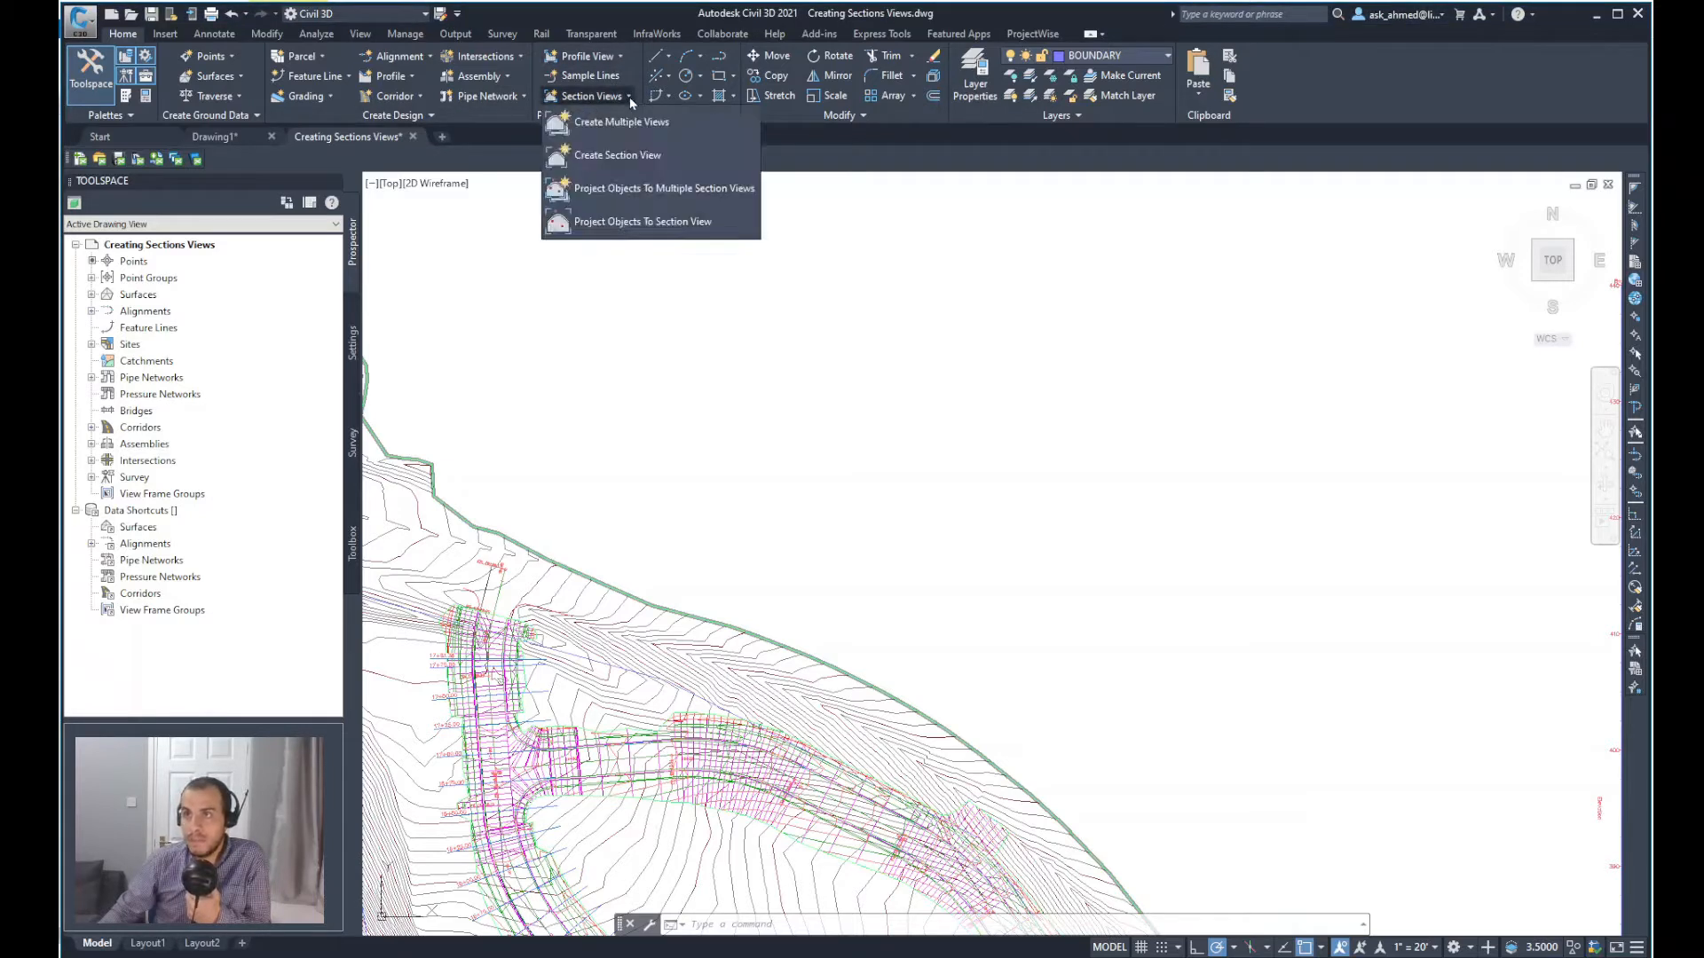
{"action": "mouse_move", "coordinate": [621, 122]}
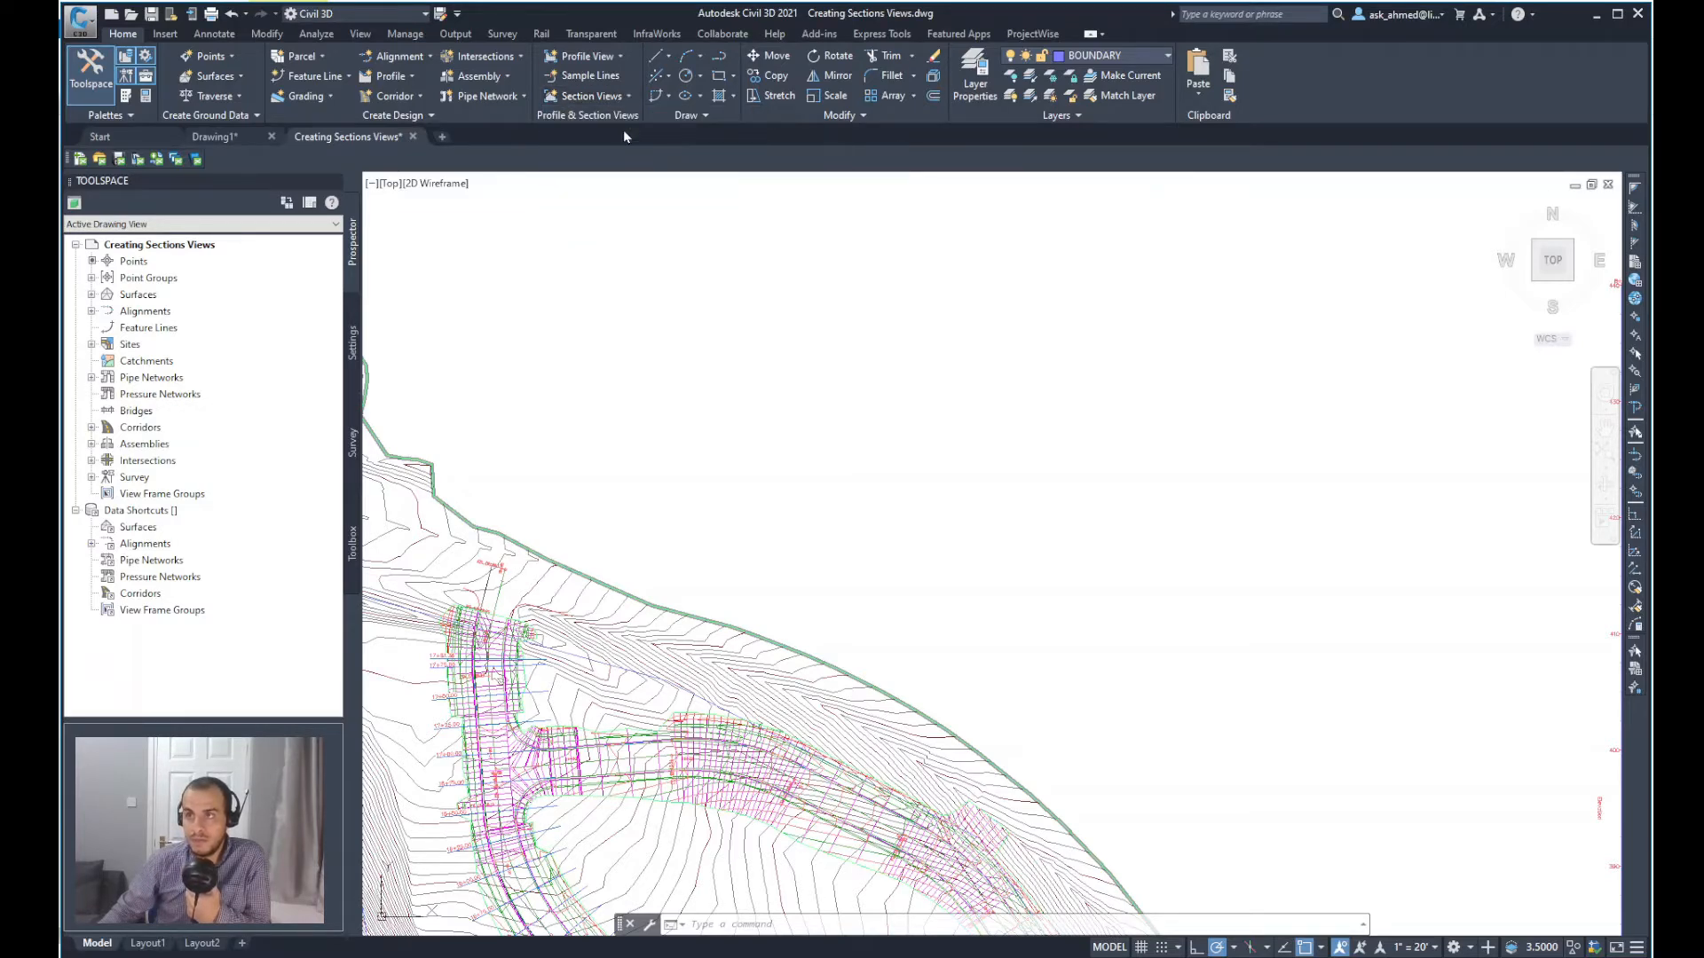
{"action": "left_click", "coordinate": [587, 96]}
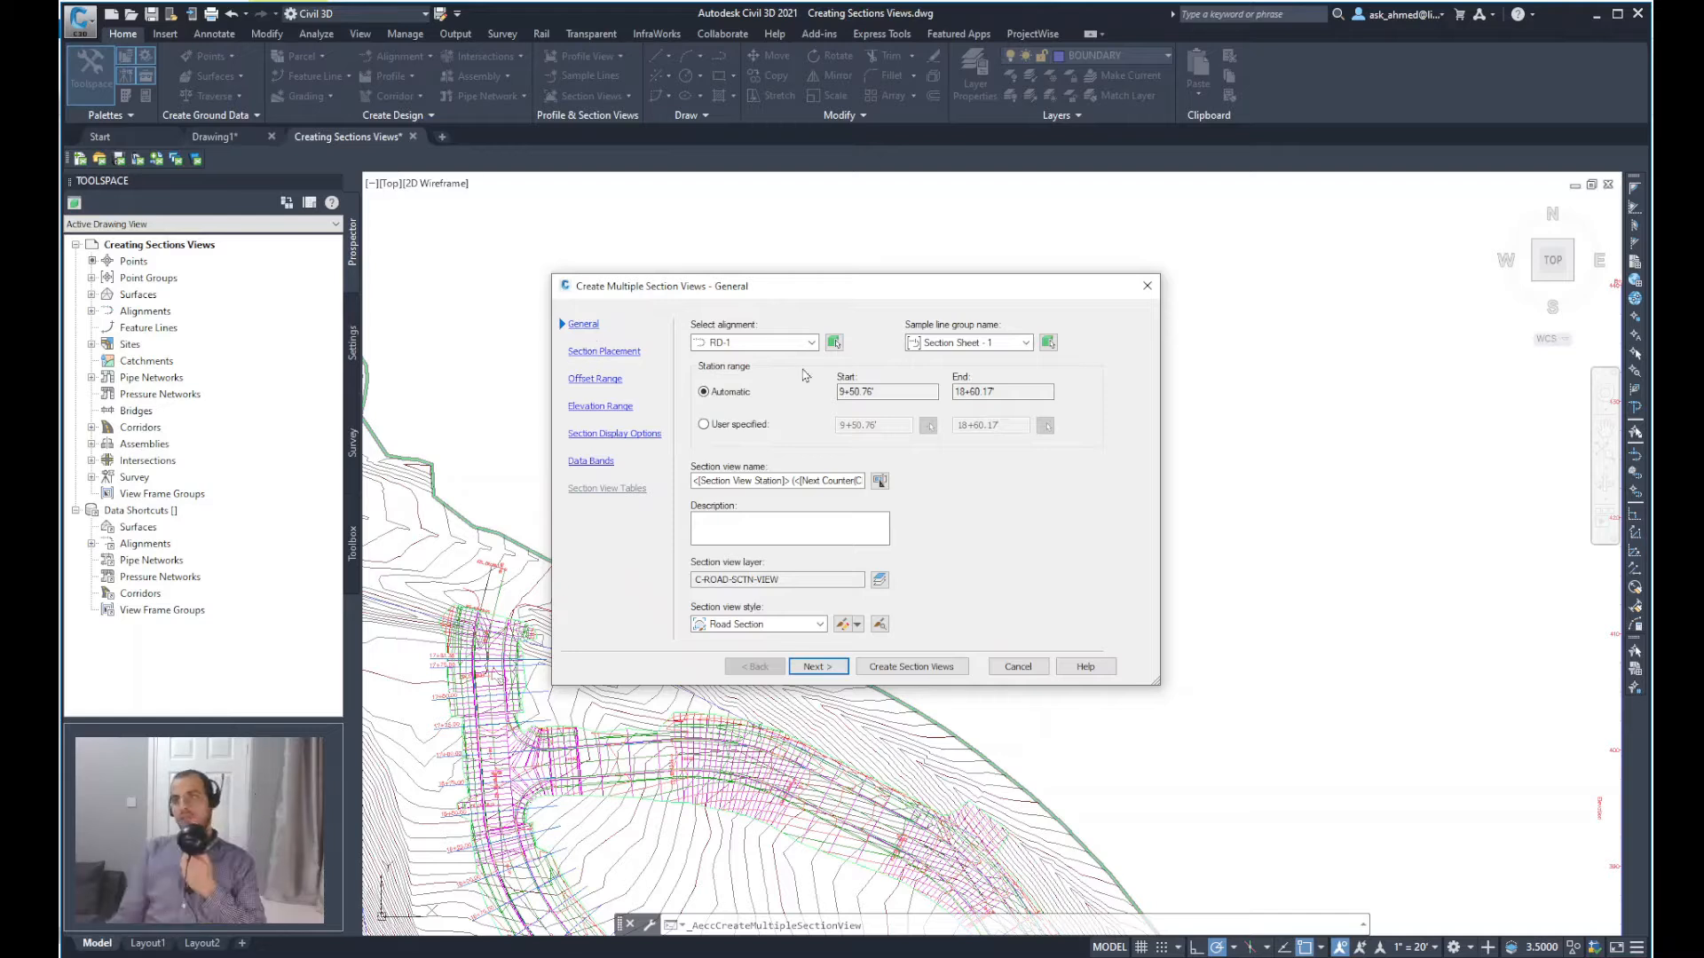
{"action": "mouse_move", "coordinate": [687, 334]}
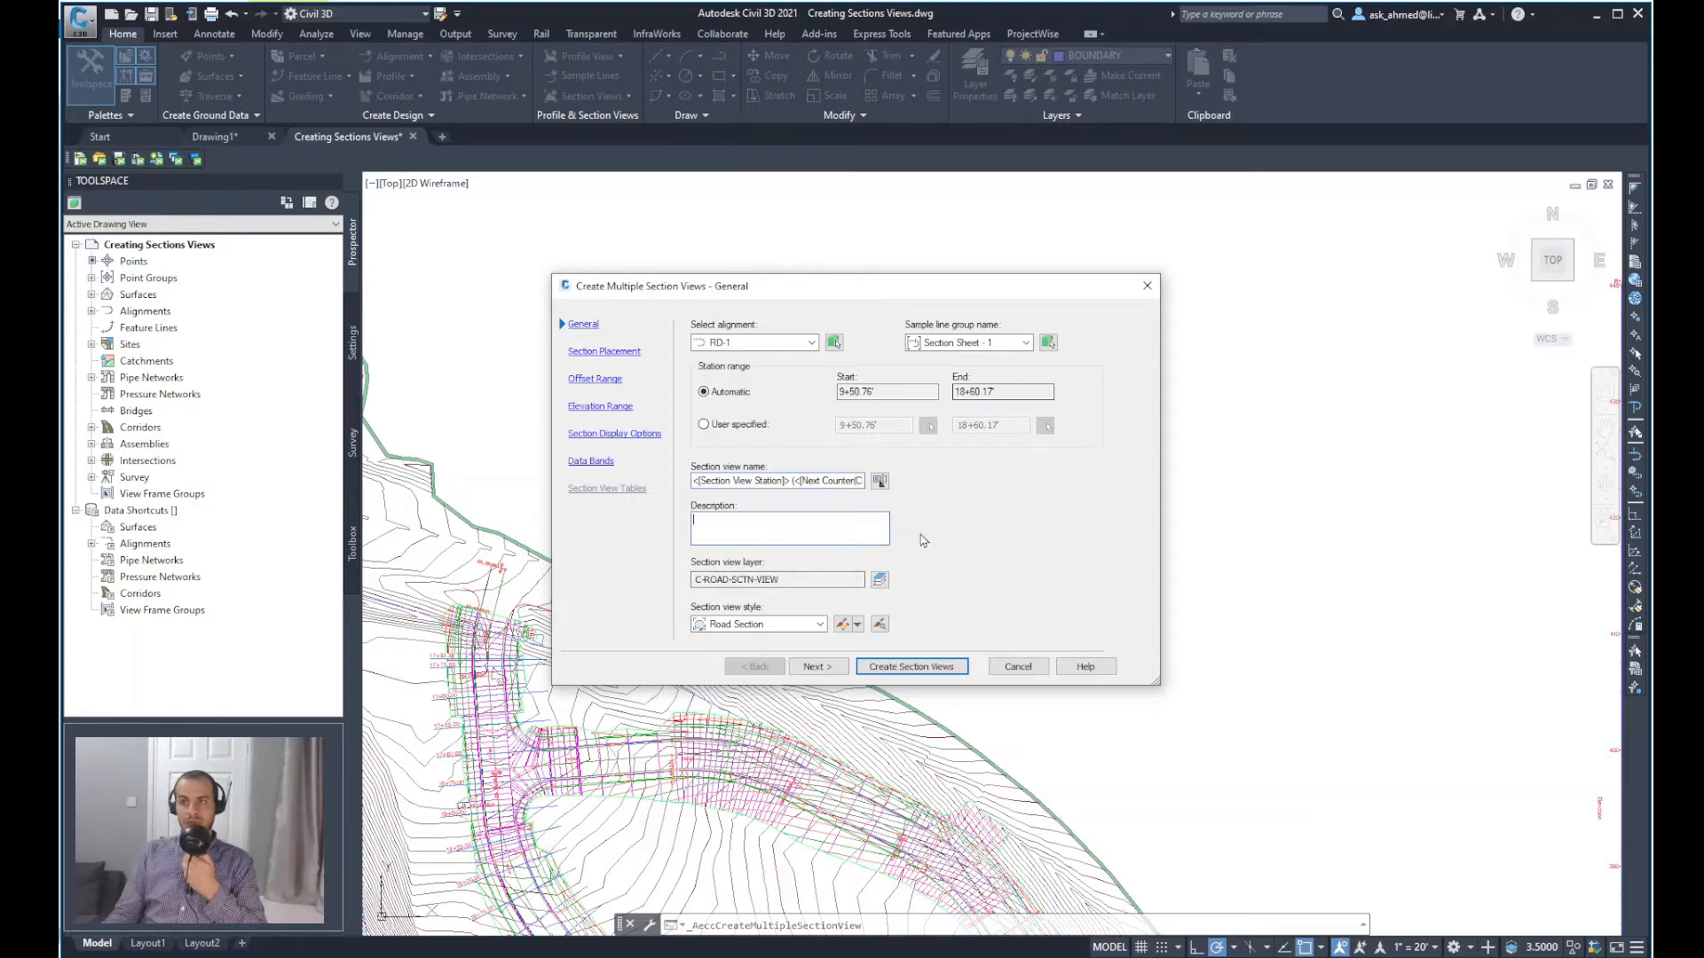
{"action": "mouse_move", "coordinate": [725, 642]}
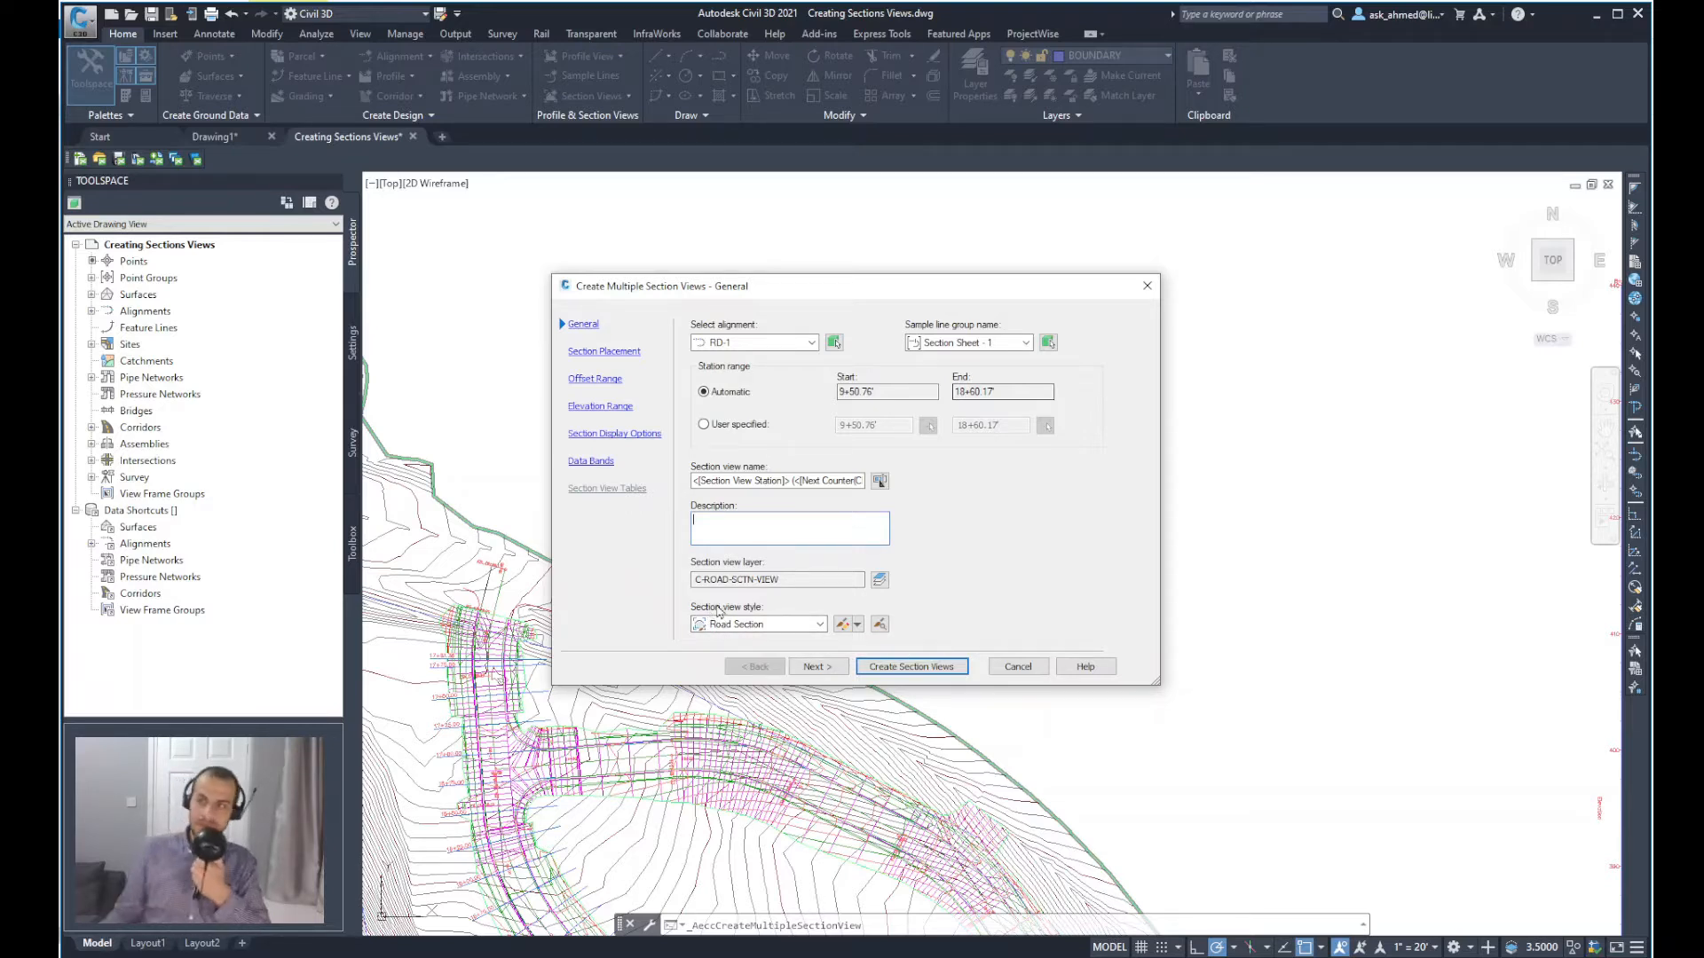
{"action": "left_click", "coordinate": [820, 623]}
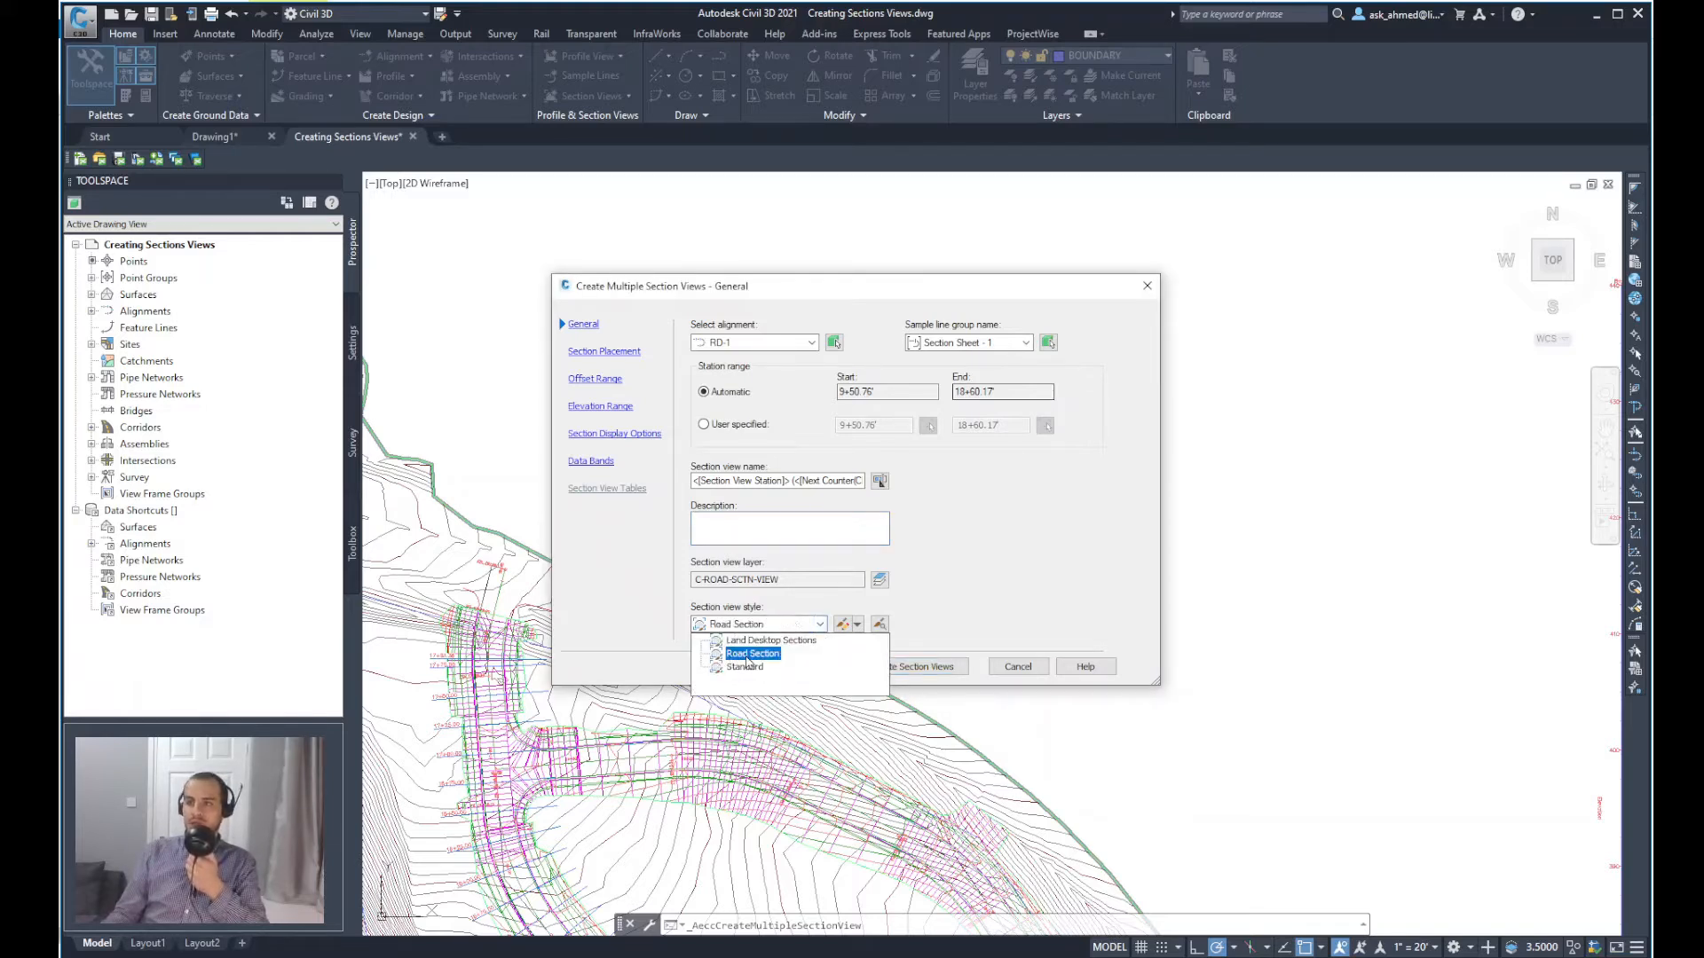
{"action": "left_click", "coordinate": [753, 653]}
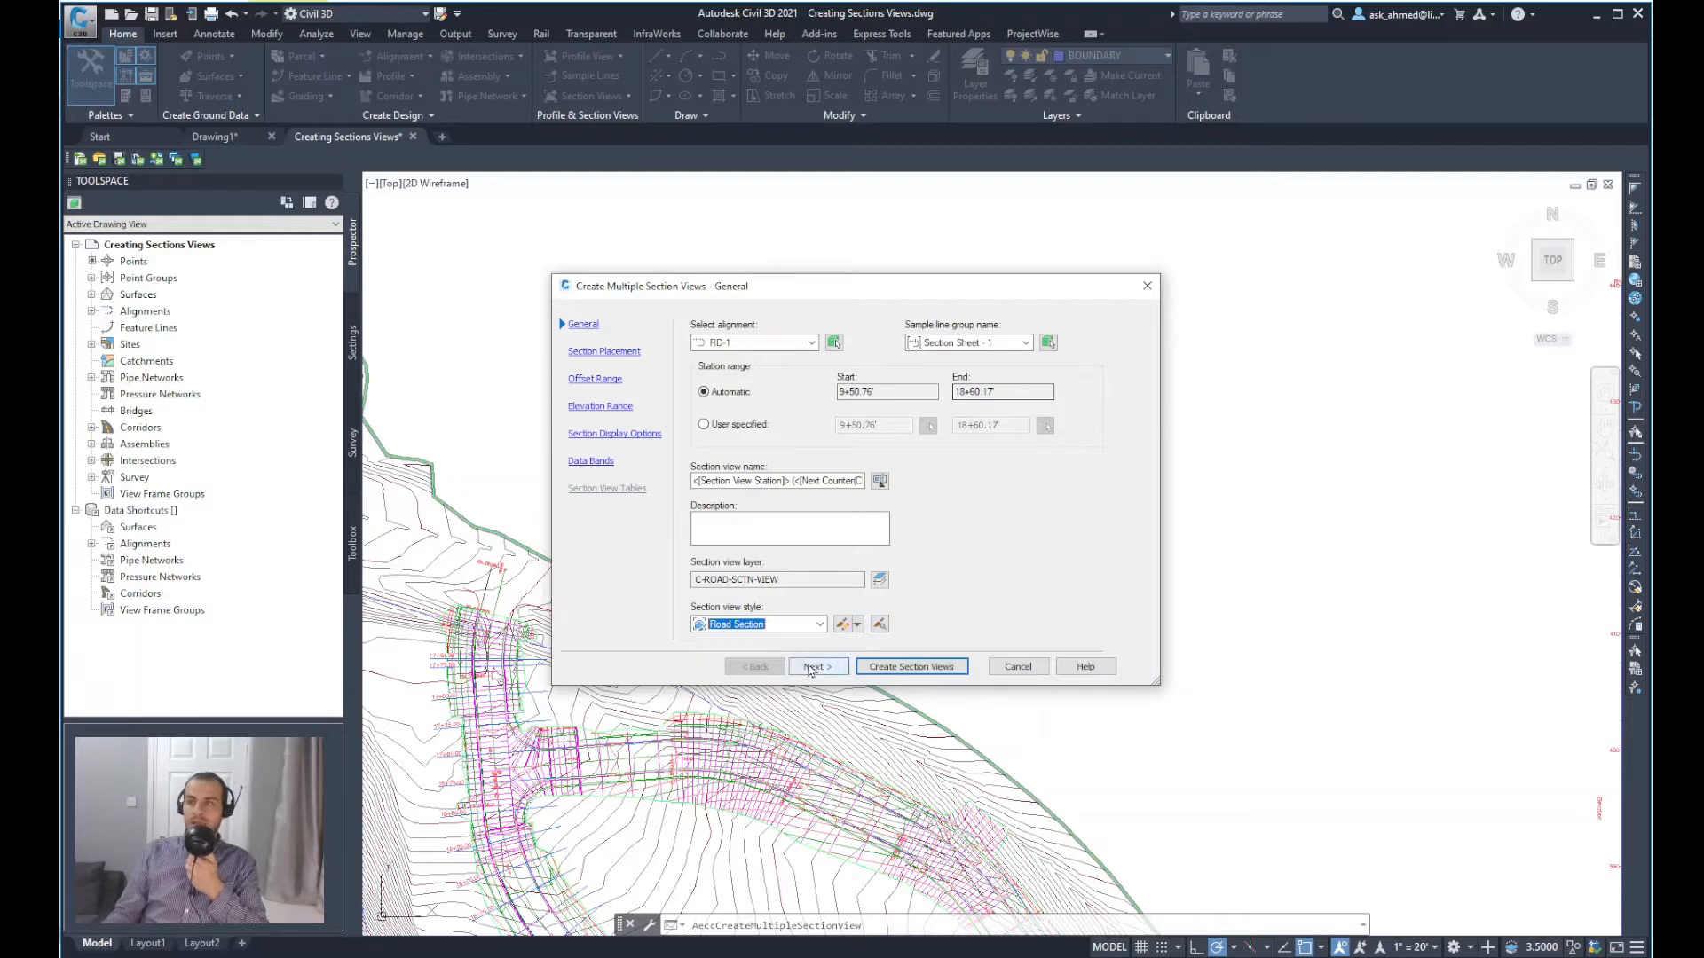
Step: Advance to Section Placement with Production and Basic group plot style, showing its style options
{"action": "left_click", "coordinate": [817, 665]}
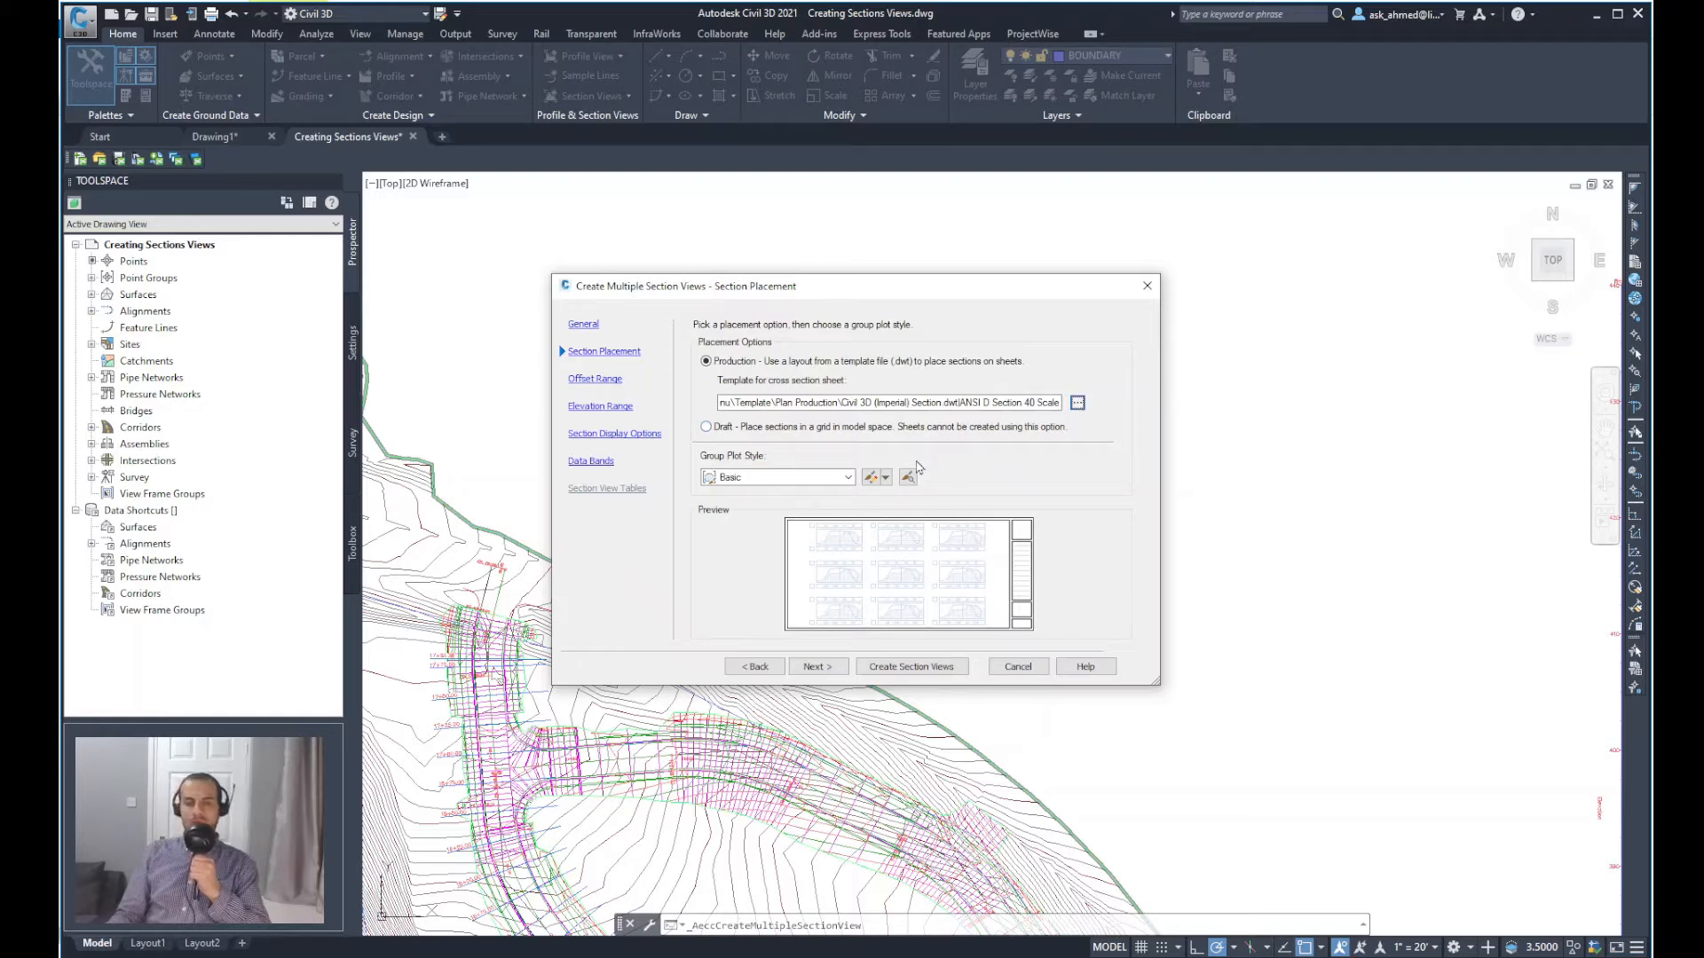
{"action": "mouse_move", "coordinate": [947, 587]}
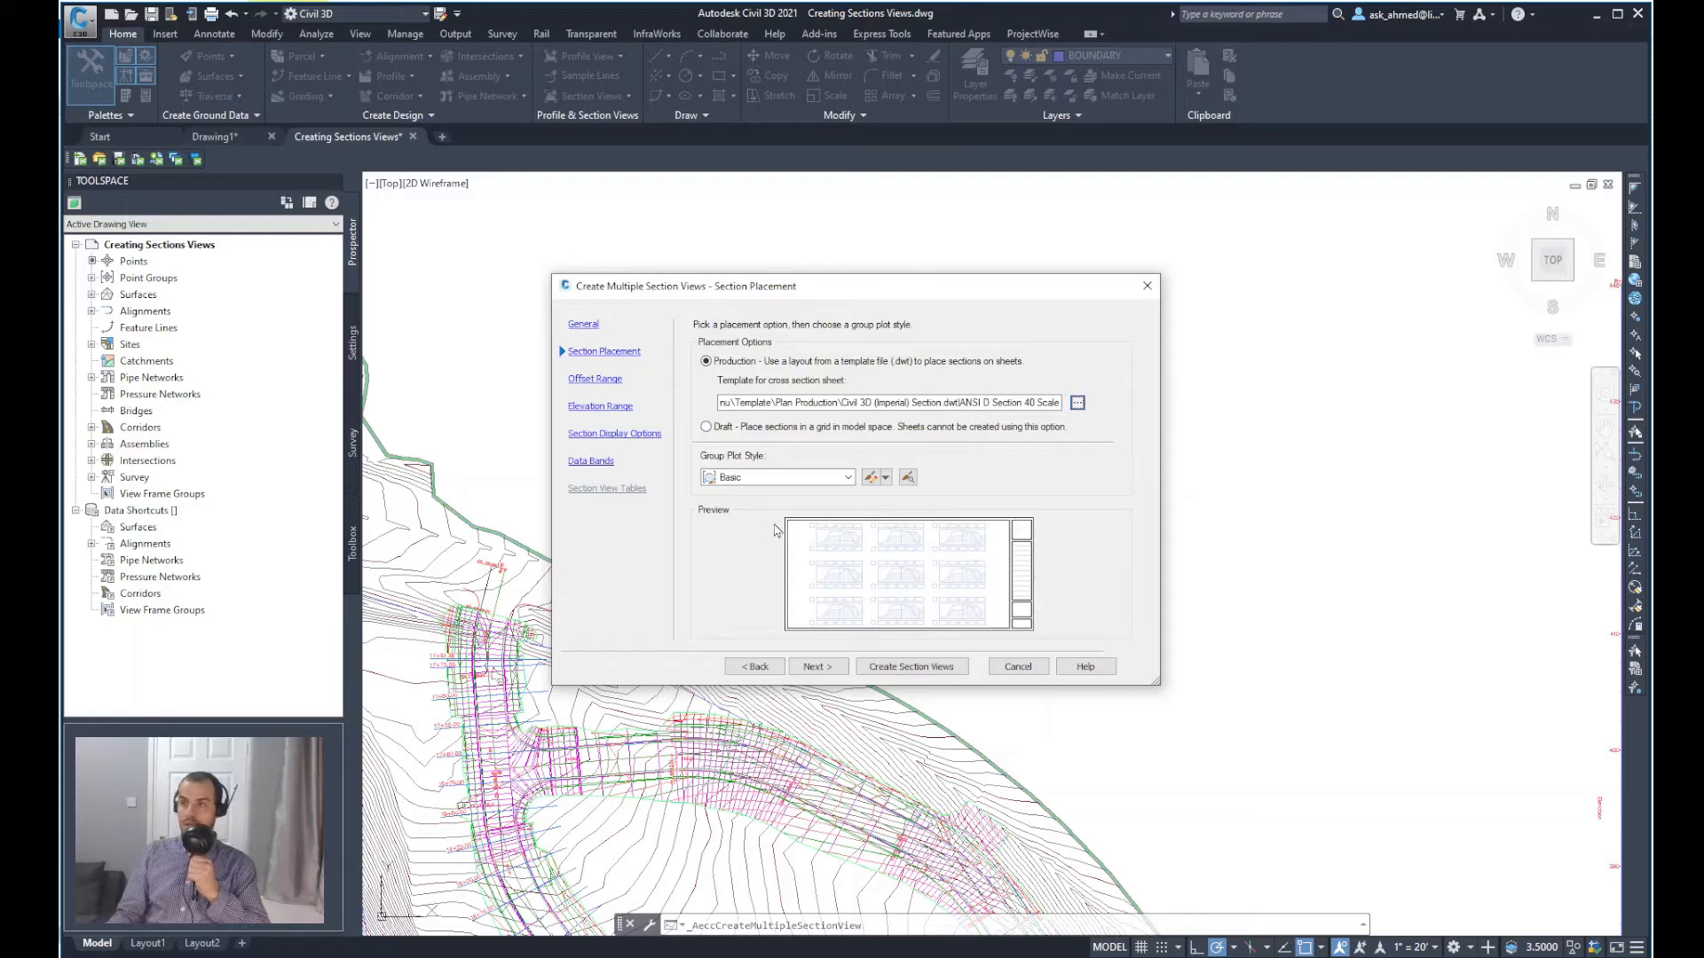
{"action": "mouse_move", "coordinate": [1033, 538]}
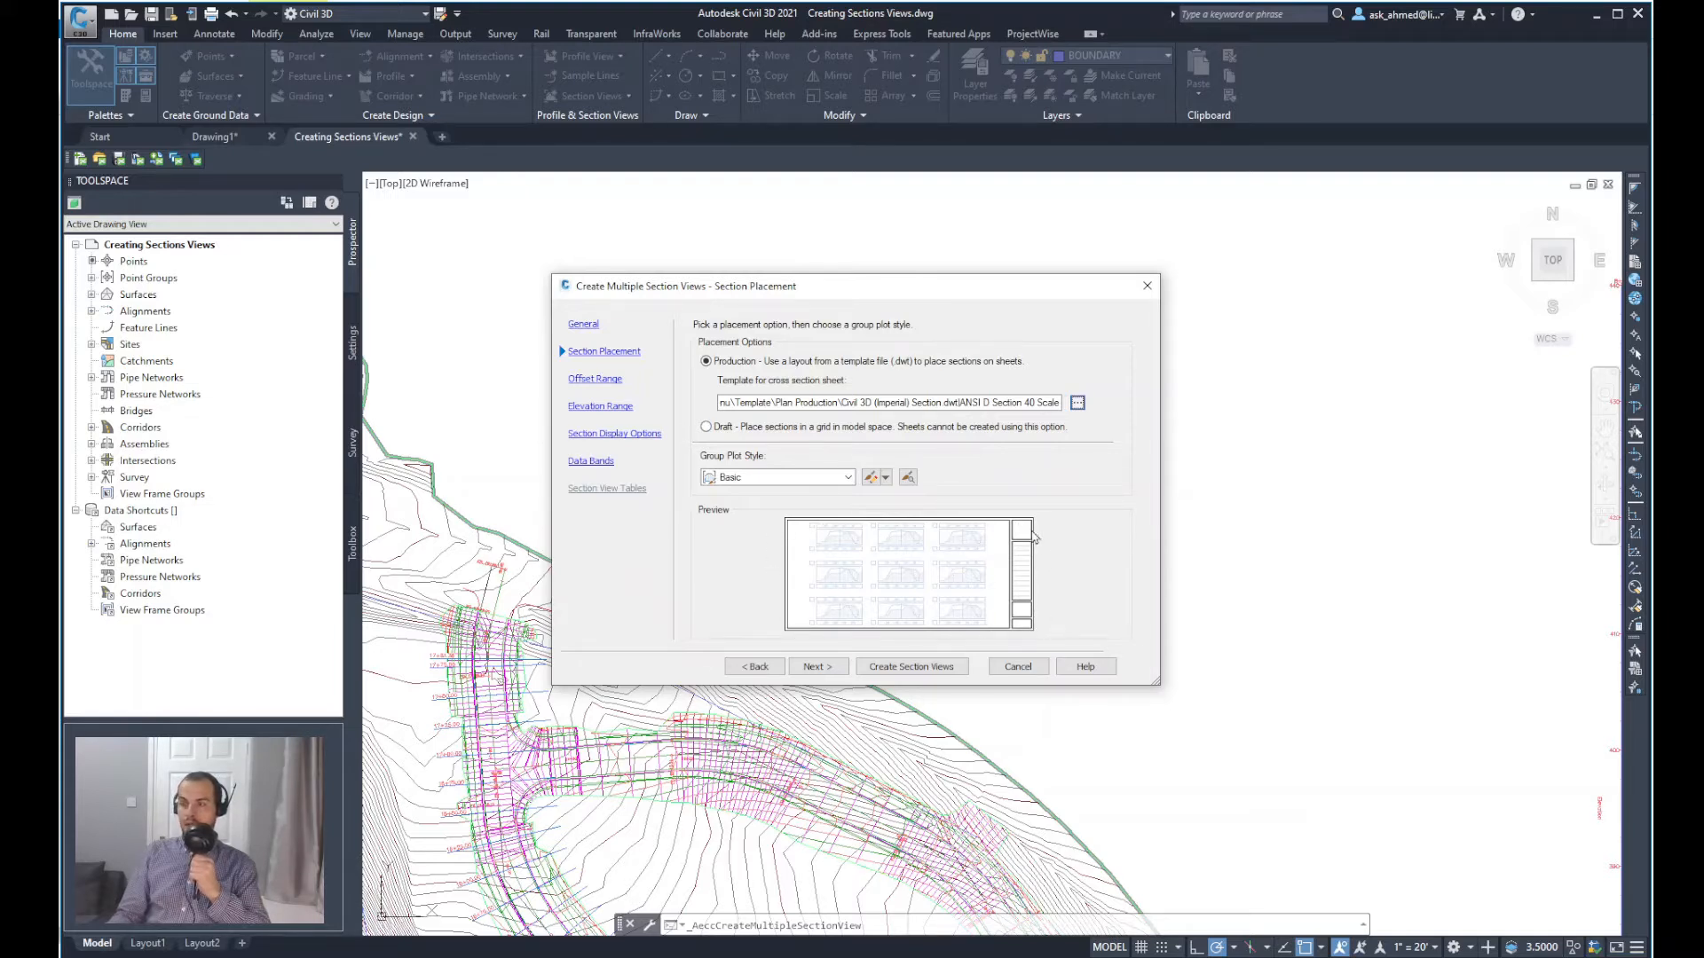
{"action": "mouse_move", "coordinate": [1029, 549]}
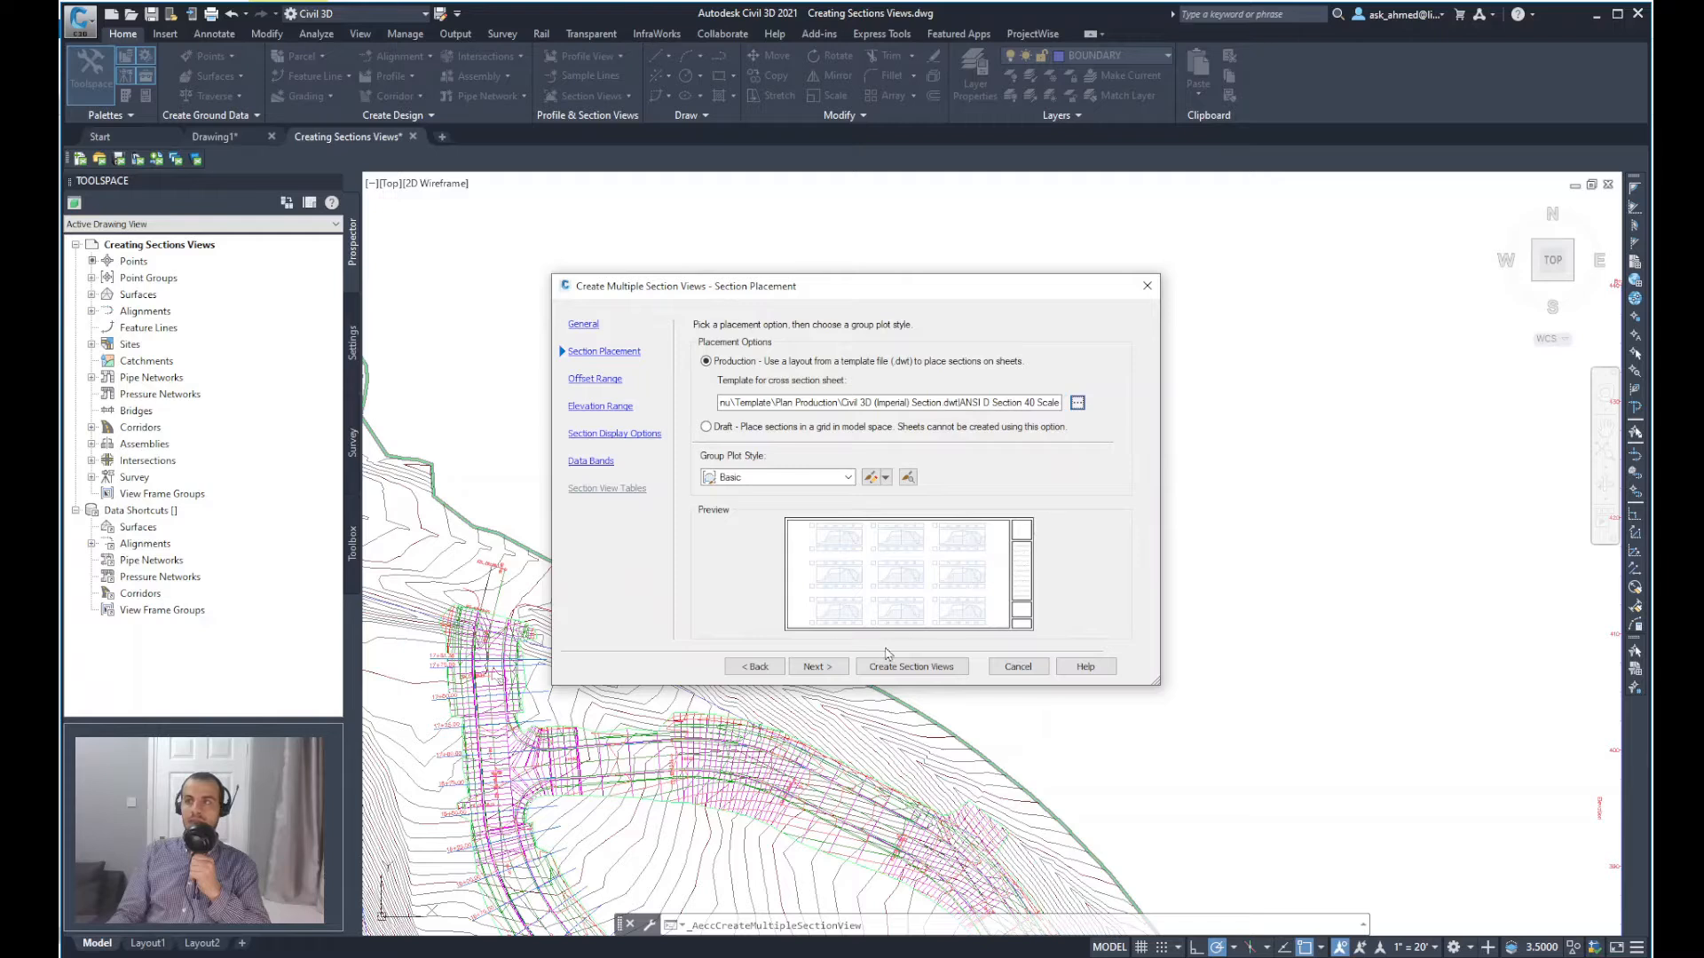
{"action": "mouse_move", "coordinate": [948, 607]}
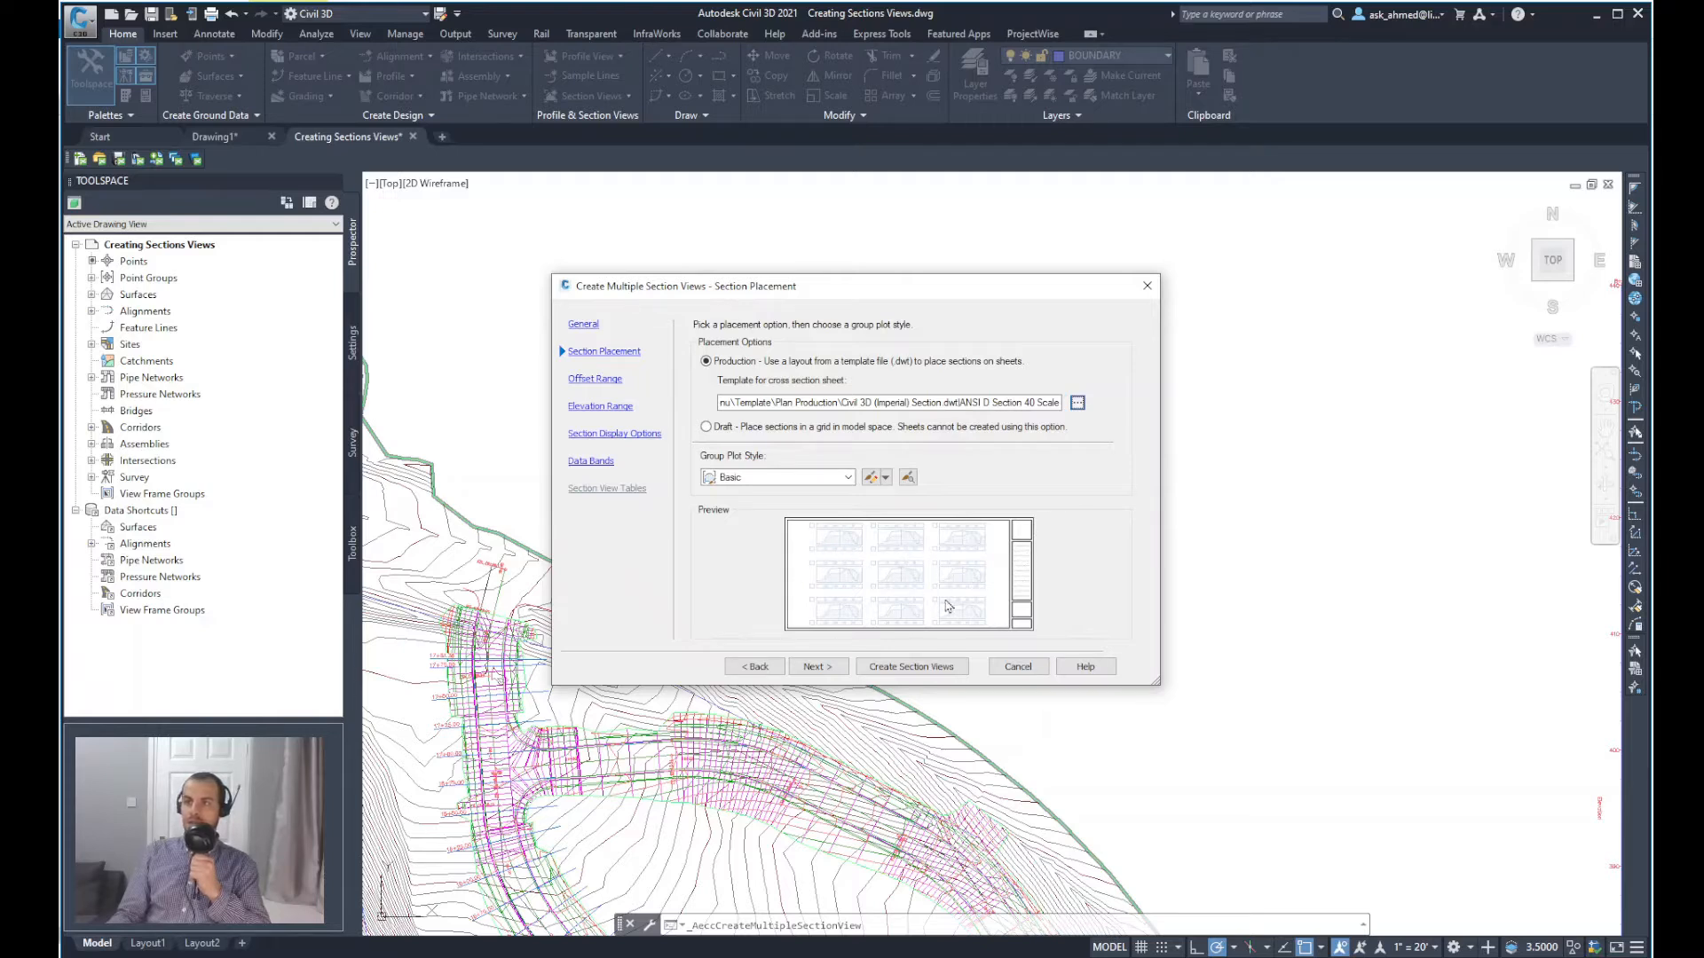
{"action": "mouse_move", "coordinate": [993, 648]}
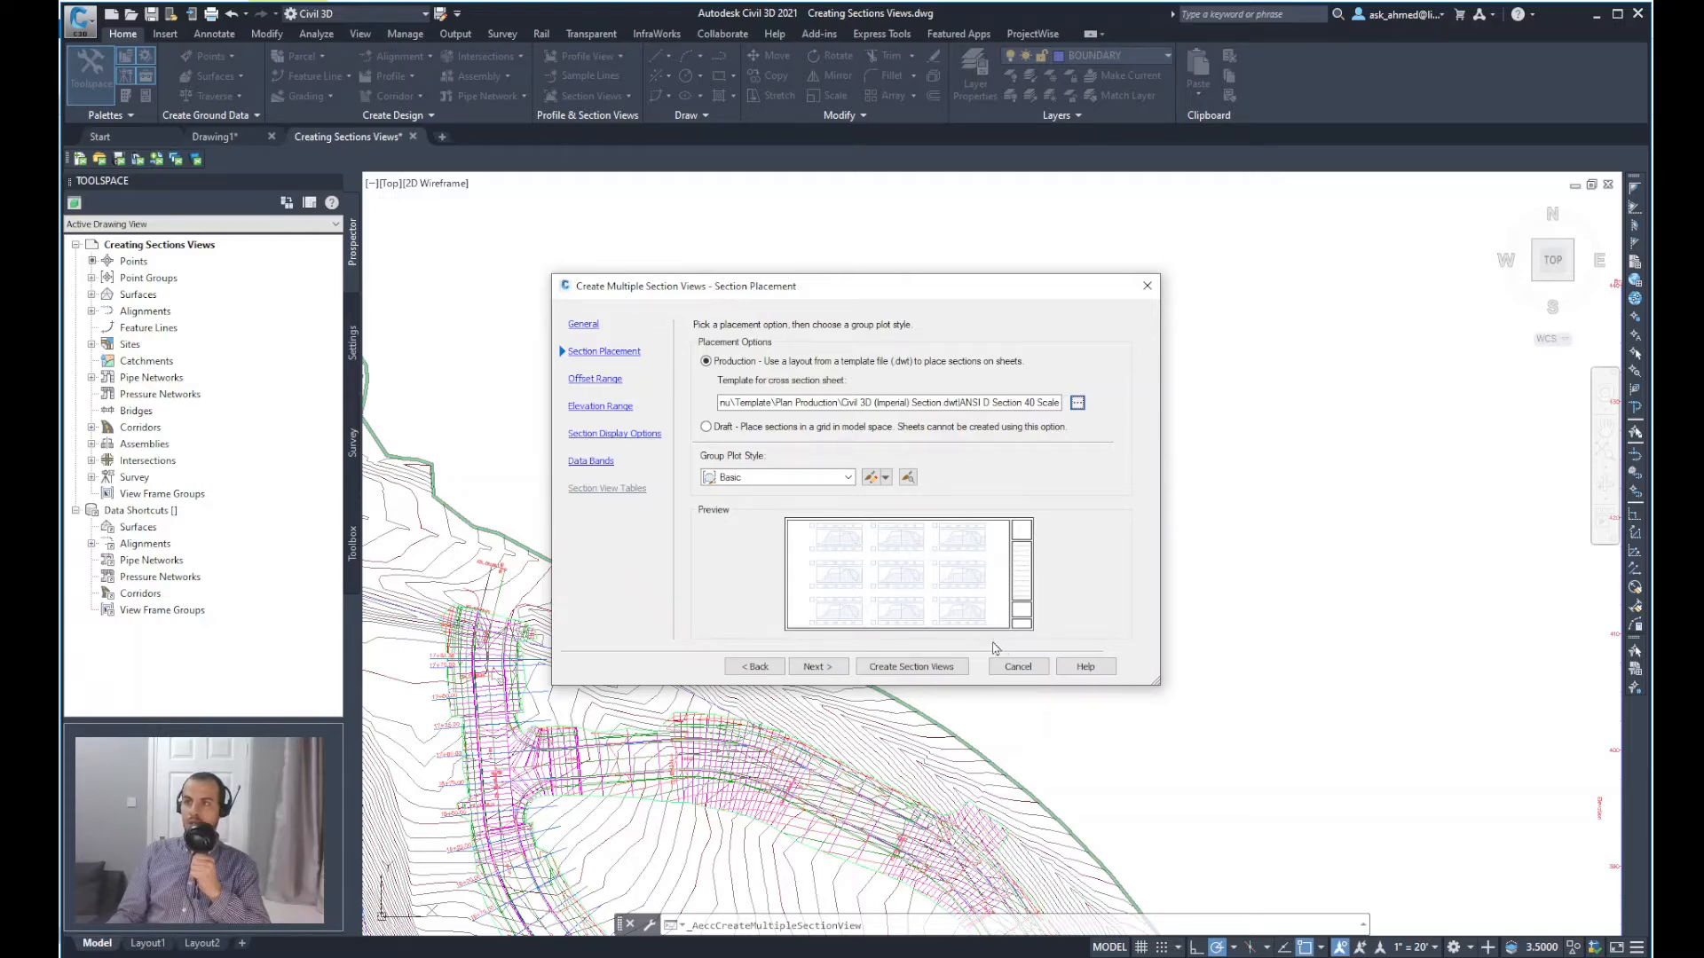
{"action": "mouse_move", "coordinate": [754, 493]}
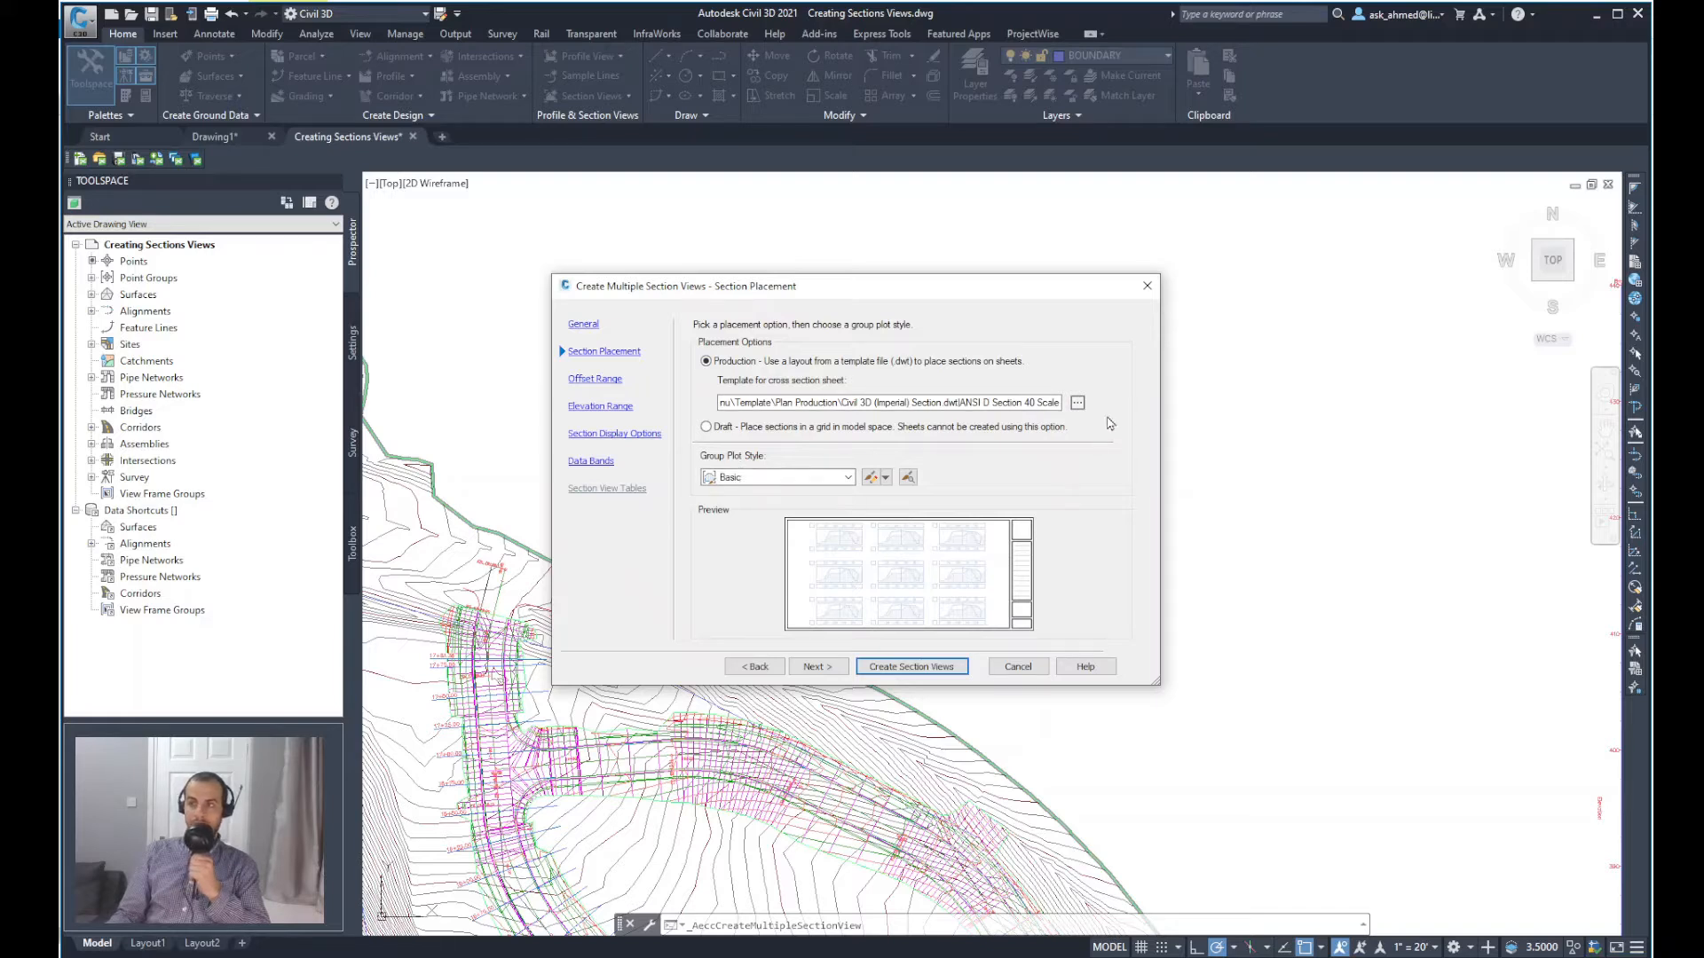
{"action": "mouse_move", "coordinate": [781, 494]}
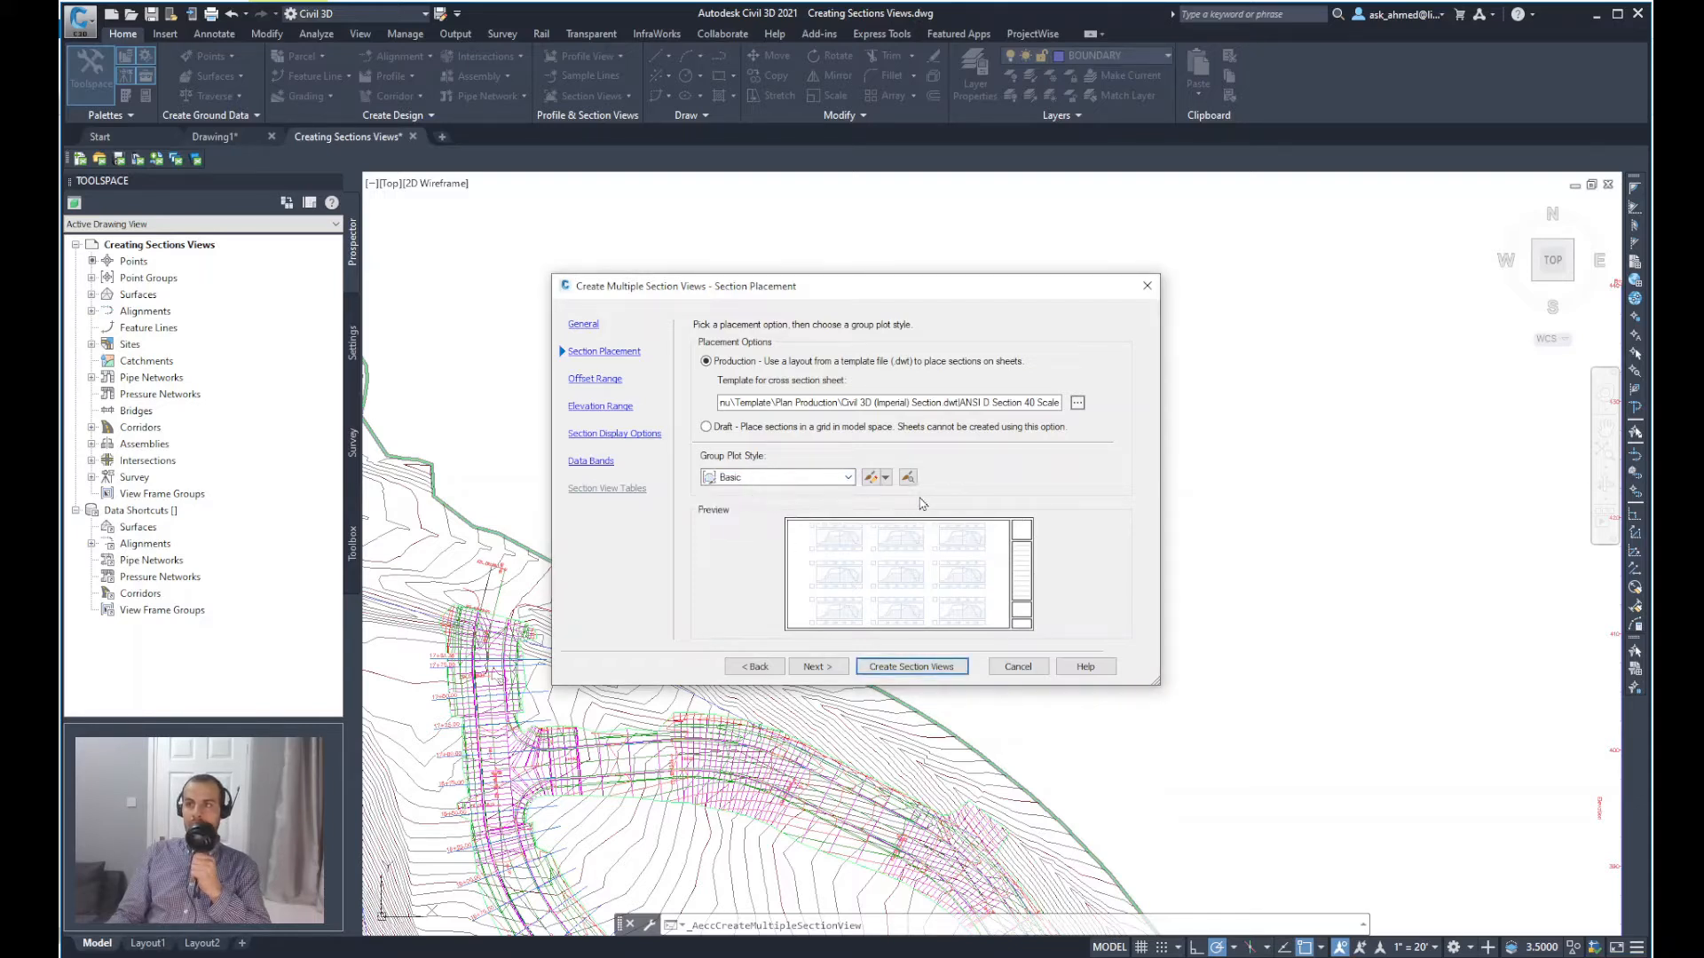
{"action": "left_click", "coordinate": [871, 477]}
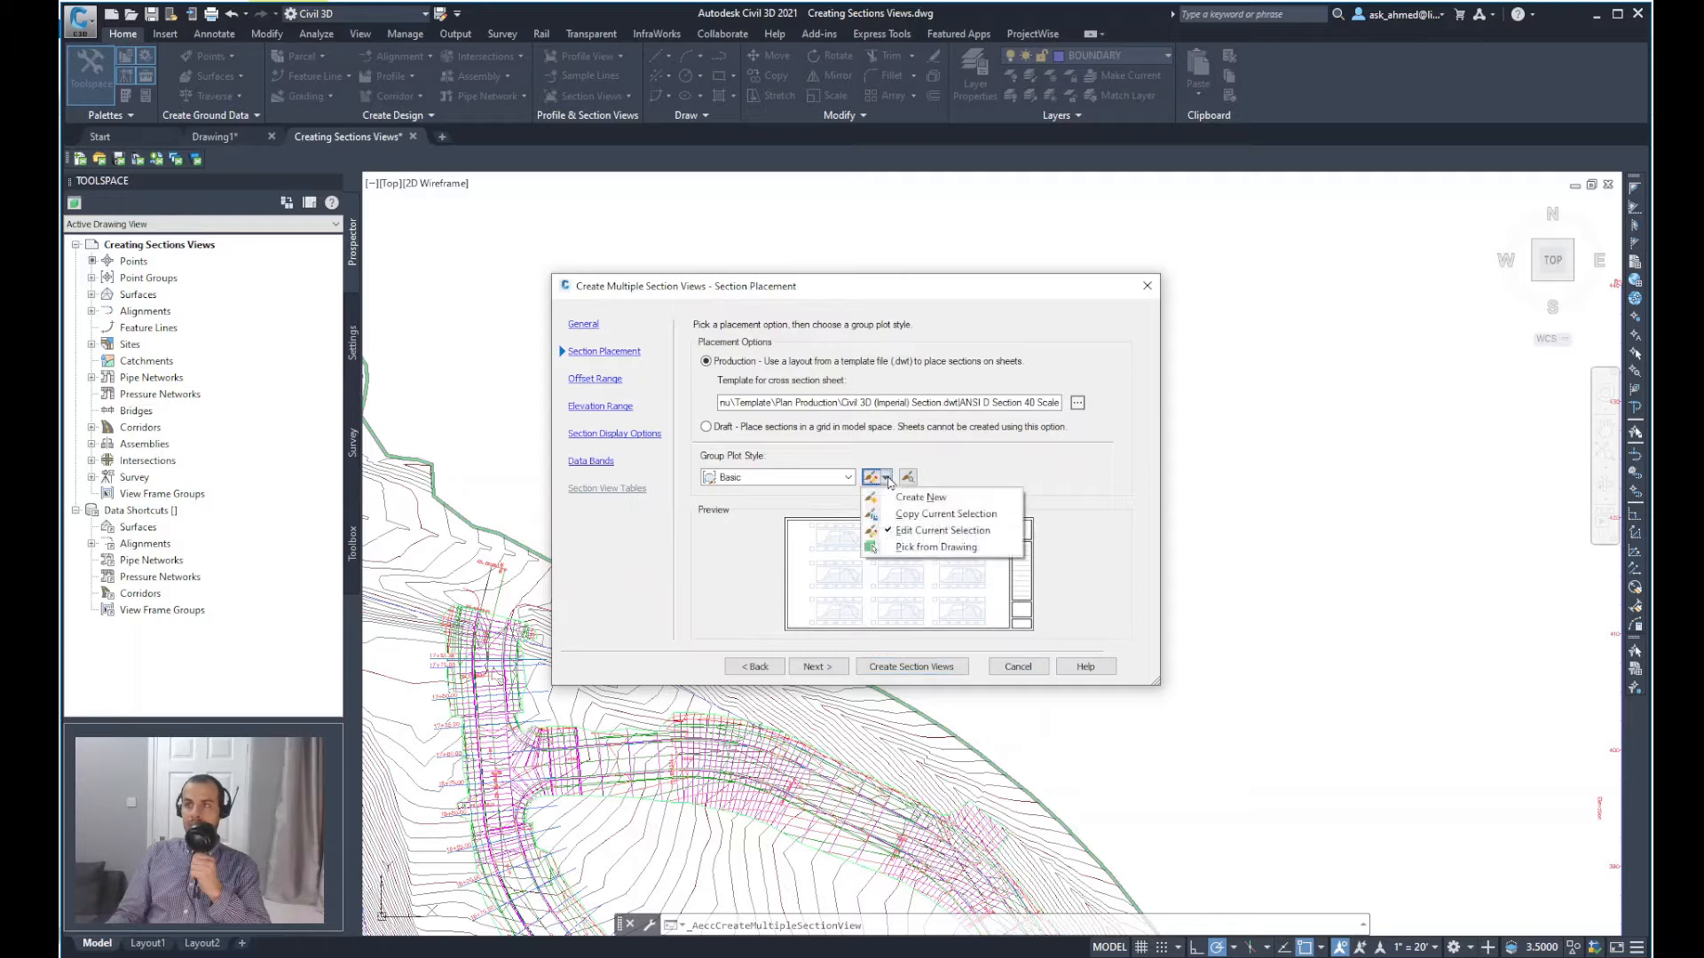
{"action": "mouse_move", "coordinate": [943, 530]}
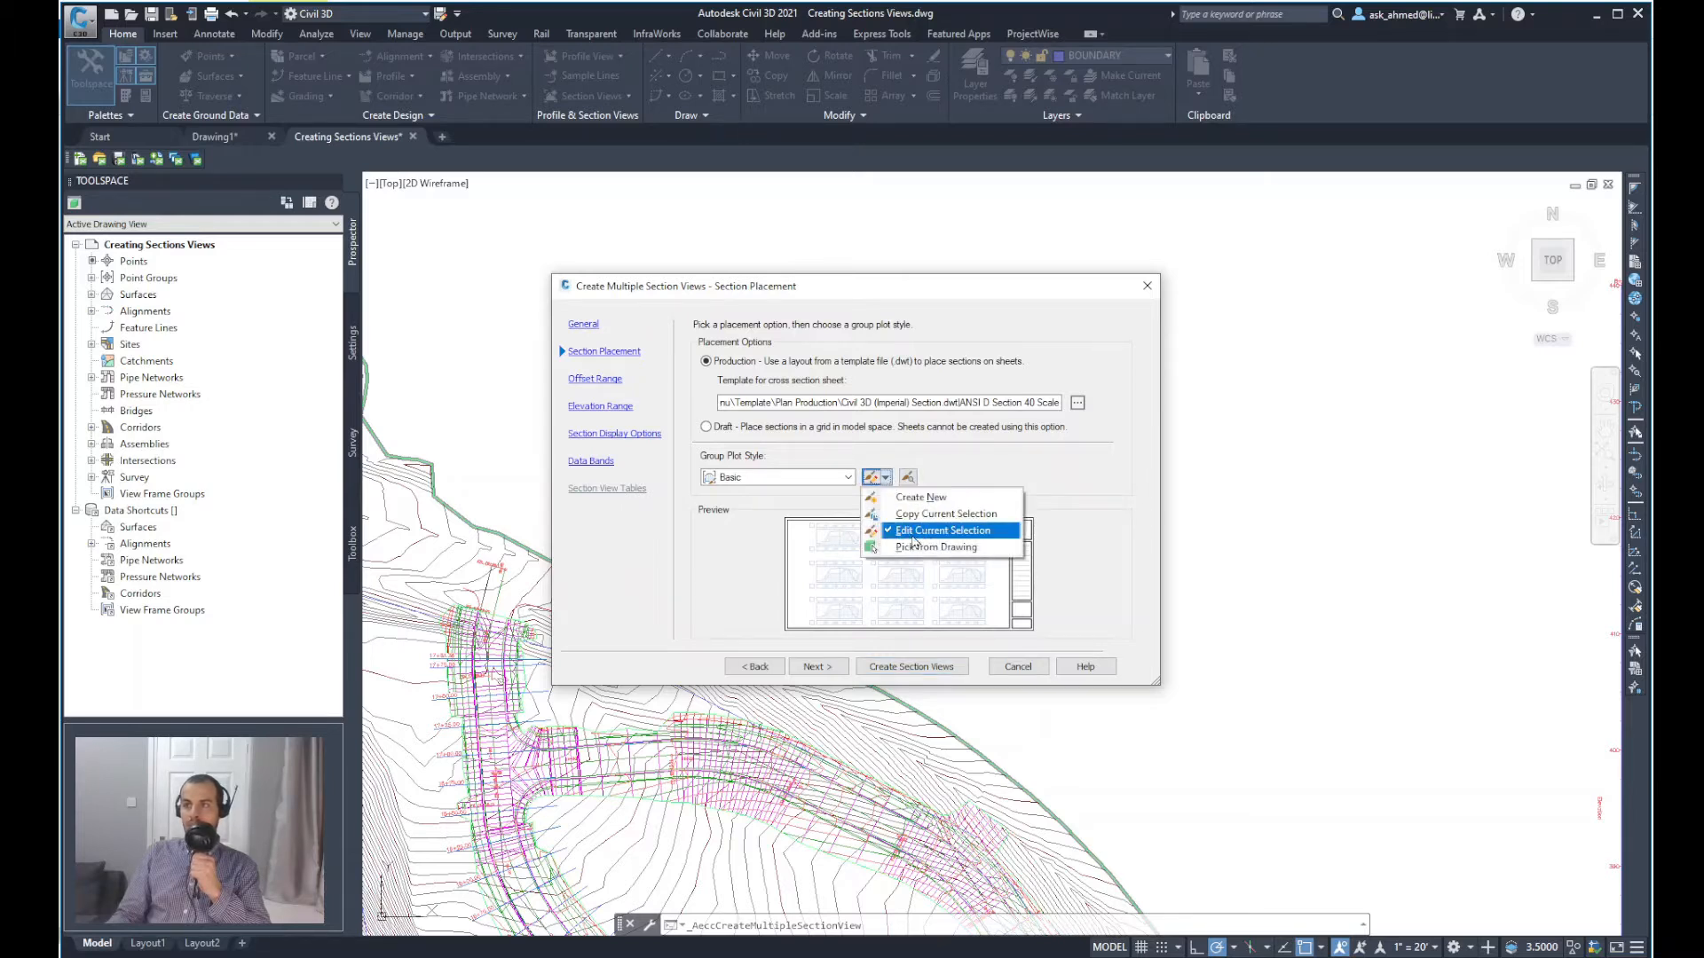
Step: Edit the Basic group plot style array: by columns from upper left, adding drafting buffer to view spacing
{"action": "left_click", "coordinate": [942, 531]}
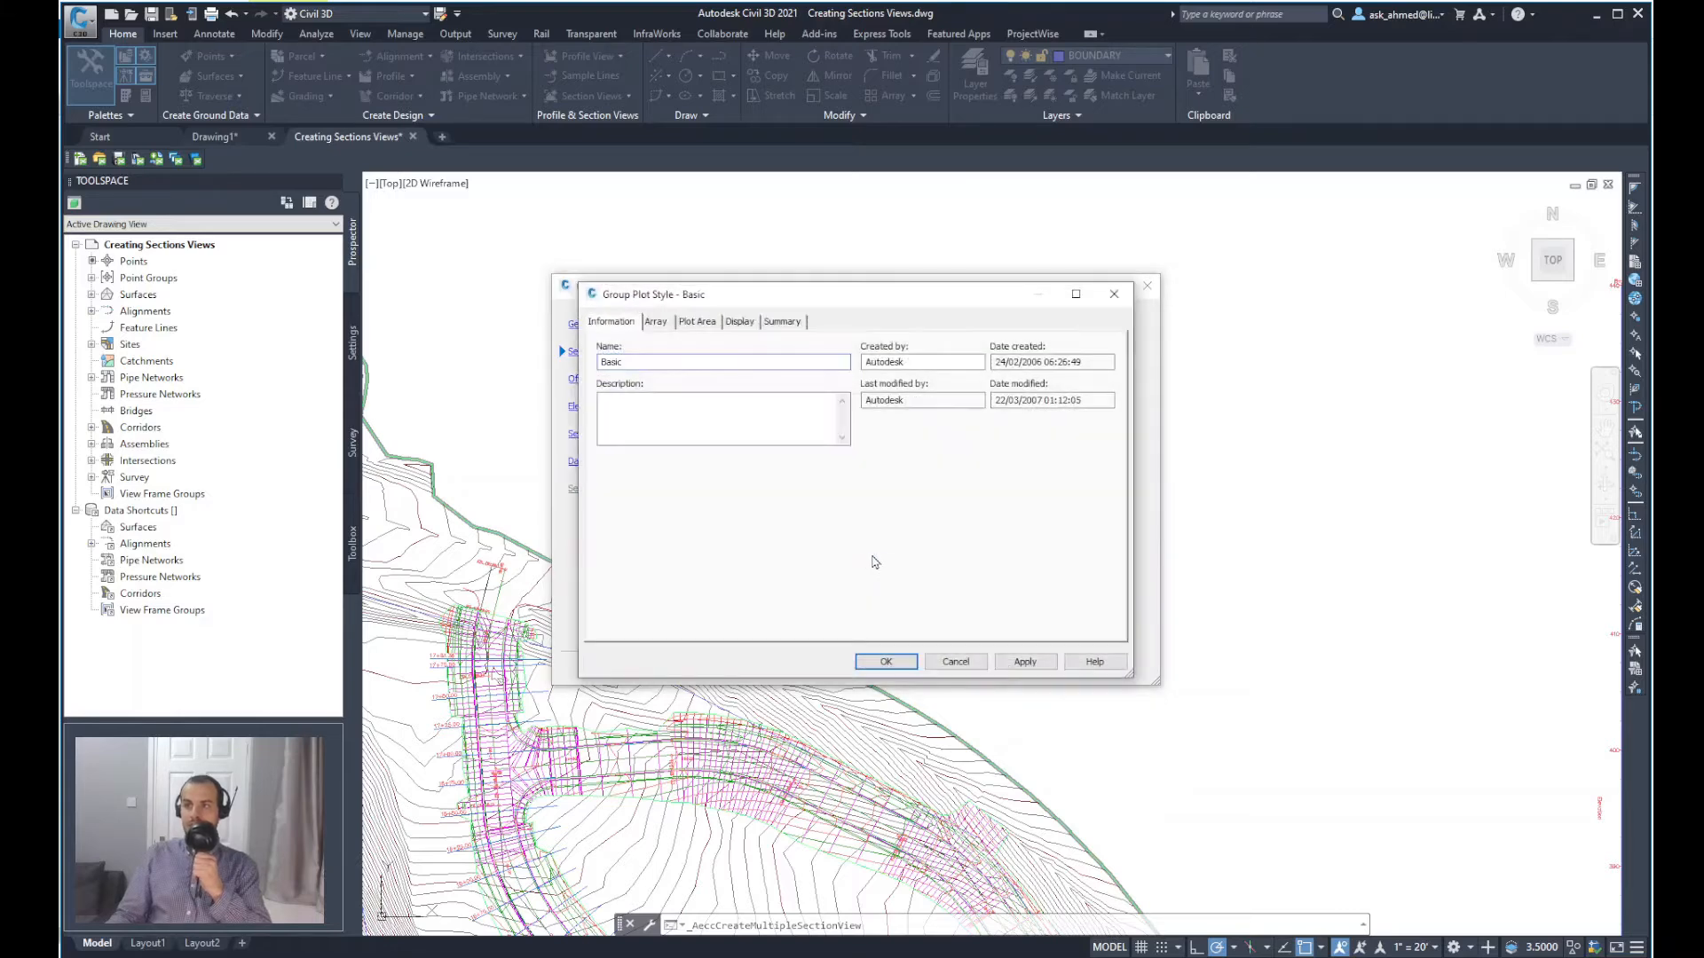
{"action": "mouse_move", "coordinate": [878, 563]}
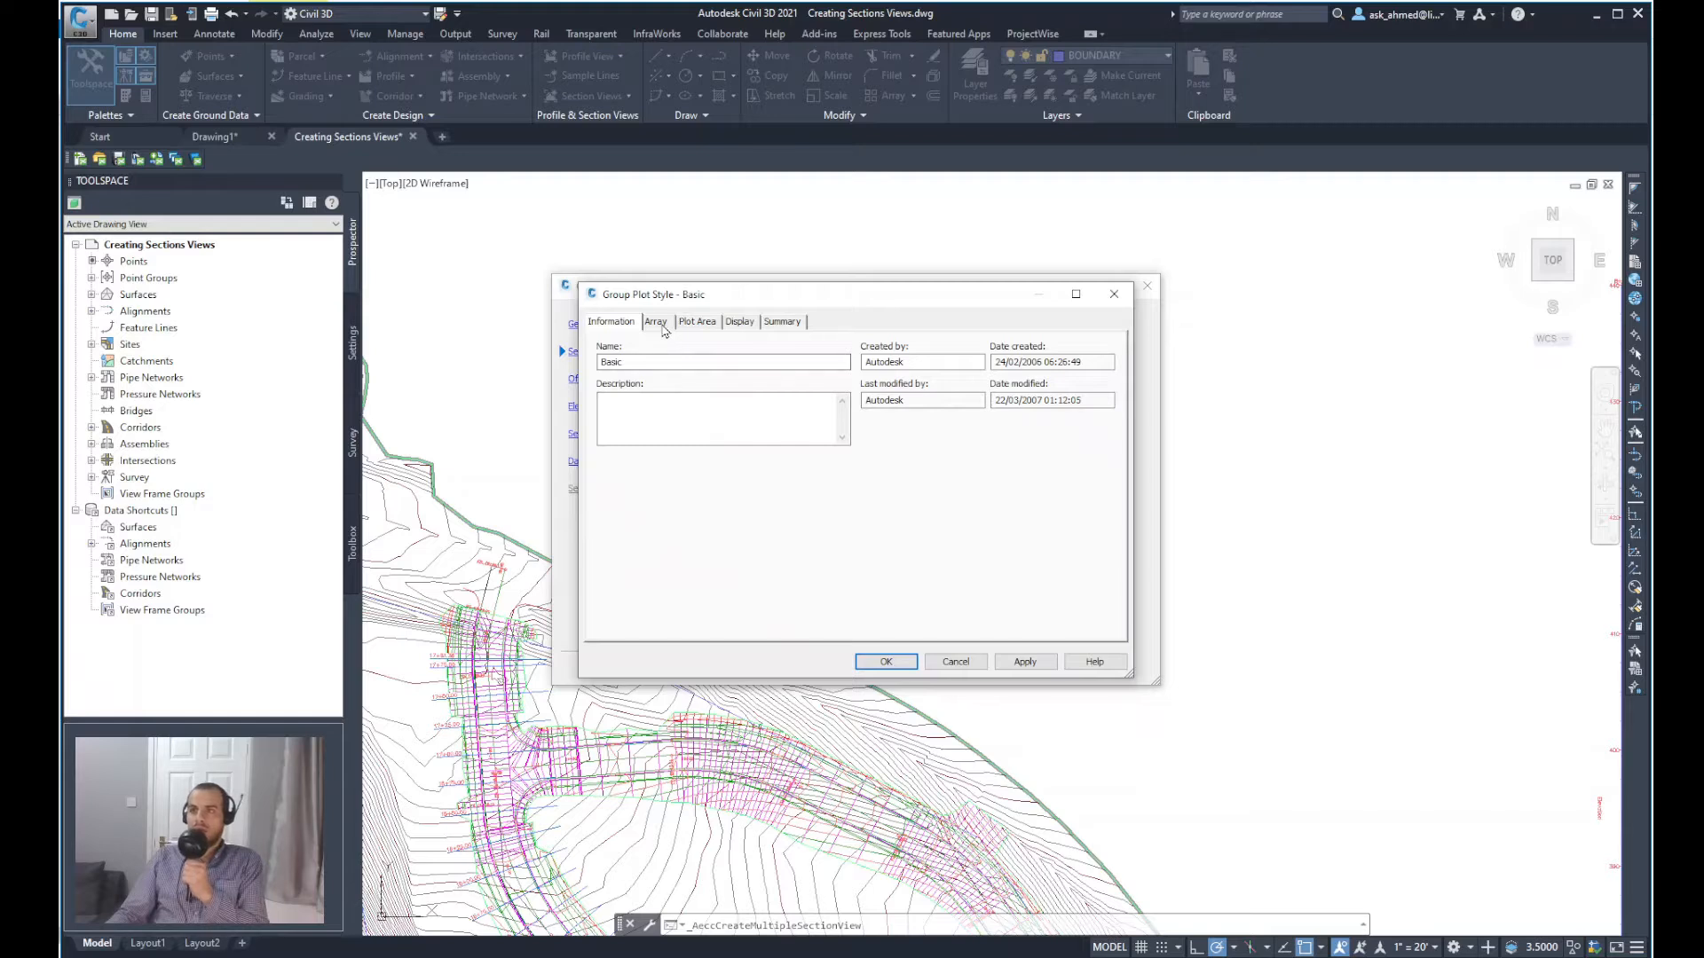
{"action": "left_click", "coordinate": [655, 321]}
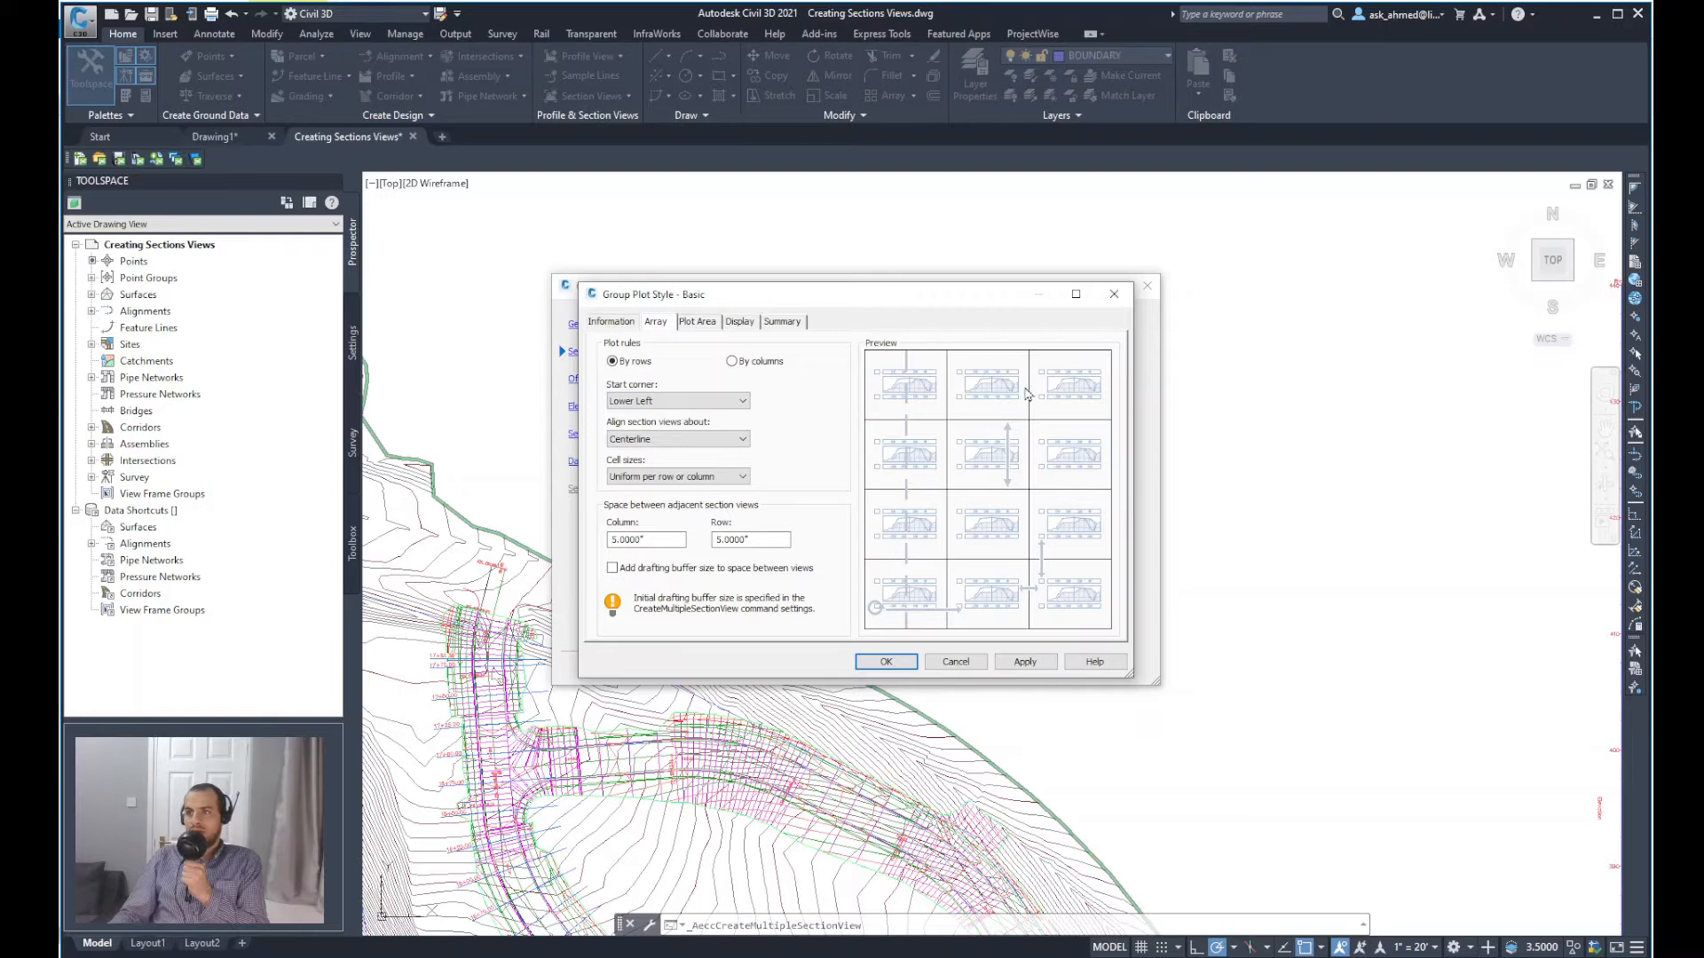
{"action": "mouse_move", "coordinate": [654, 380]}
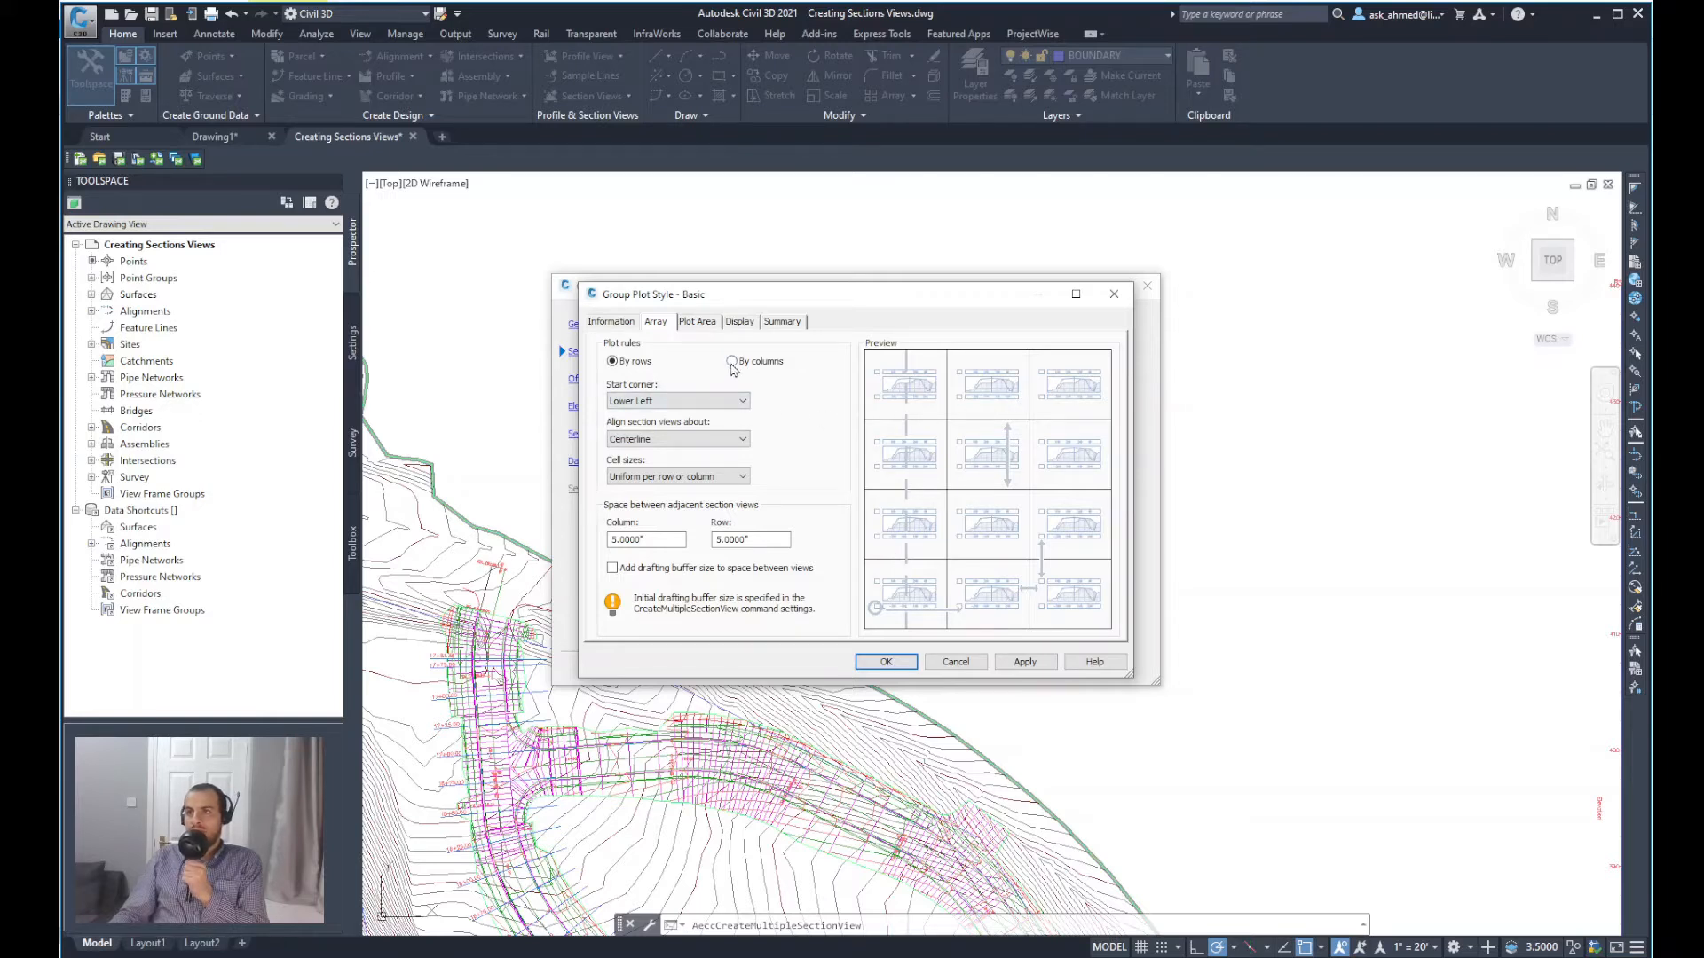
{"action": "left_click", "coordinate": [729, 360]}
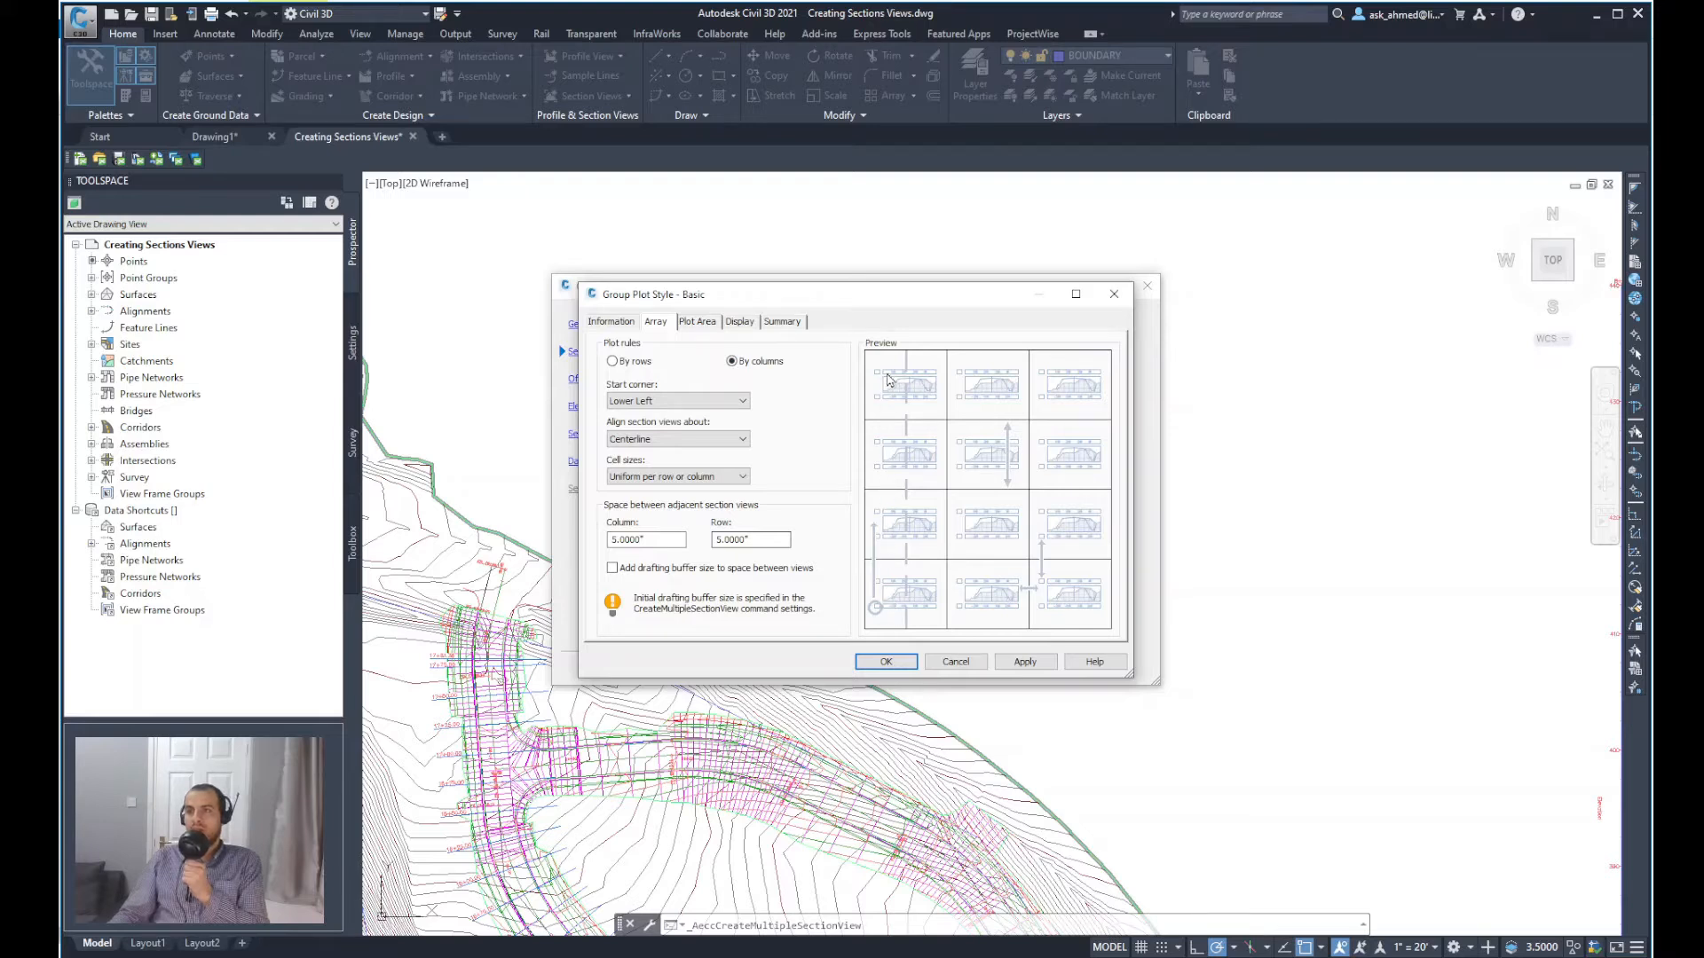
{"action": "mouse_move", "coordinate": [905, 383]}
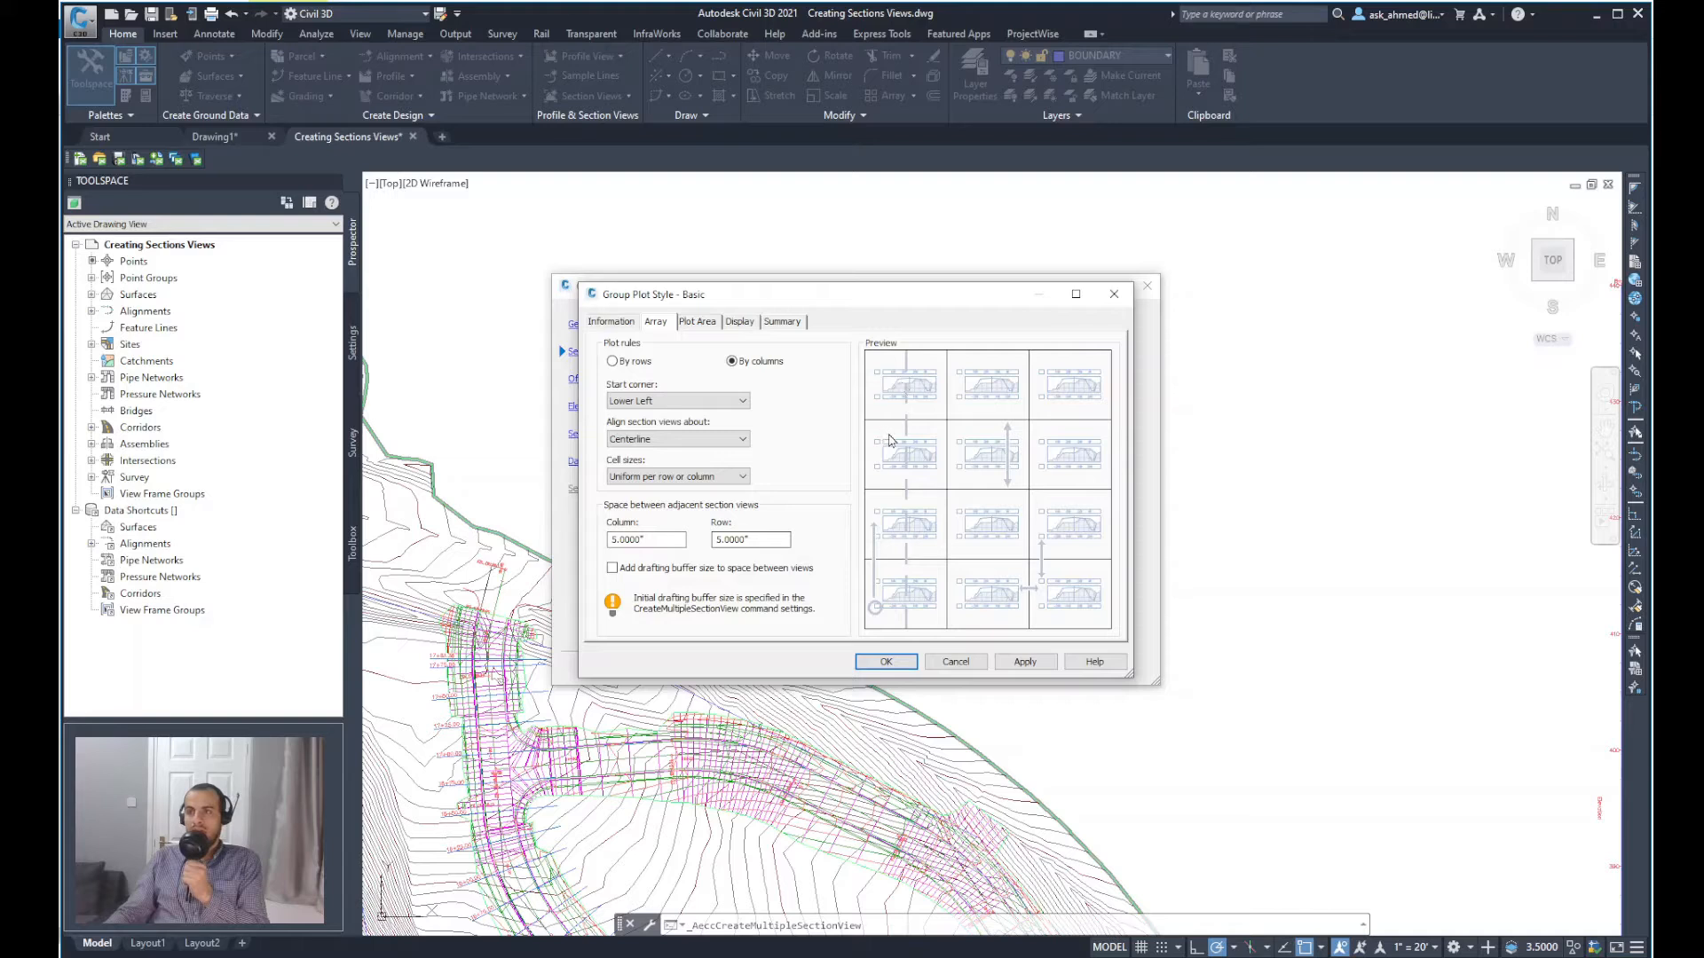
{"action": "mouse_move", "coordinate": [935, 409]}
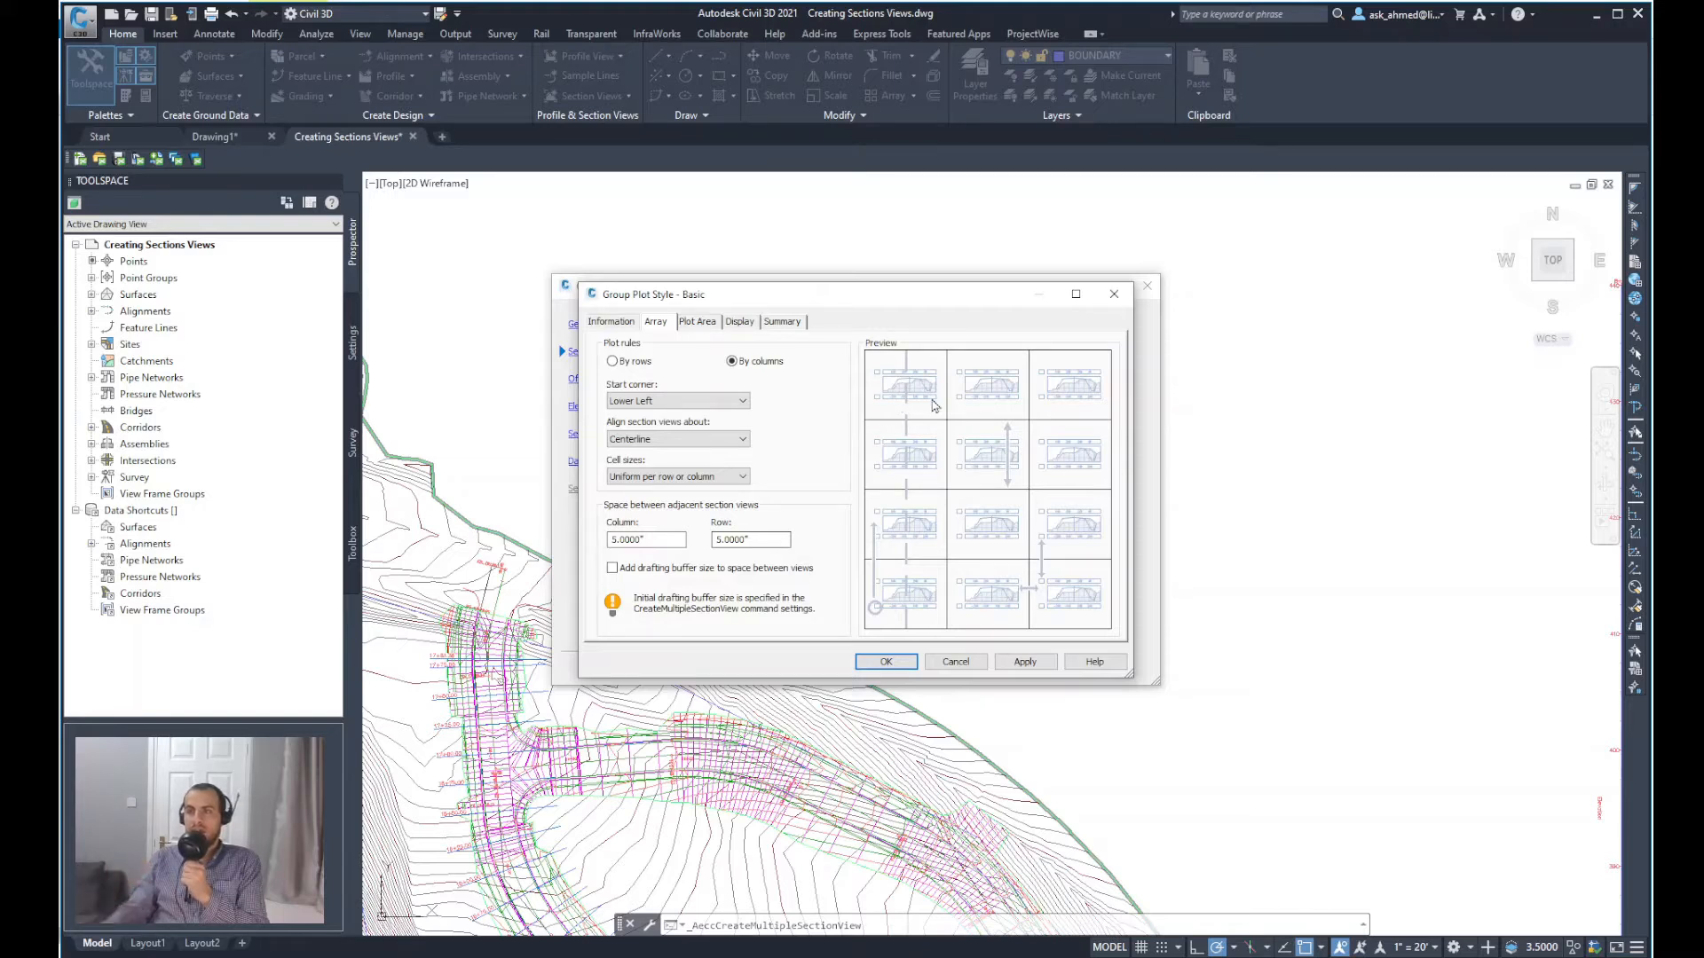
{"action": "mouse_move", "coordinate": [618, 427]}
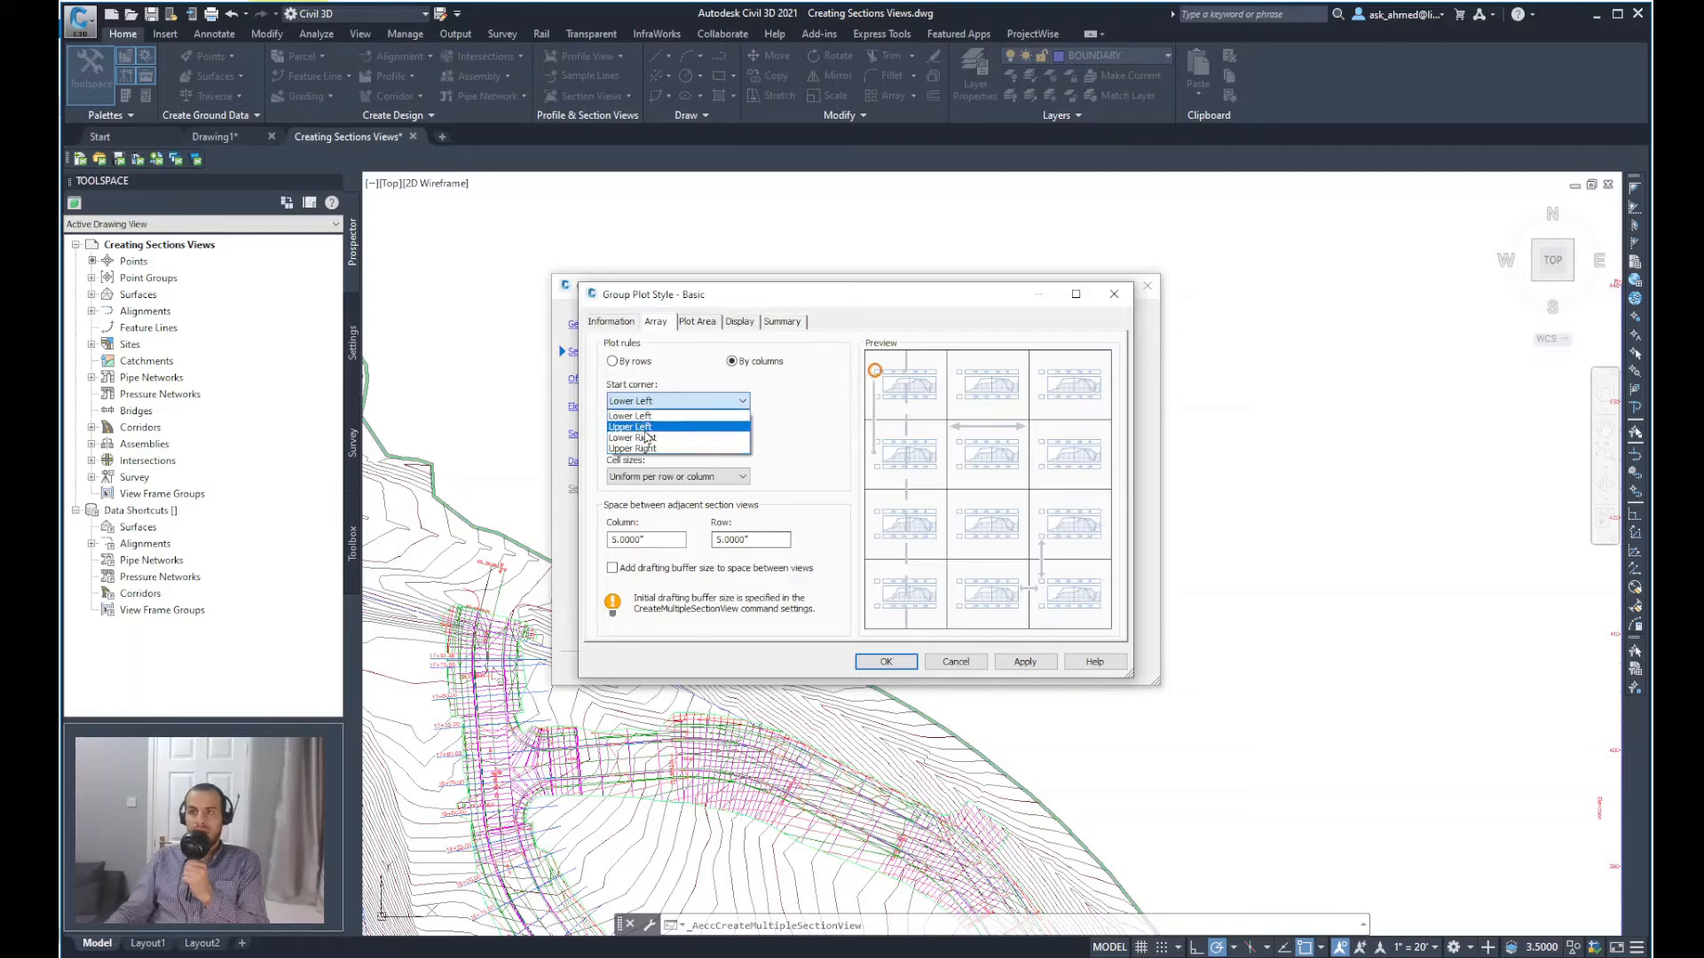
{"action": "left_click", "coordinate": [630, 426]}
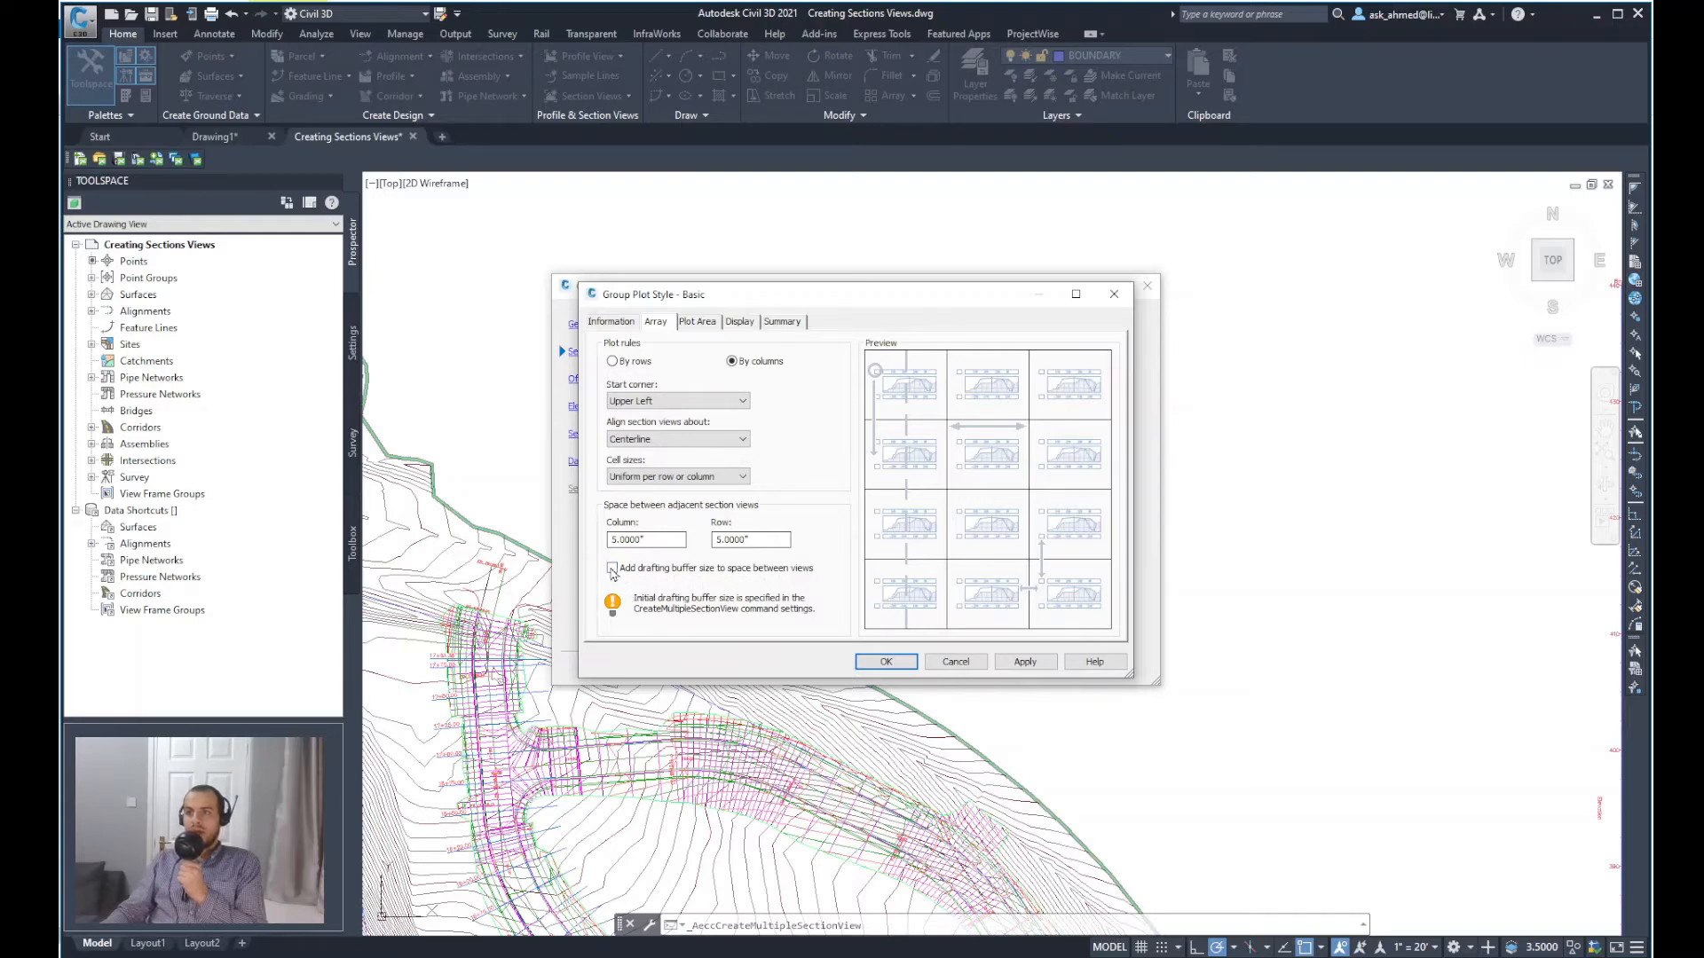
{"action": "left_click", "coordinate": [612, 568]}
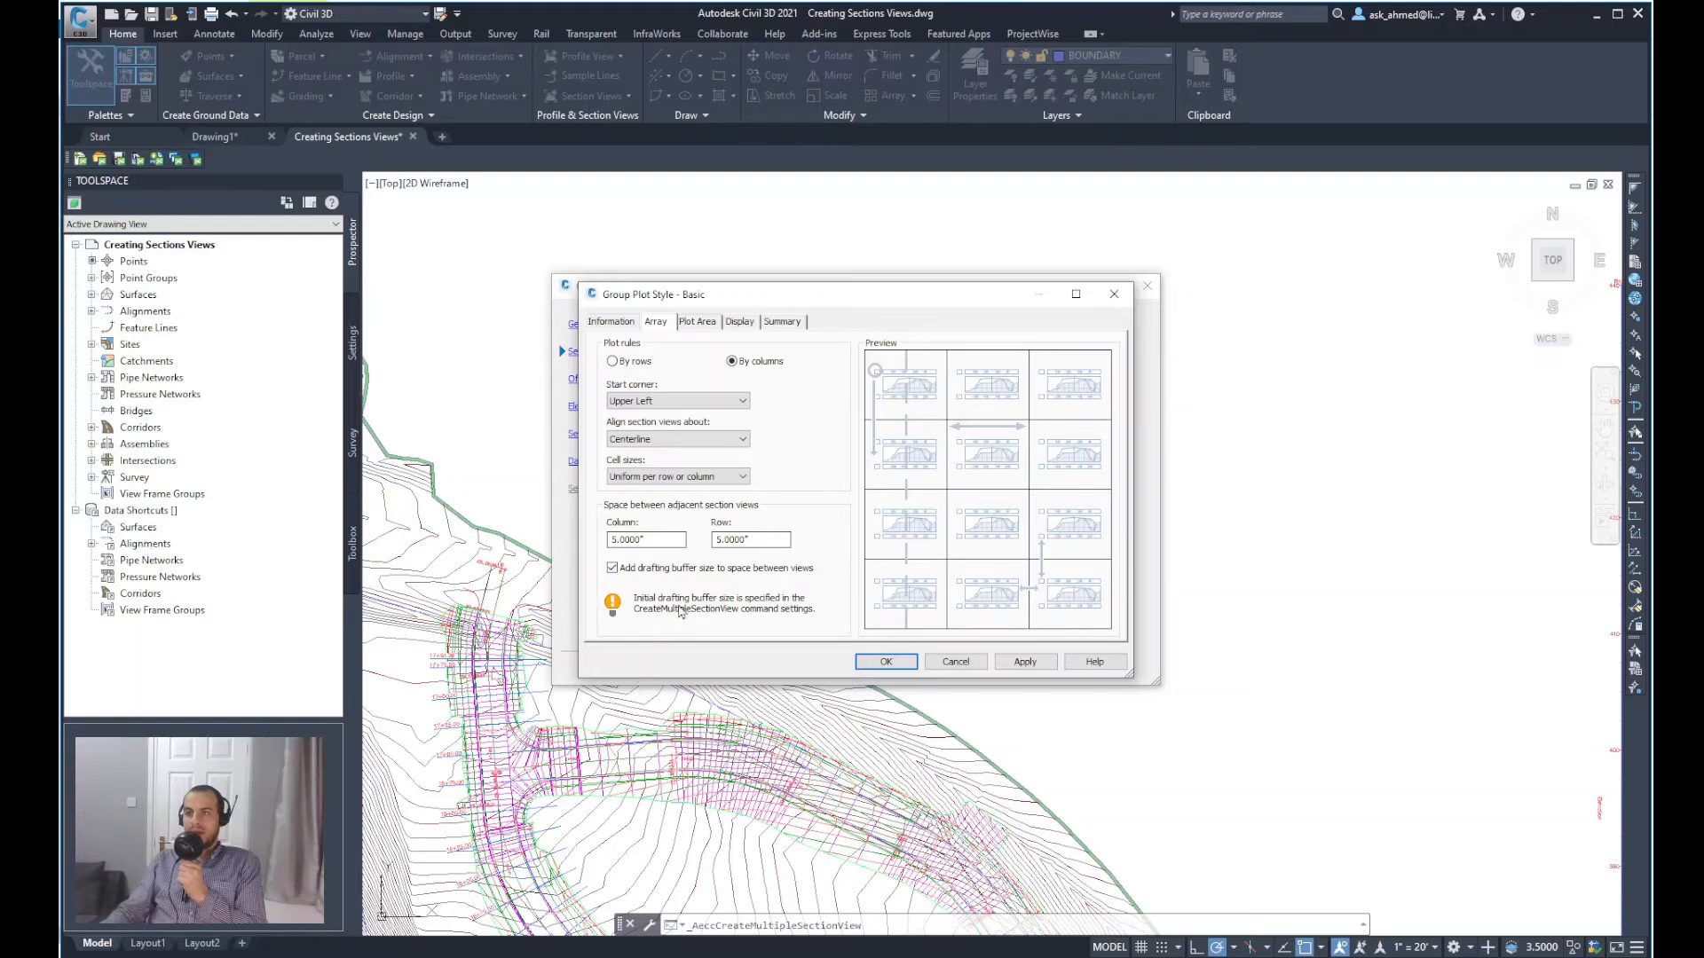
{"action": "mouse_move", "coordinate": [667, 628]}
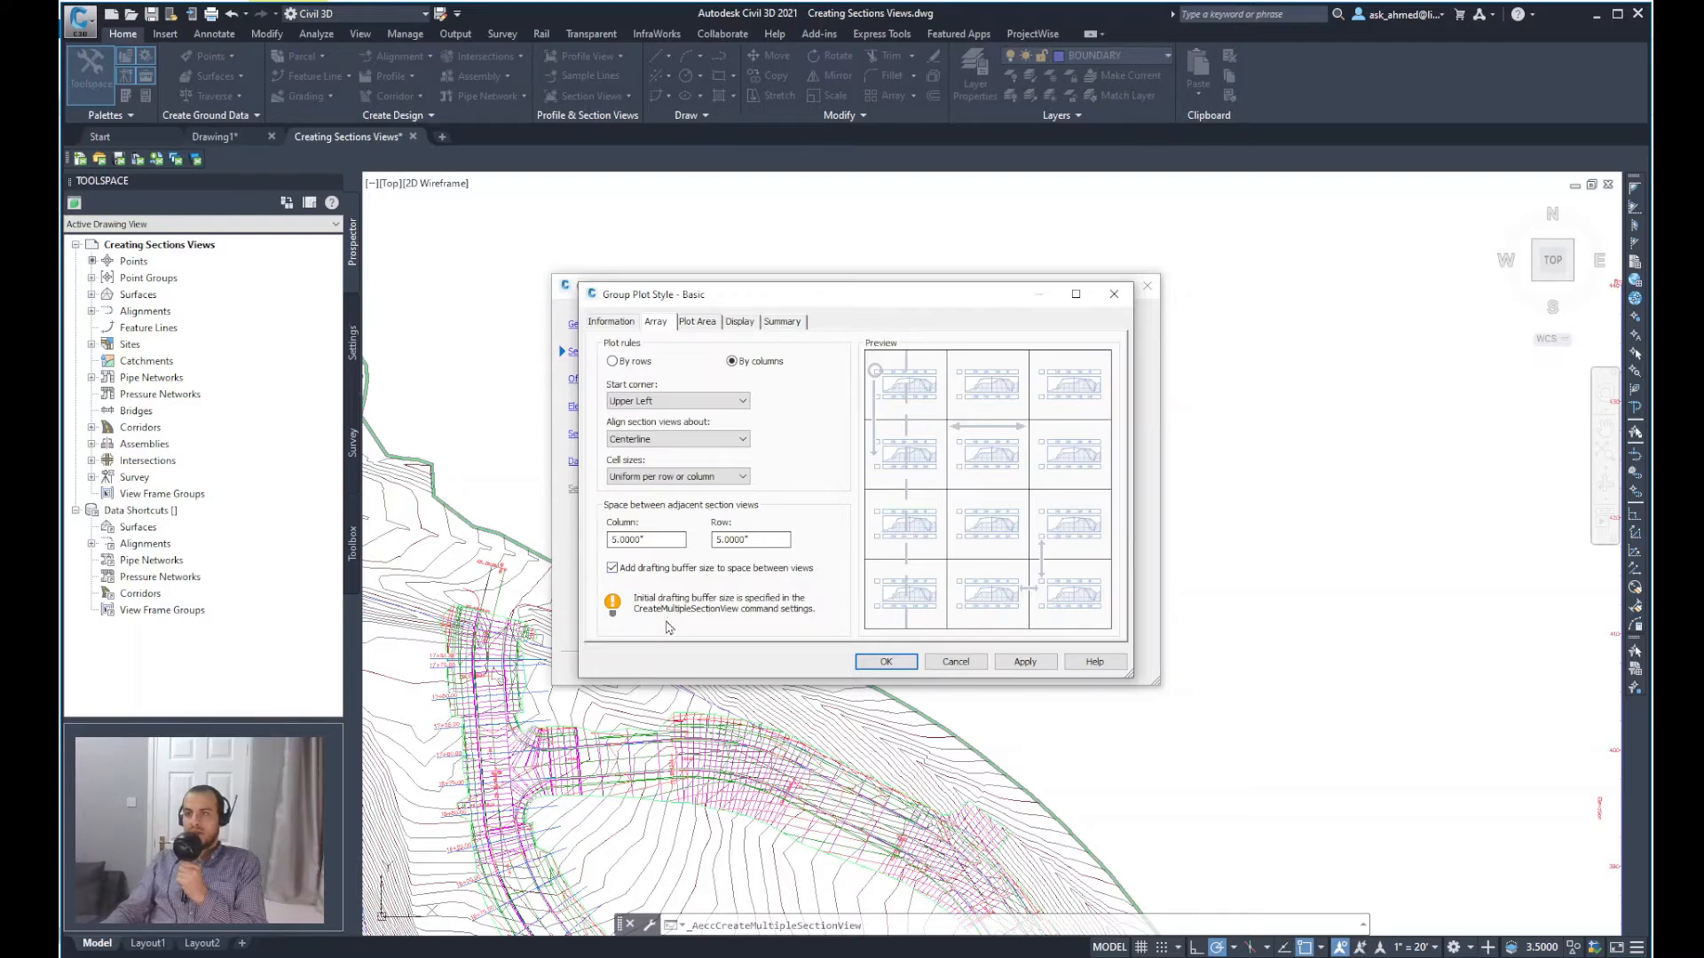
{"action": "mouse_move", "coordinate": [665, 633]}
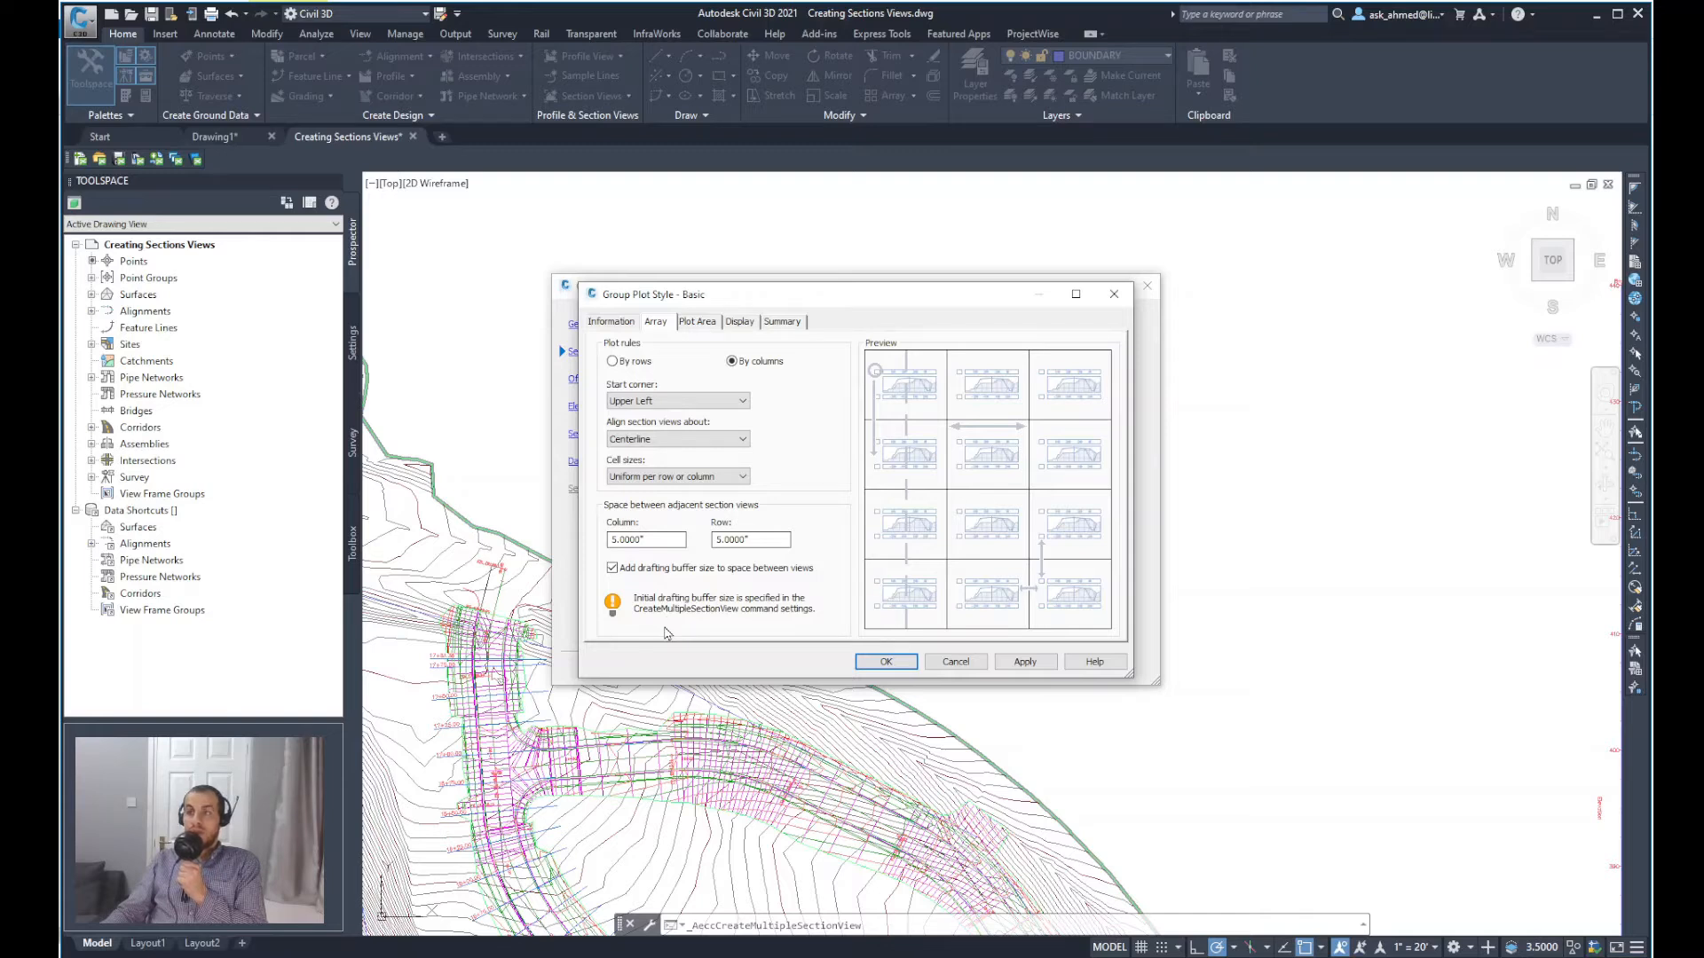
{"action": "mouse_move", "coordinate": [669, 635]}
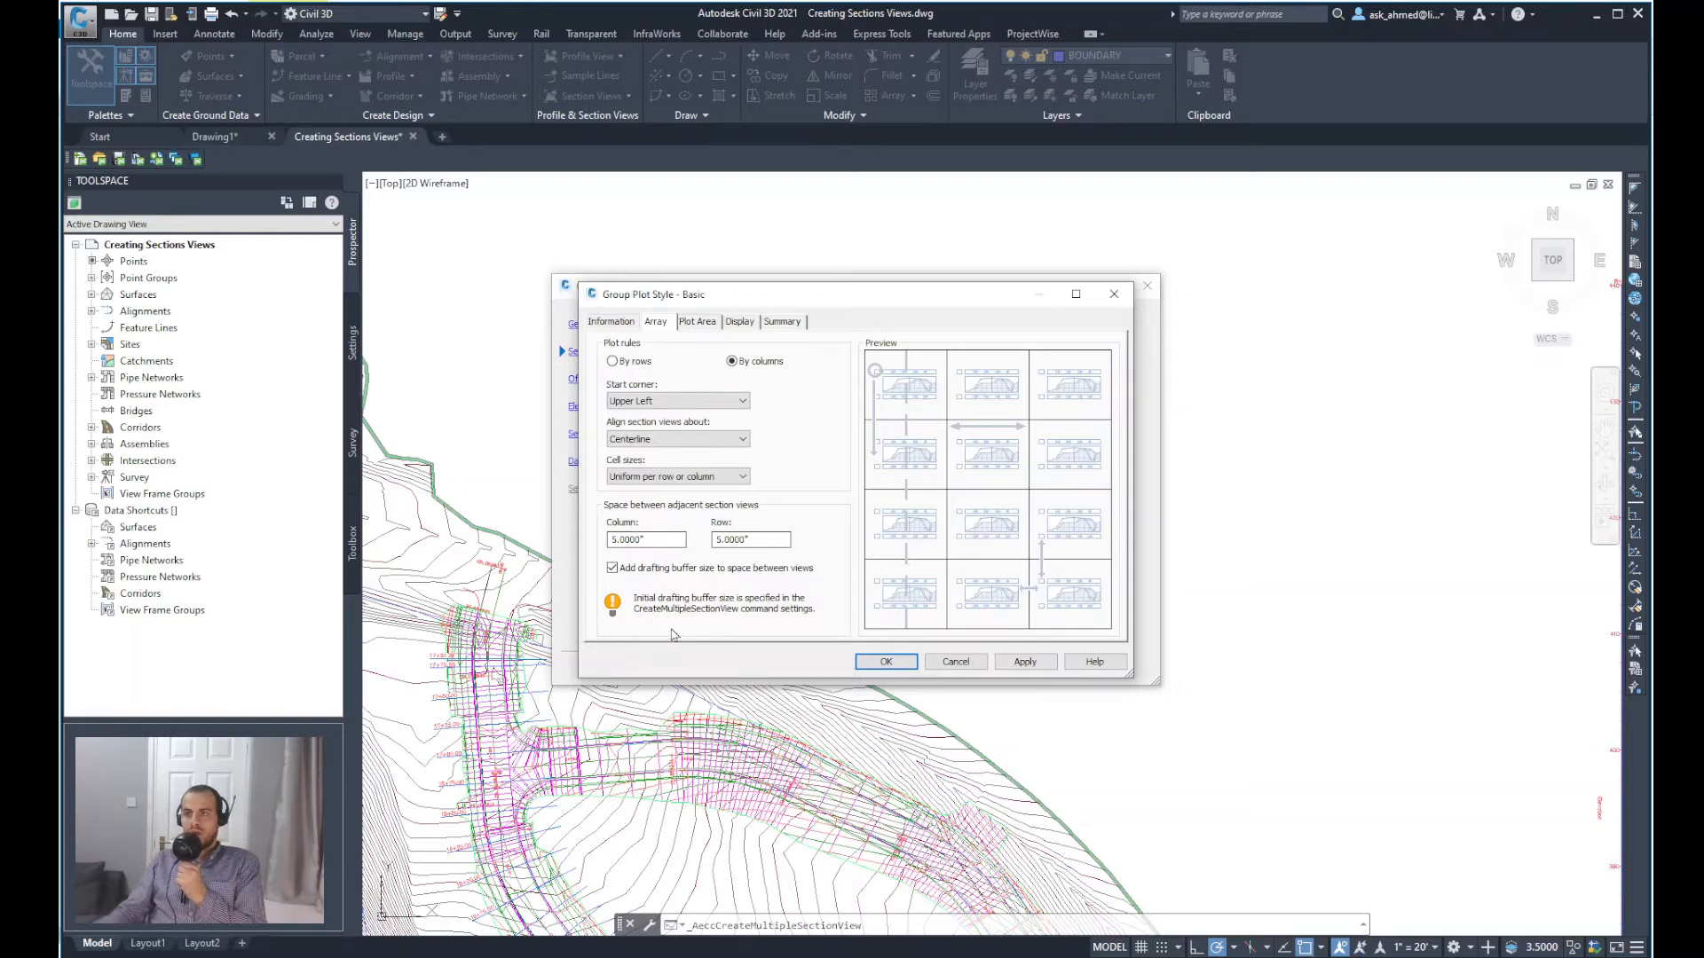
{"action": "mouse_move", "coordinate": [696, 653]}
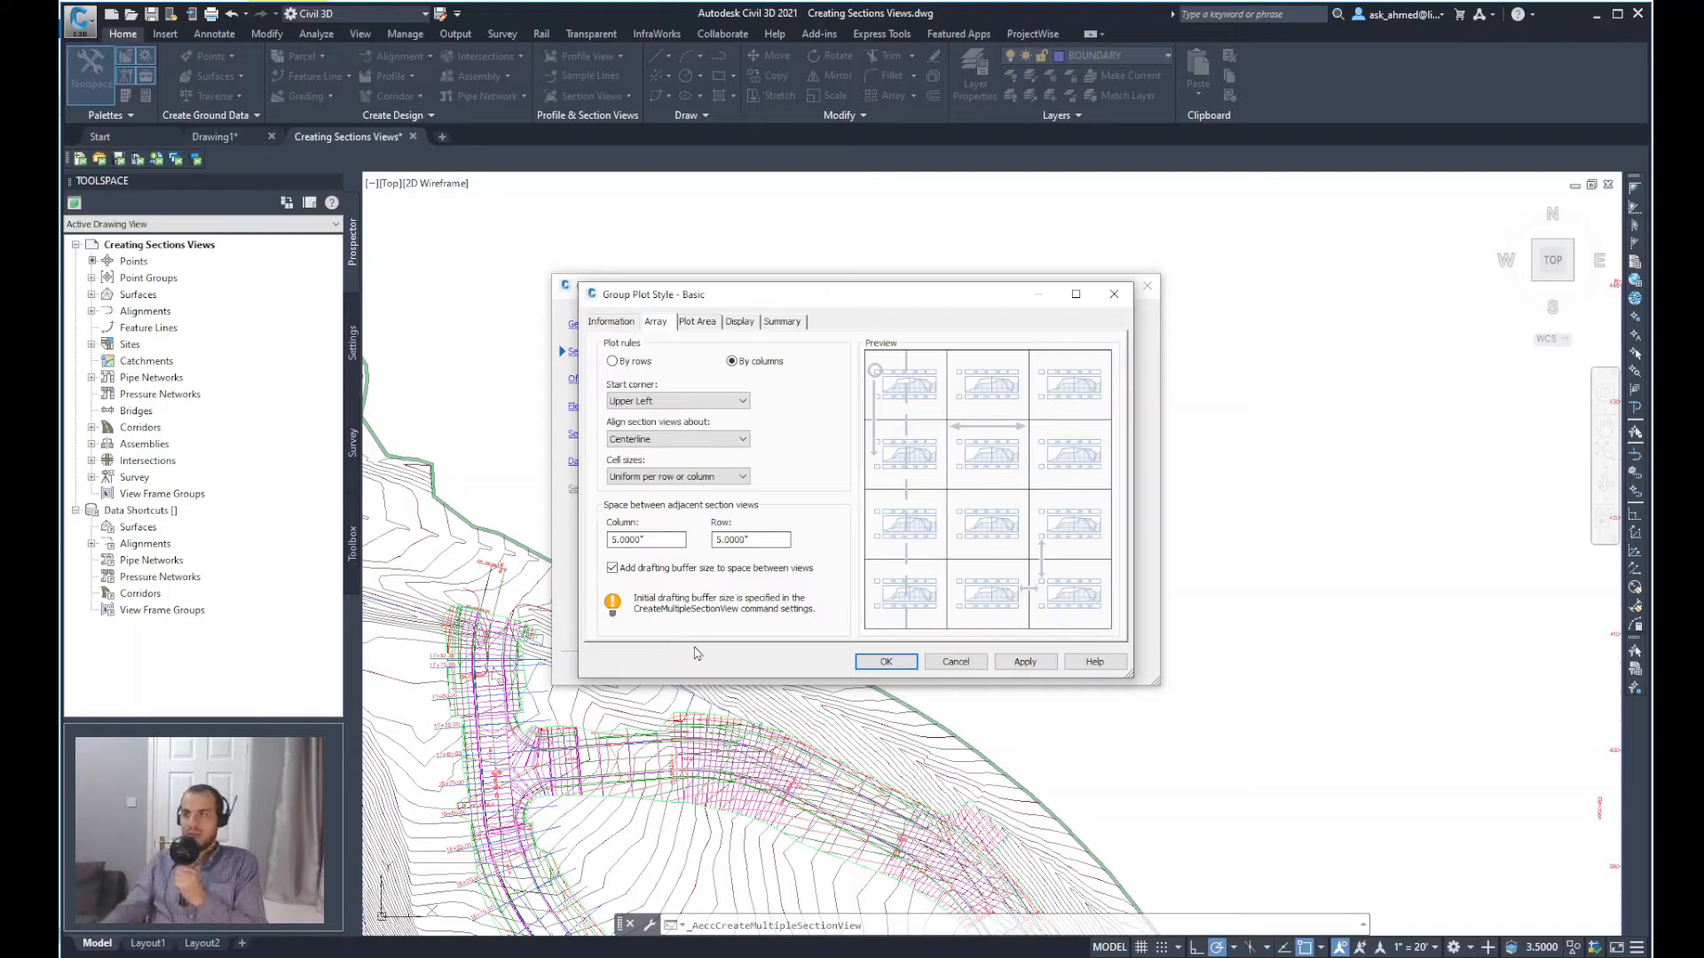
{"action": "mouse_move", "coordinate": [701, 334]}
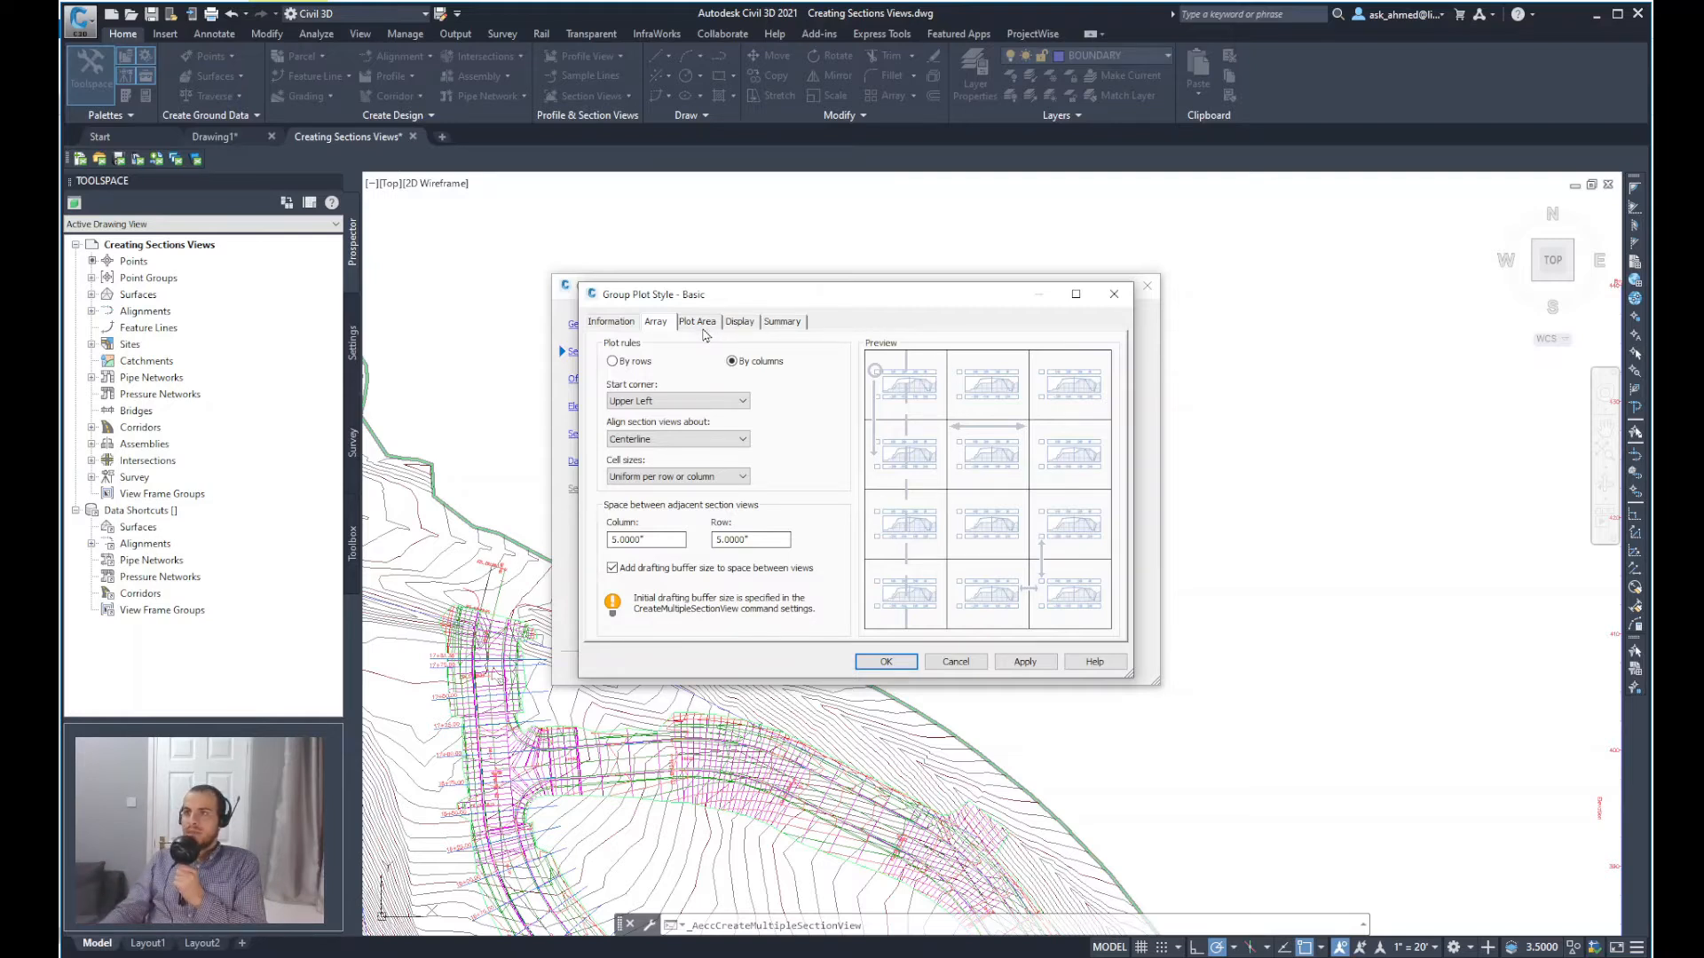
{"action": "mouse_move", "coordinate": [777, 340]}
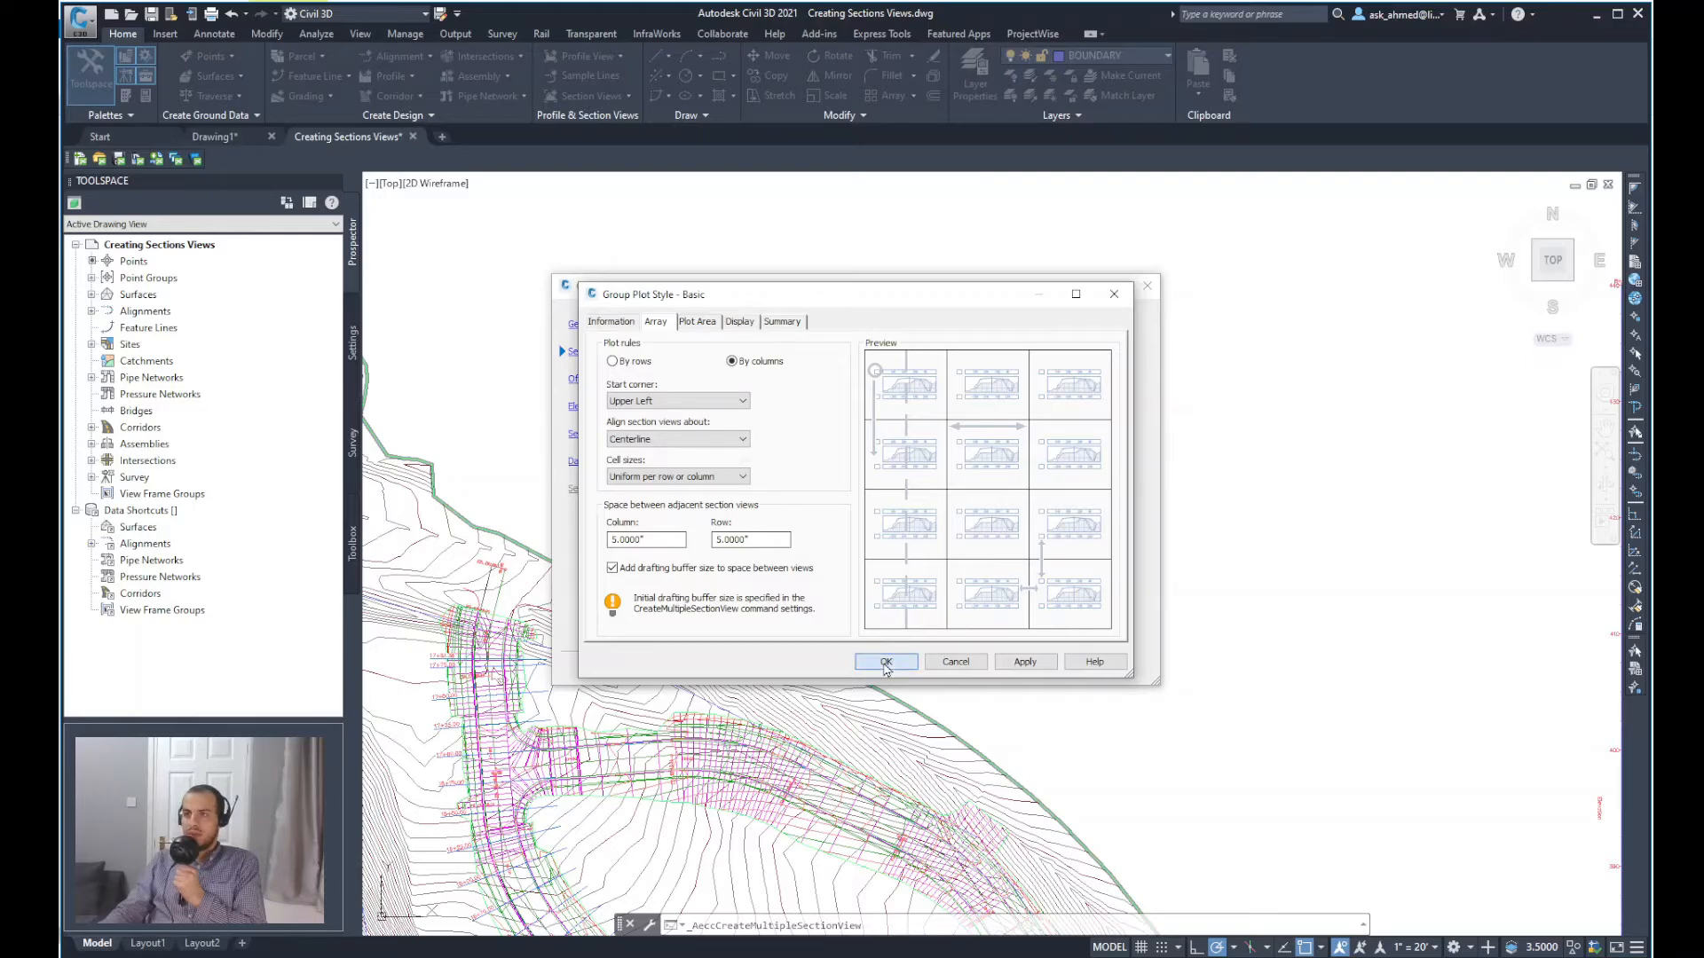
Step: Accept the group plot style and keep the offset range automatic at -50 to 50 feet
{"action": "left_click", "coordinate": [885, 662]}
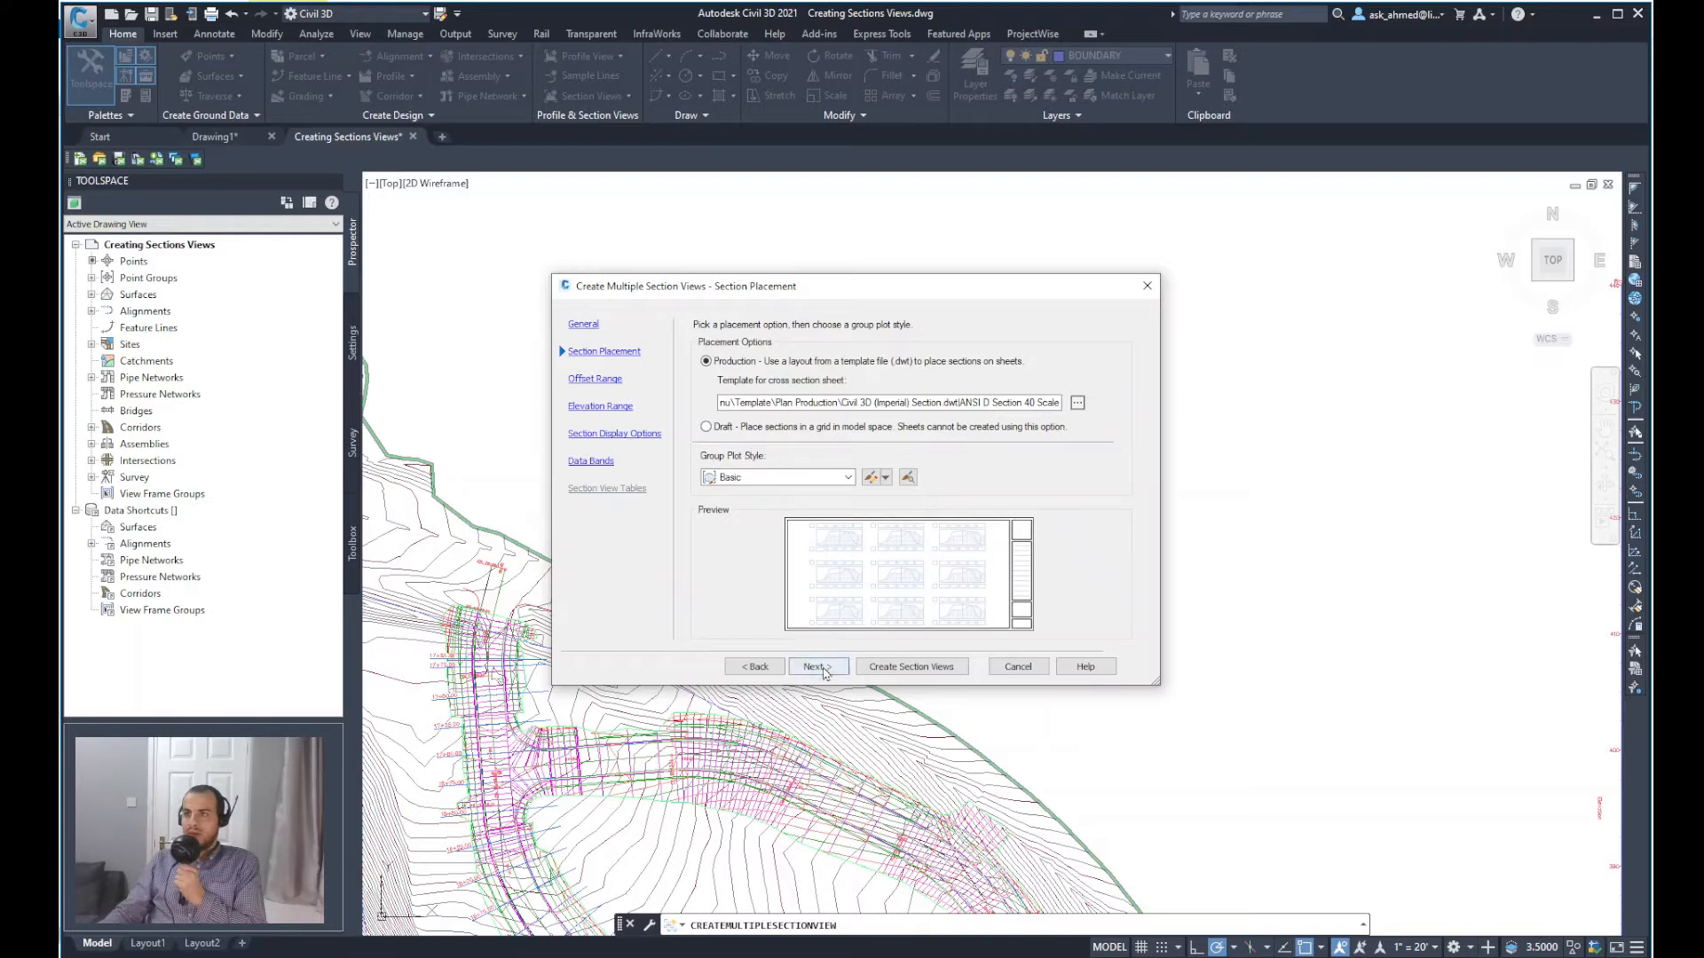
{"action": "left_click", "coordinate": [815, 666]}
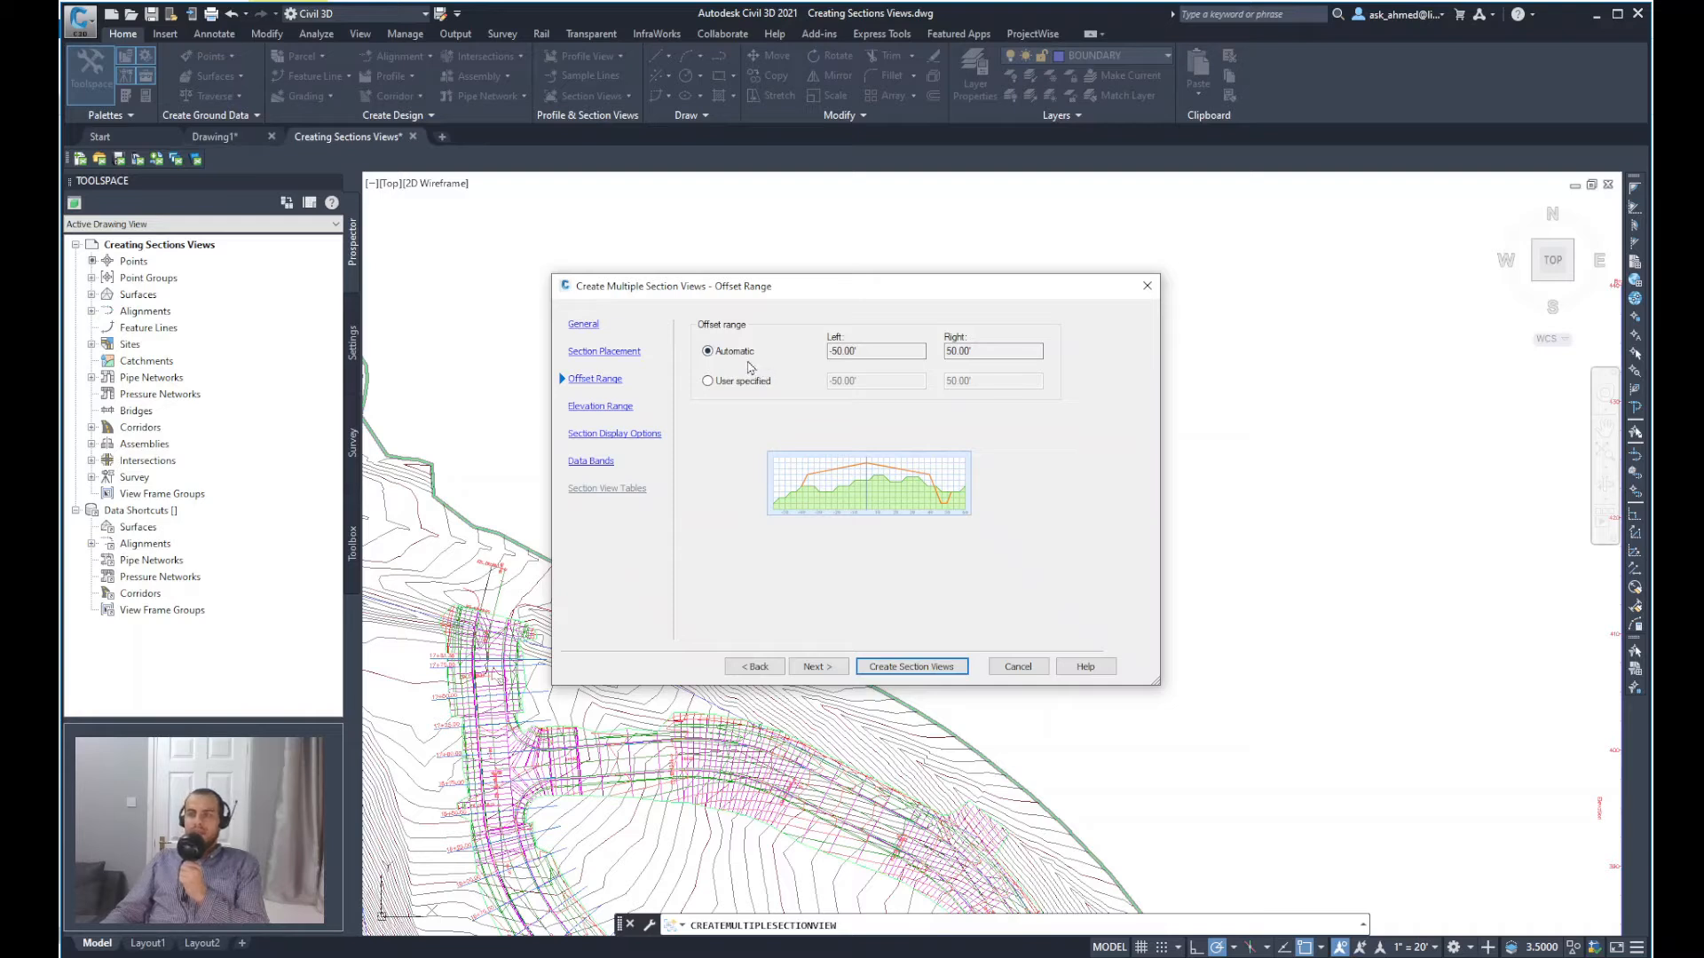
{"action": "left_click", "coordinate": [875, 352]}
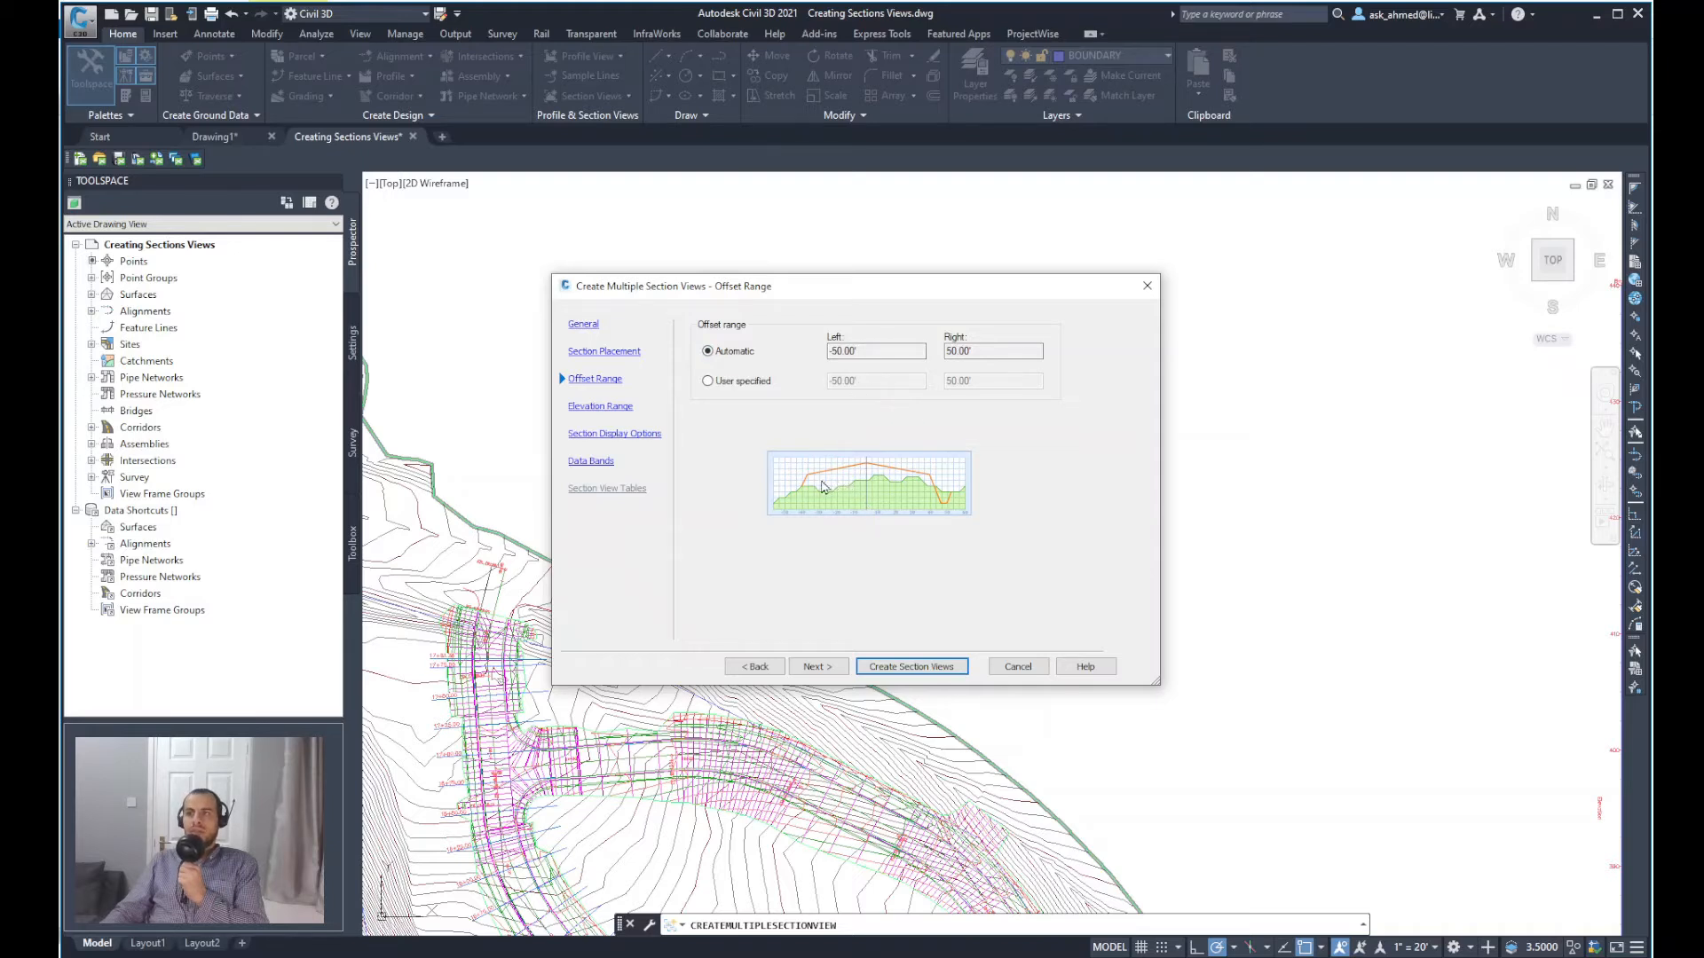
{"action": "mouse_move", "coordinate": [804, 487]}
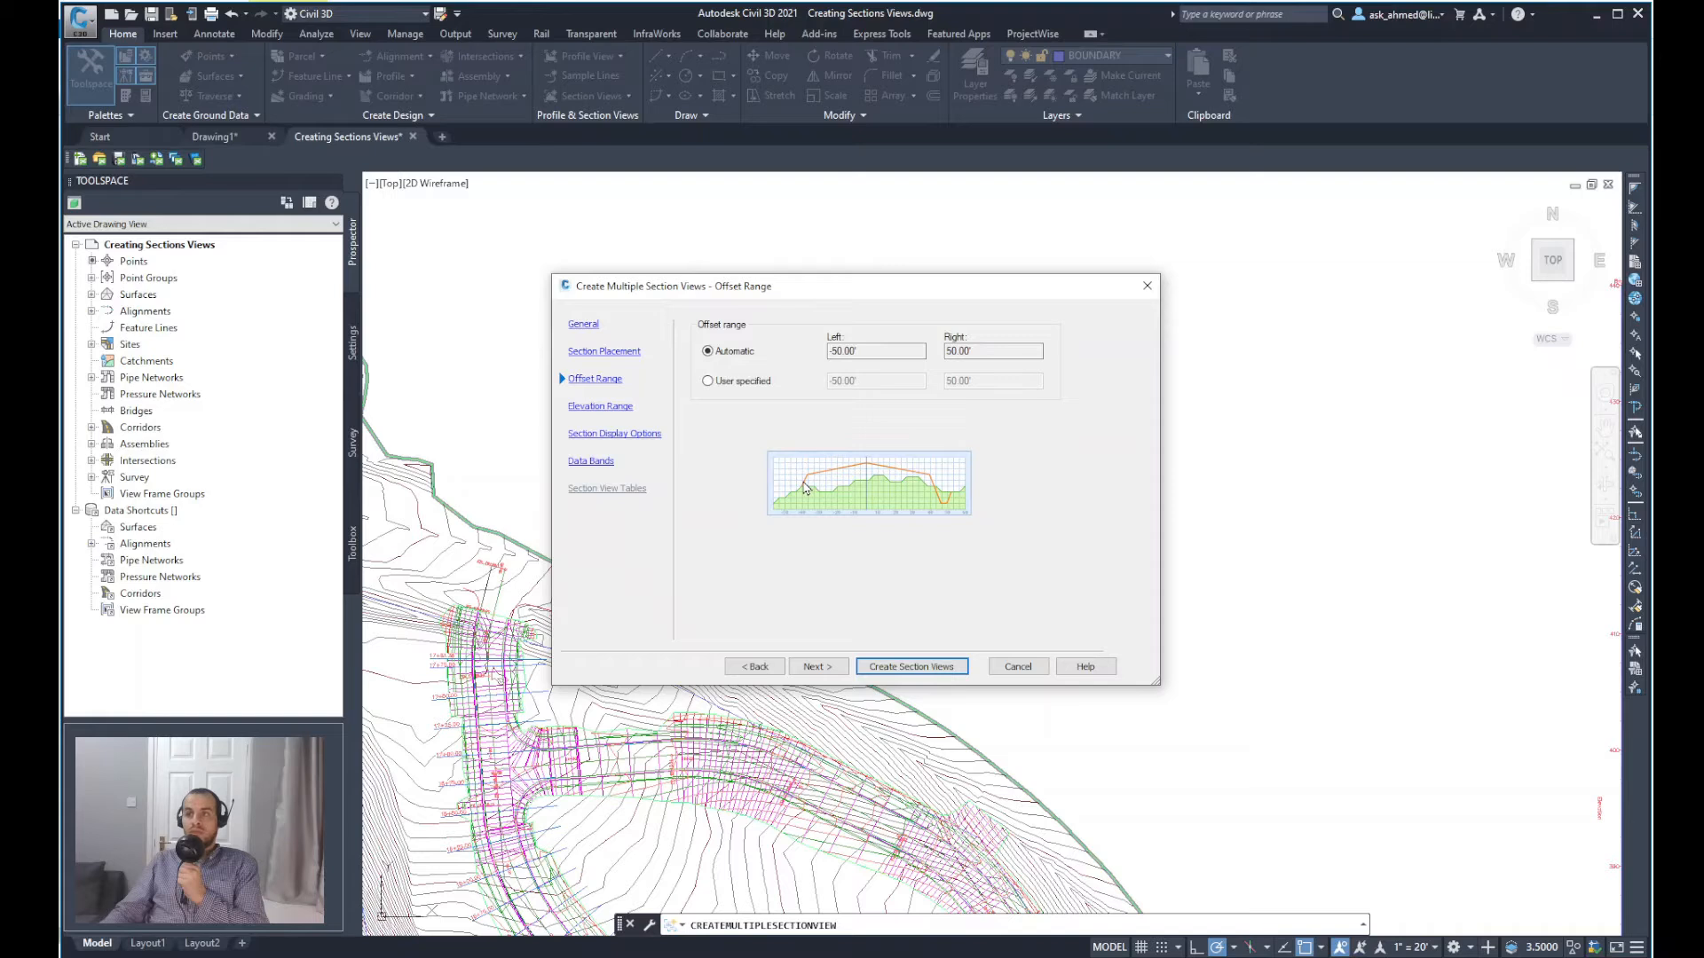
{"action": "mouse_move", "coordinate": [836, 493]}
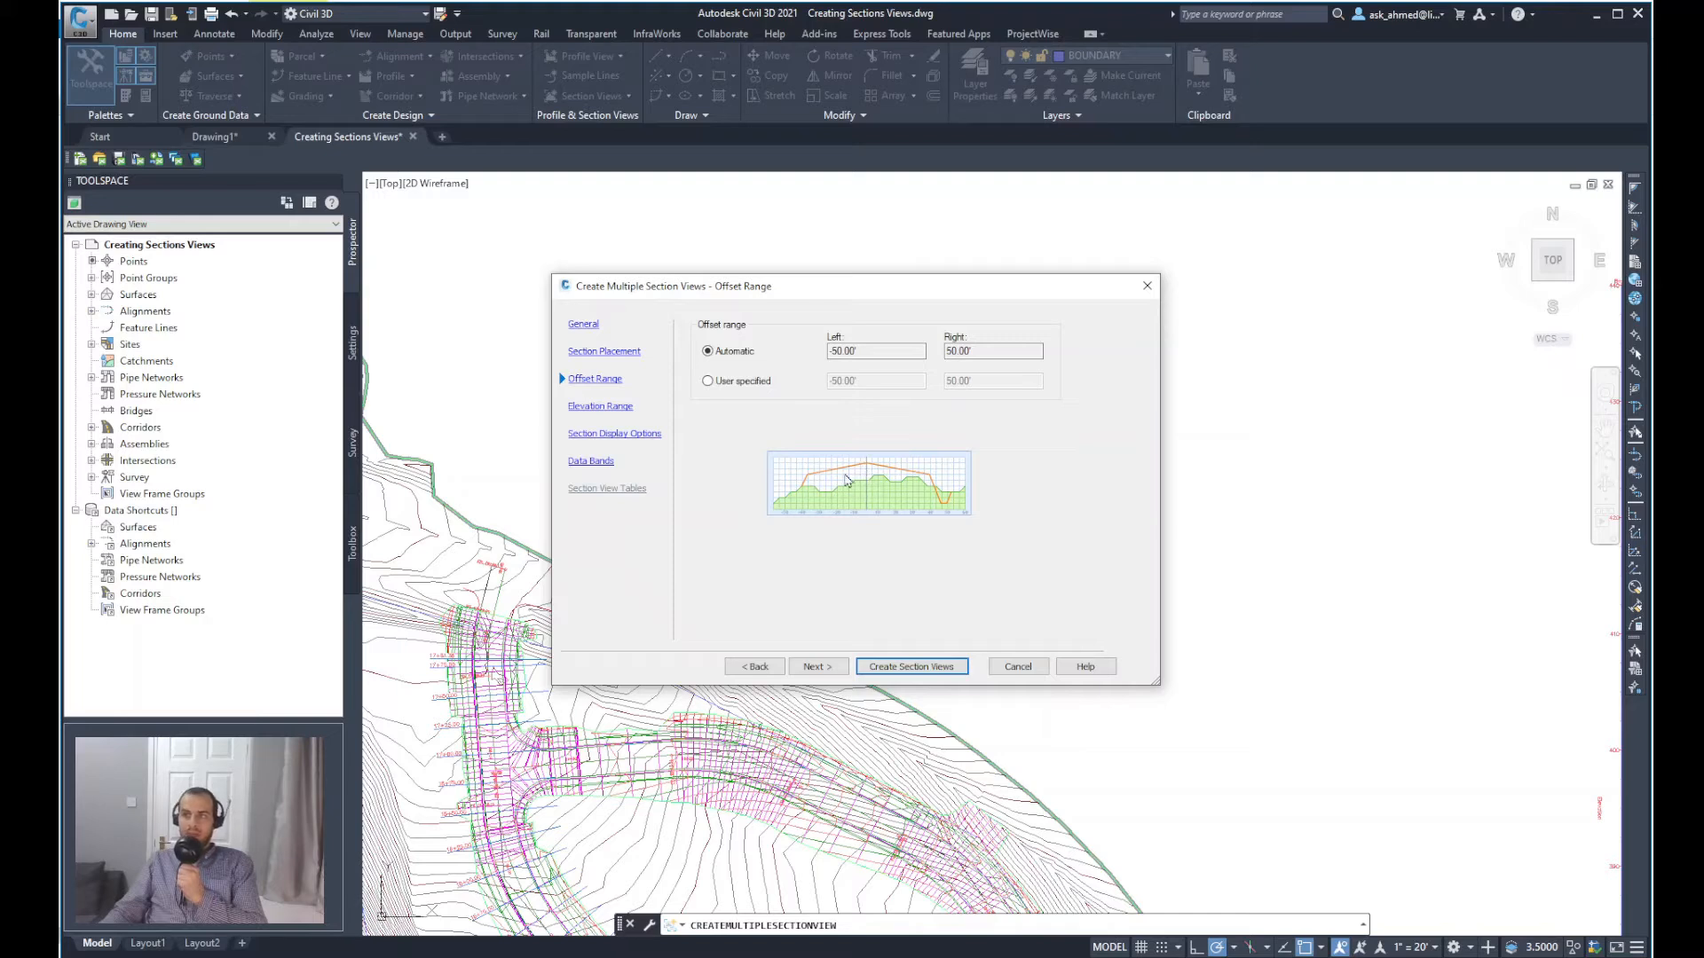
{"action": "mouse_move", "coordinate": [911, 497]}
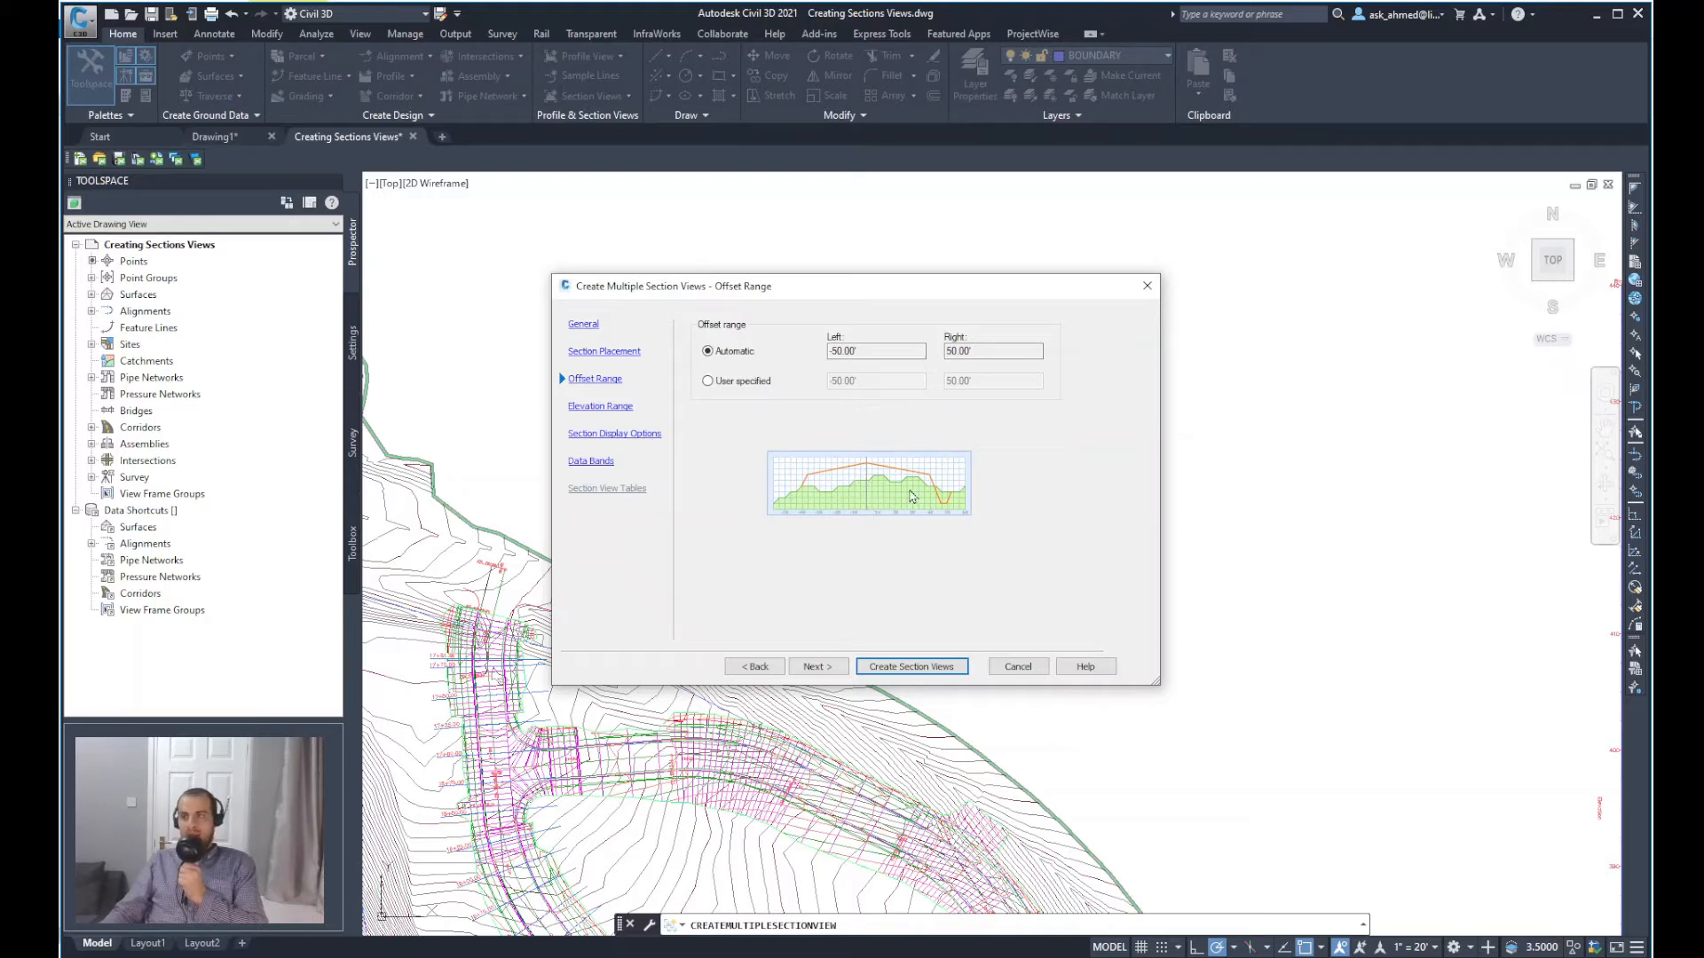
{"action": "mouse_move", "coordinate": [910, 517]}
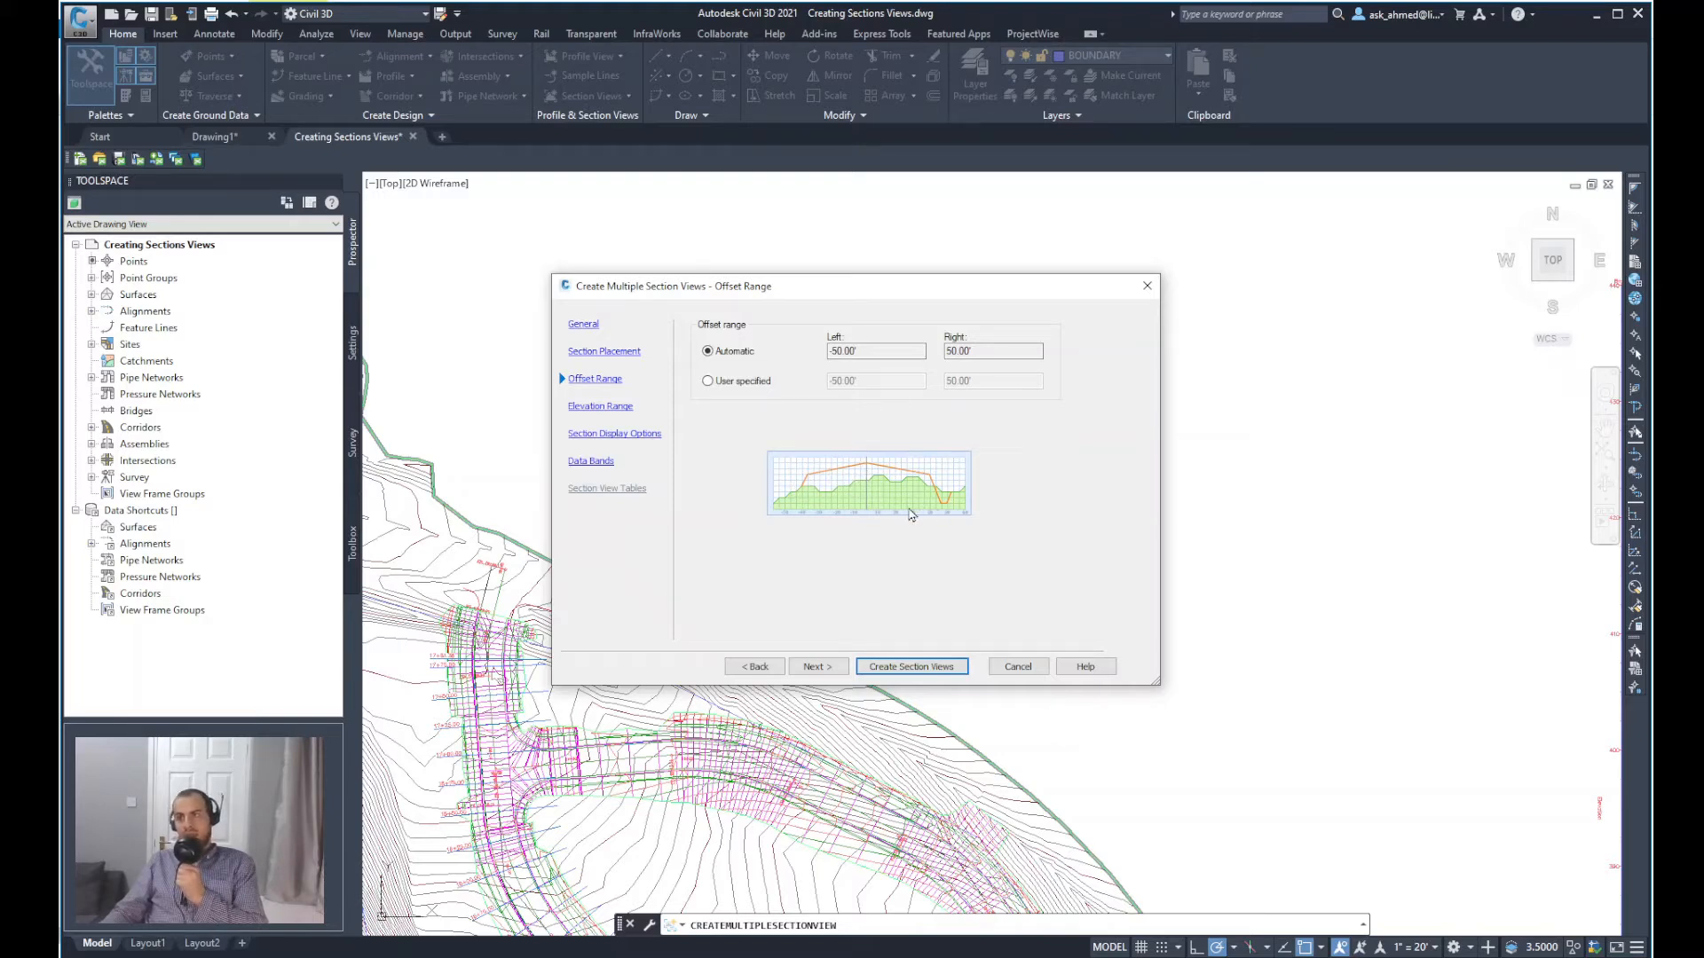
{"action": "mouse_move", "coordinate": [1070, 491]}
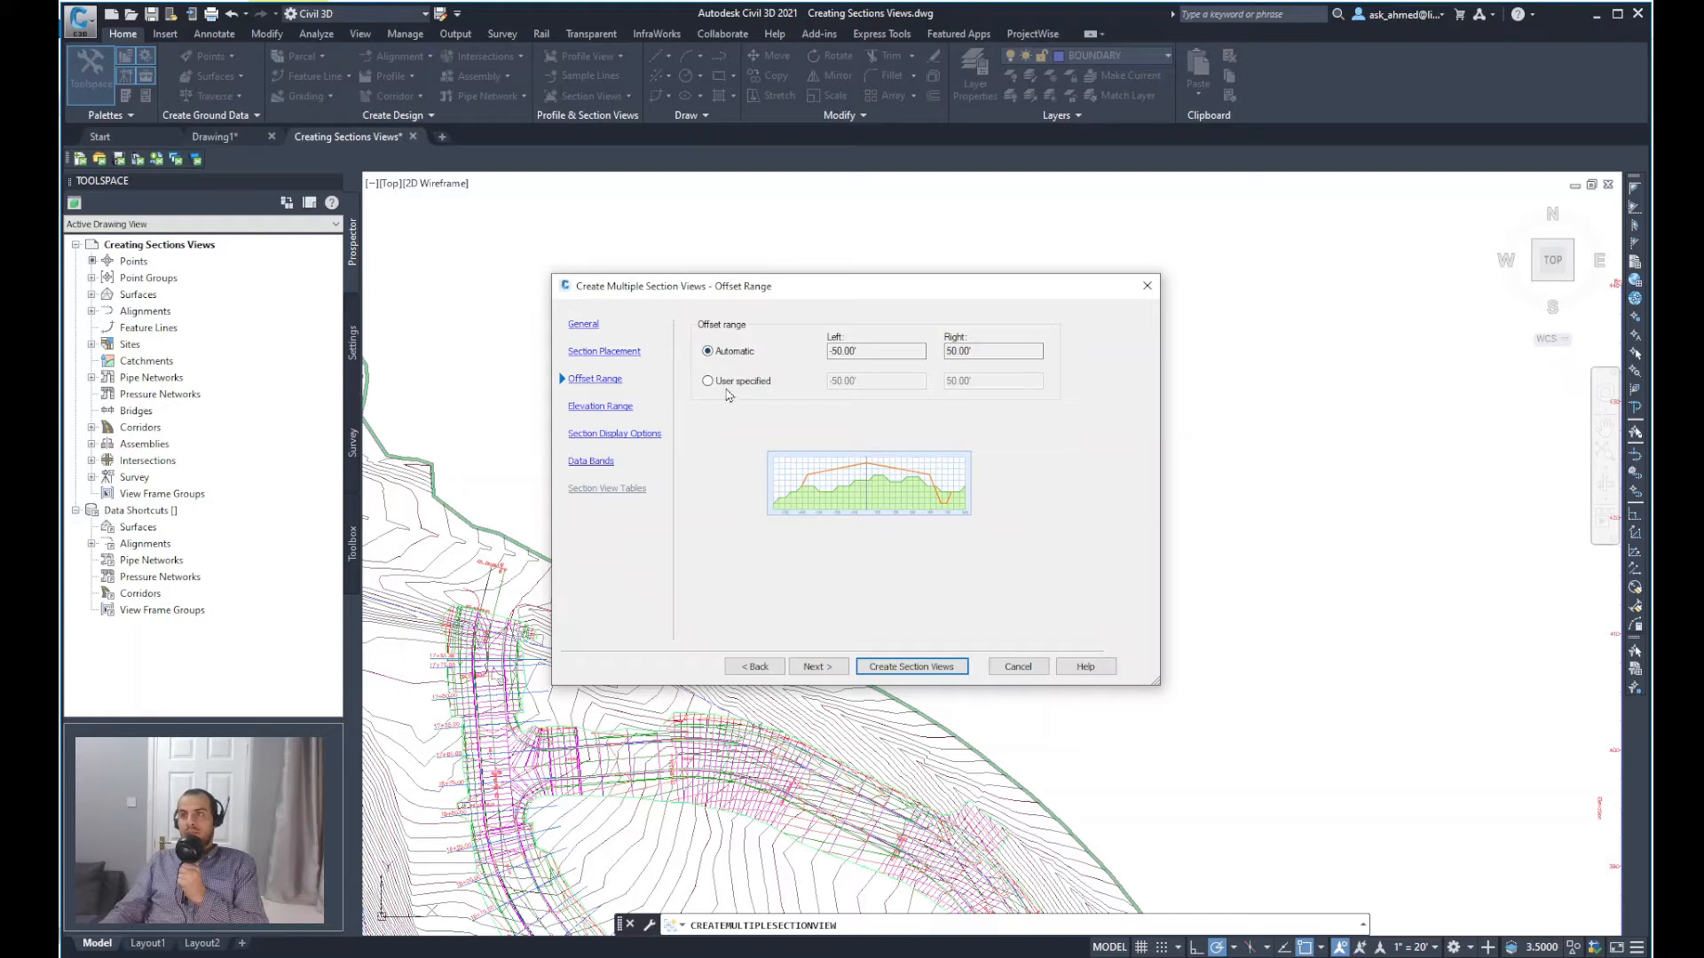
{"action": "mouse_move", "coordinate": [741, 394]}
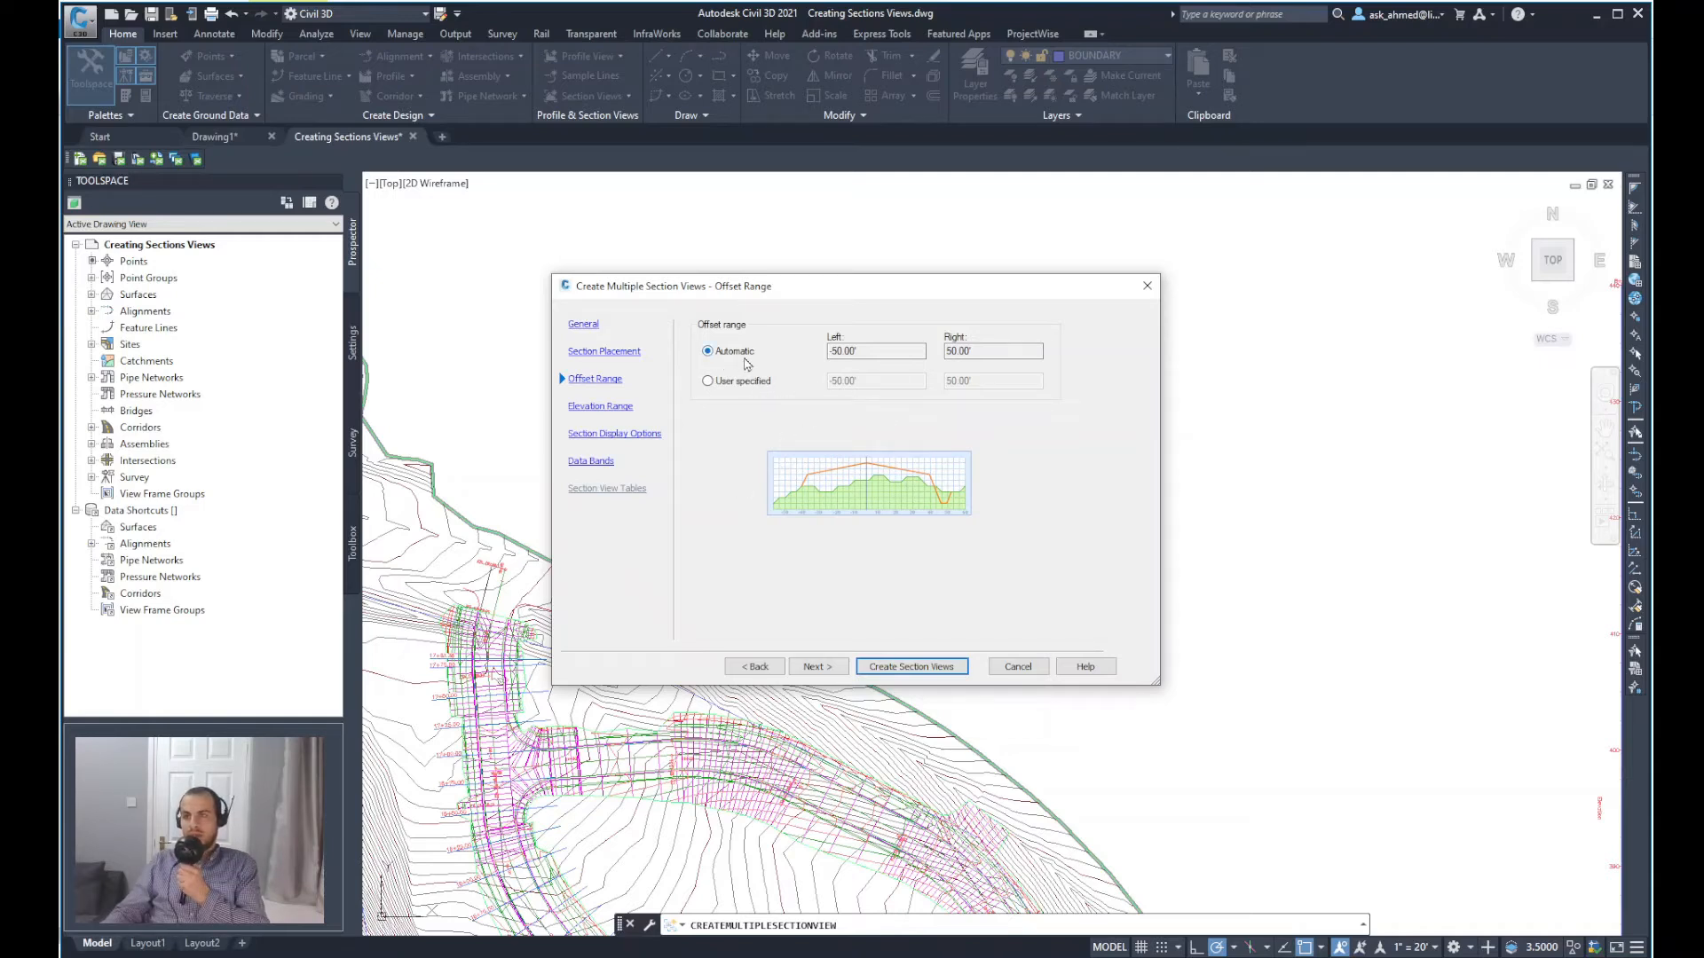
{"action": "mouse_move", "coordinate": [842, 661]}
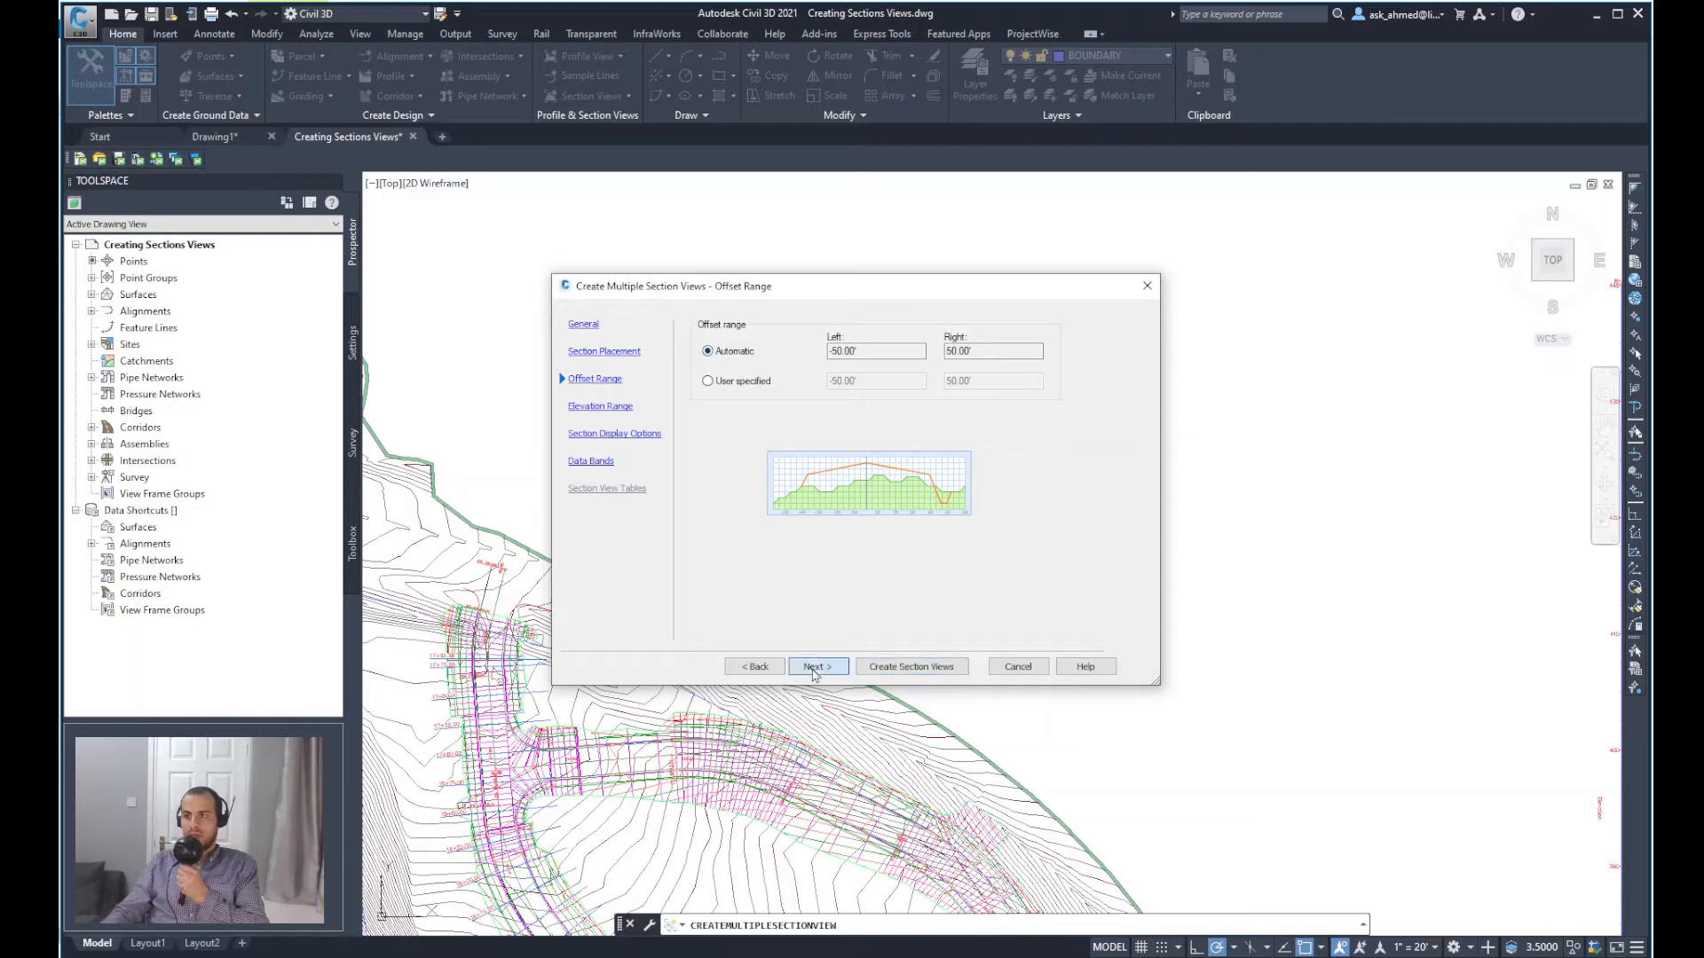
Step: Advance to the Elevation Range page, keeping minimum and maximum elevations automatic
{"action": "left_click", "coordinate": [816, 666]}
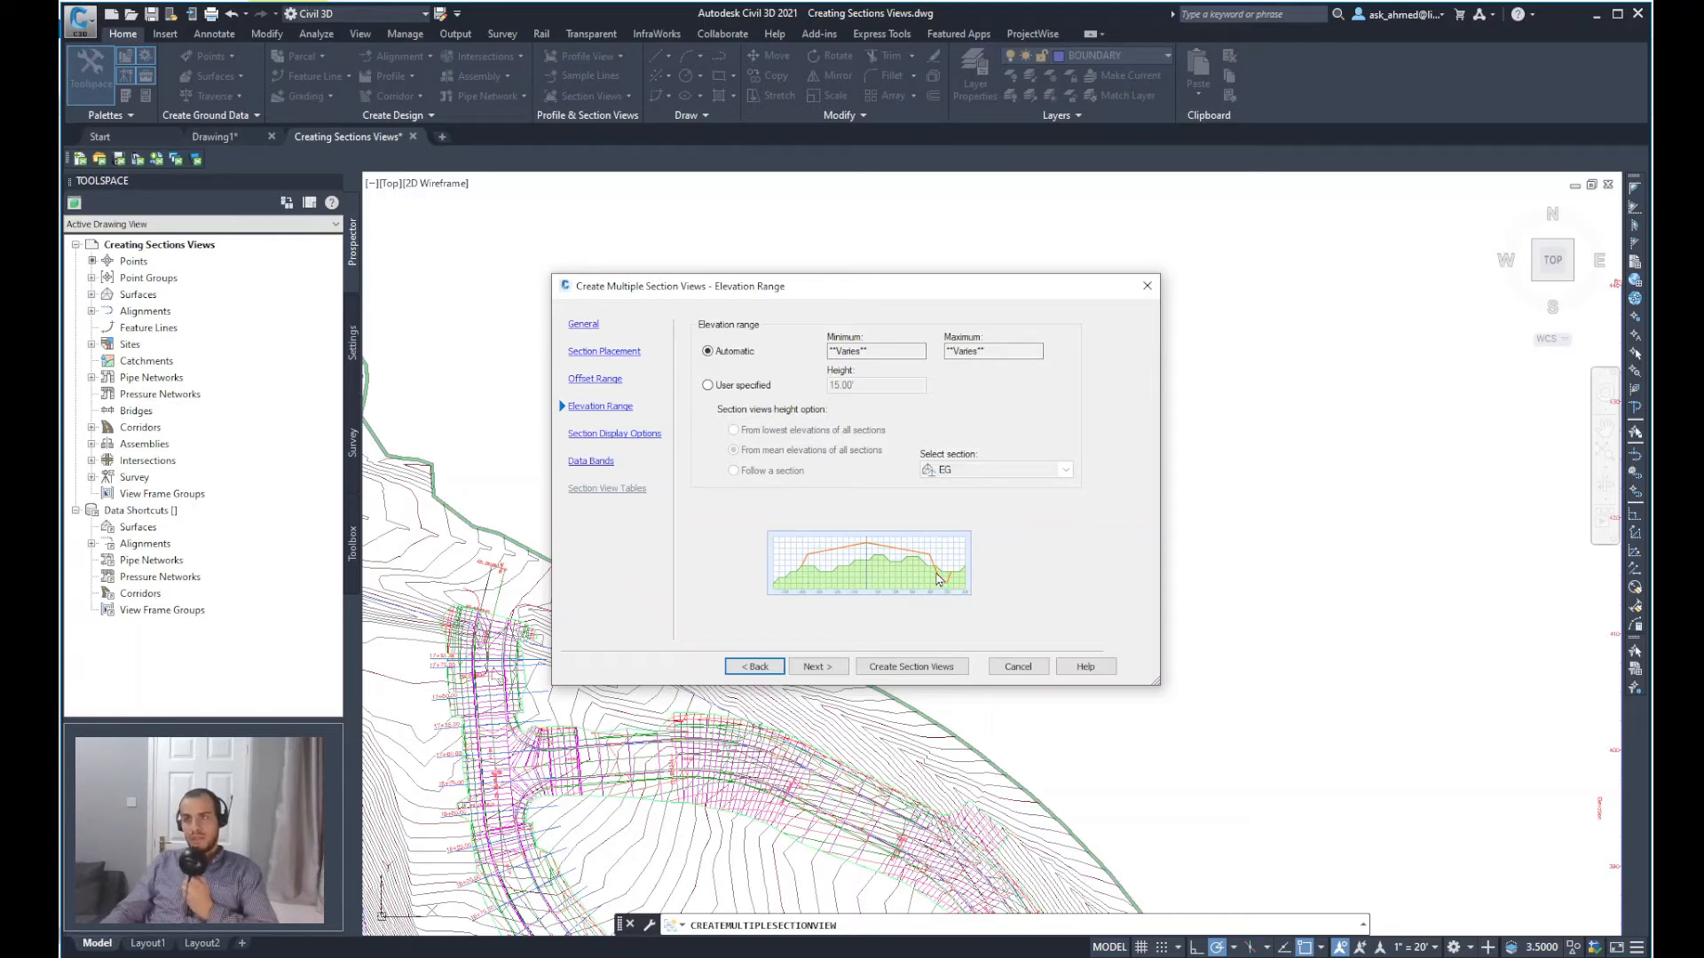
{"action": "mouse_move", "coordinate": [1023, 588]}
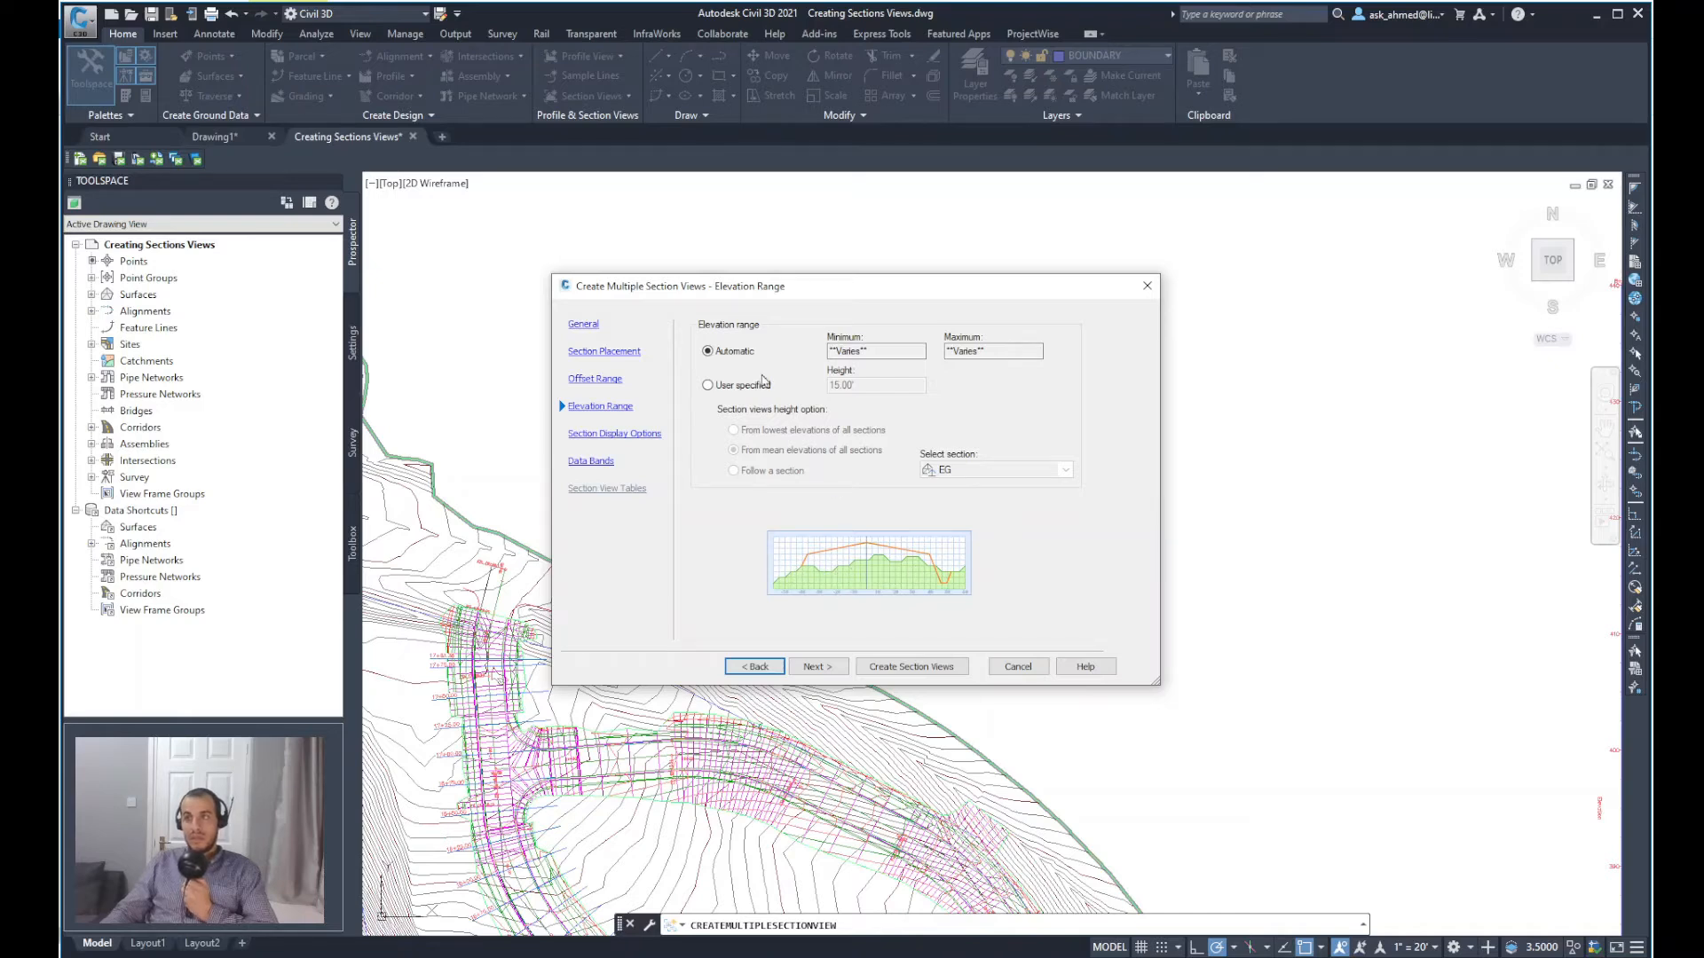
{"action": "left_click", "coordinate": [708, 351]}
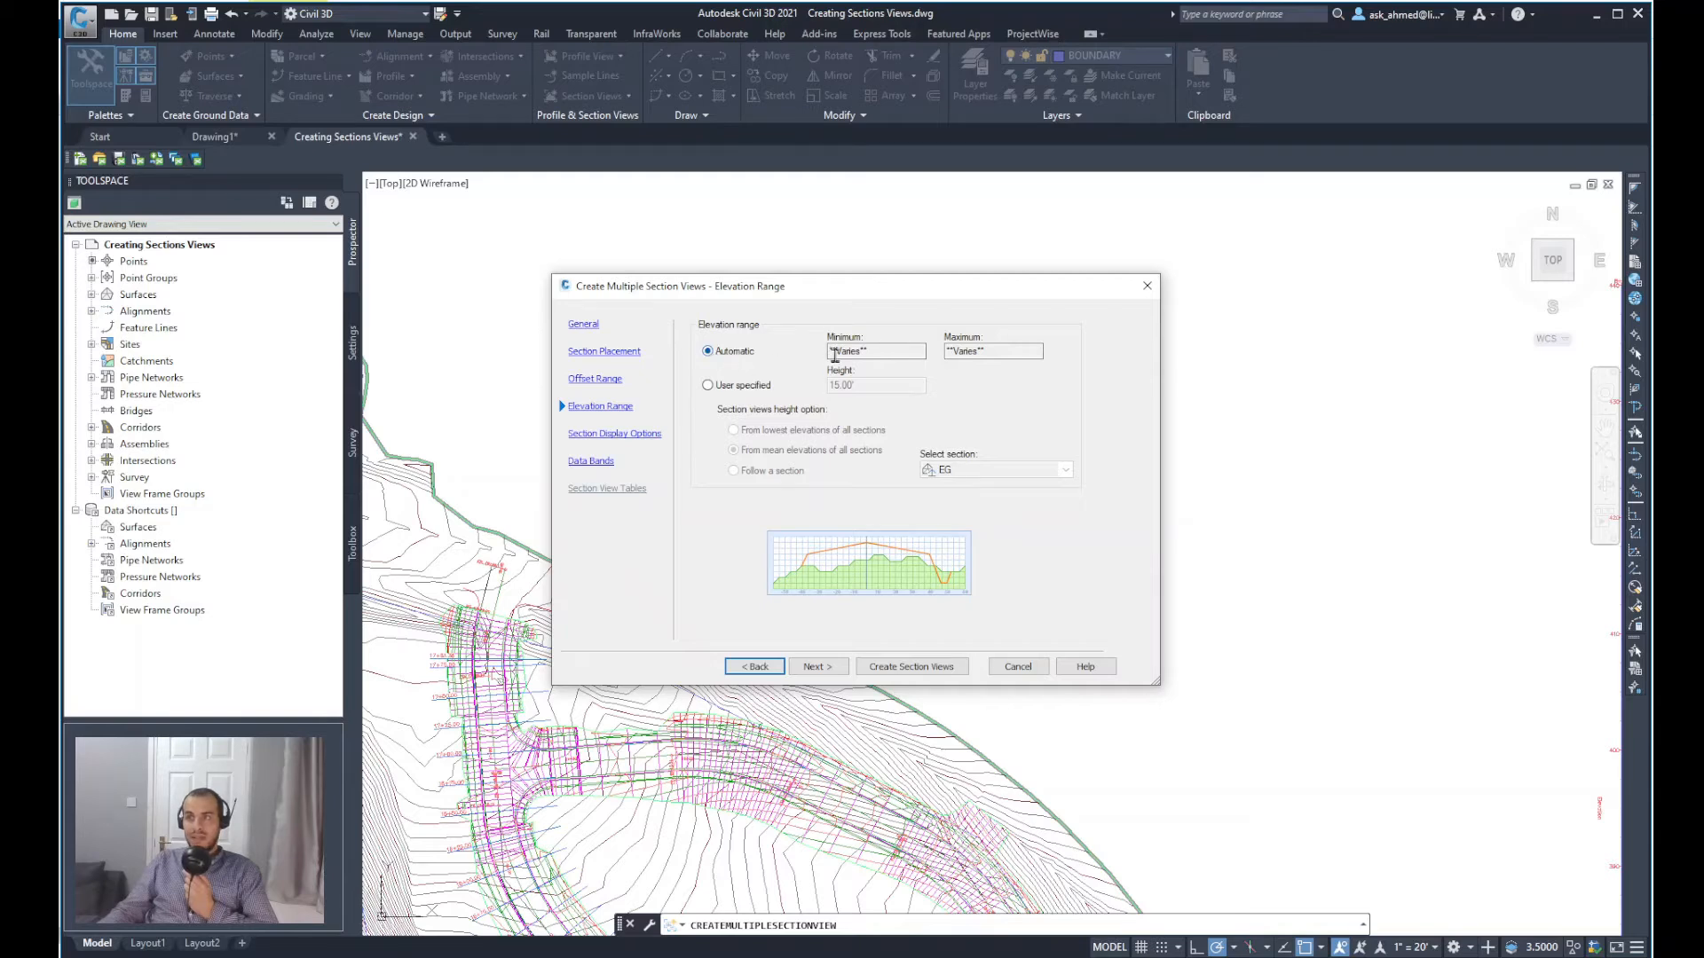
{"action": "mouse_move", "coordinate": [884, 357]}
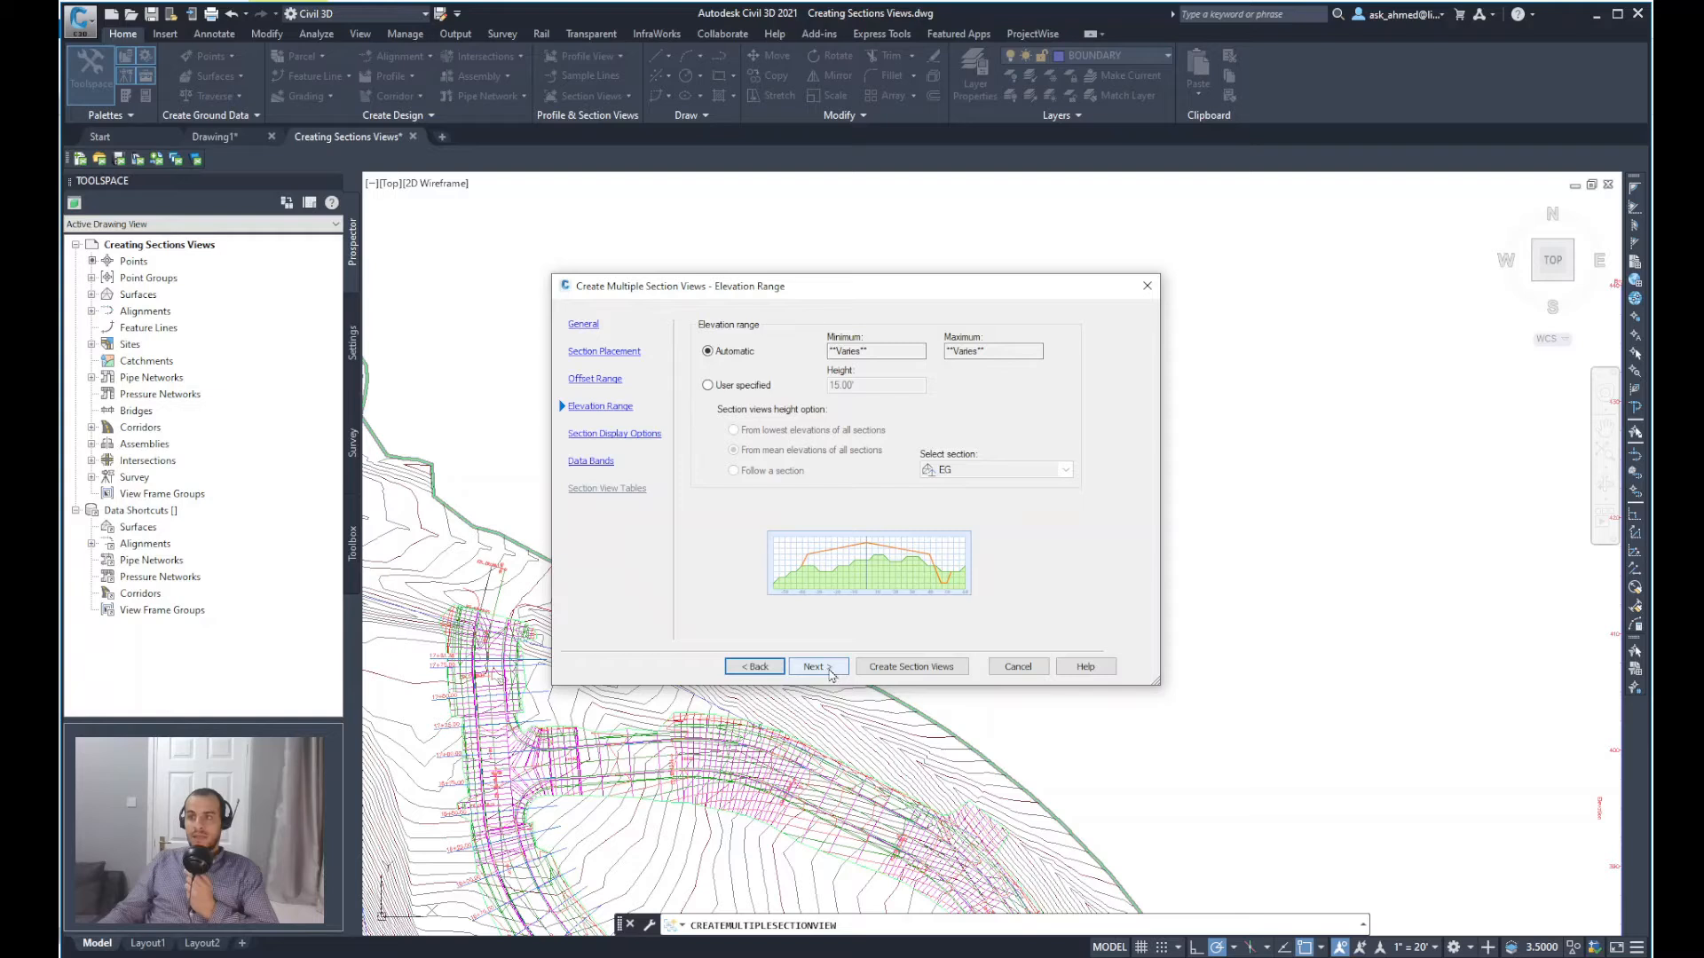
Step: Assign FG Section Labels to both corridor sections on Section Display Options, leaving EG unlabeled
{"action": "left_click", "coordinate": [814, 666]}
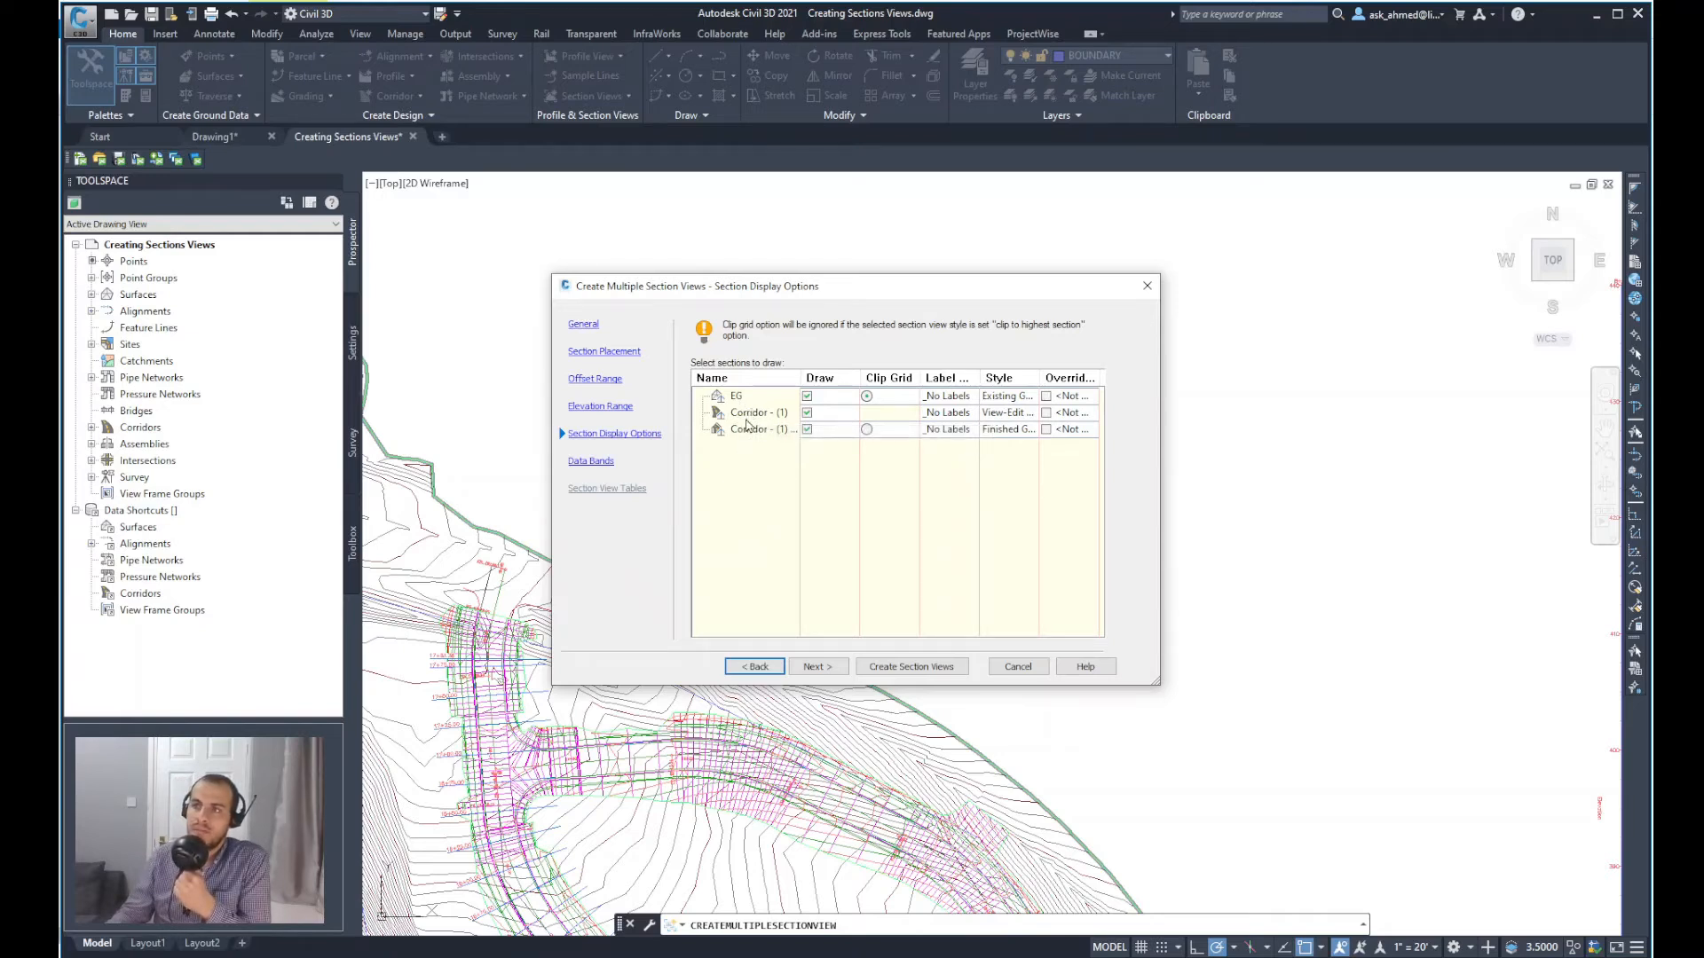
{"action": "mouse_move", "coordinate": [749, 427]}
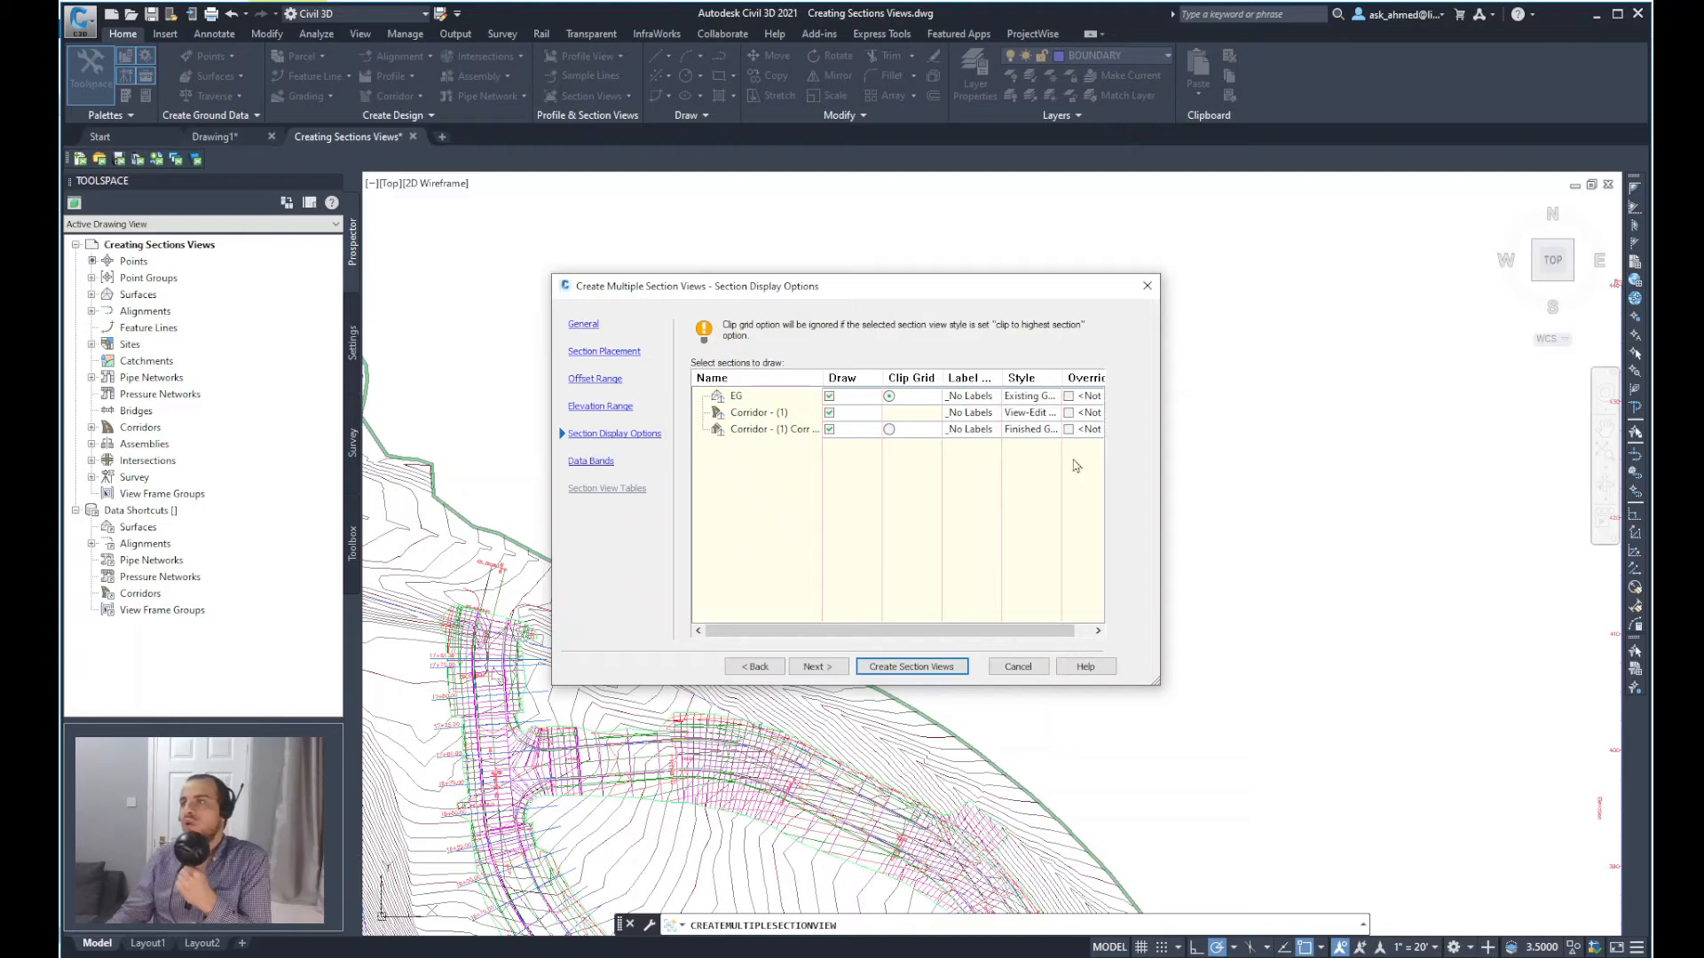
{"action": "mouse_move", "coordinate": [962, 458]}
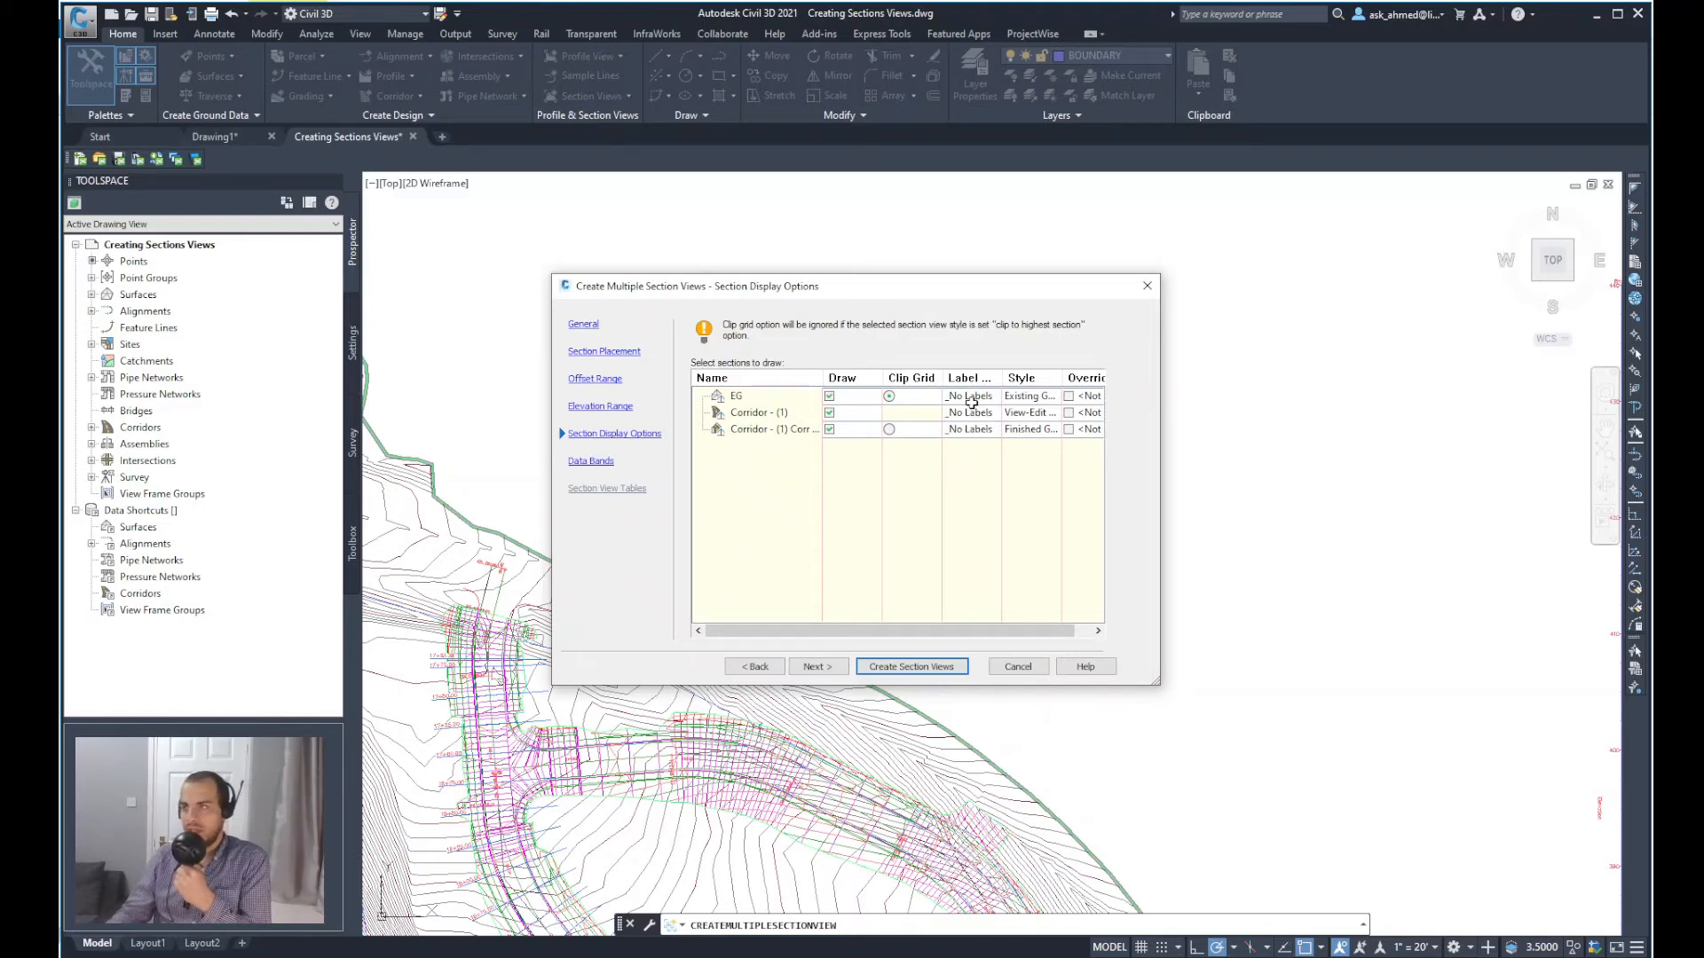
{"action": "mouse_move", "coordinate": [983, 385]}
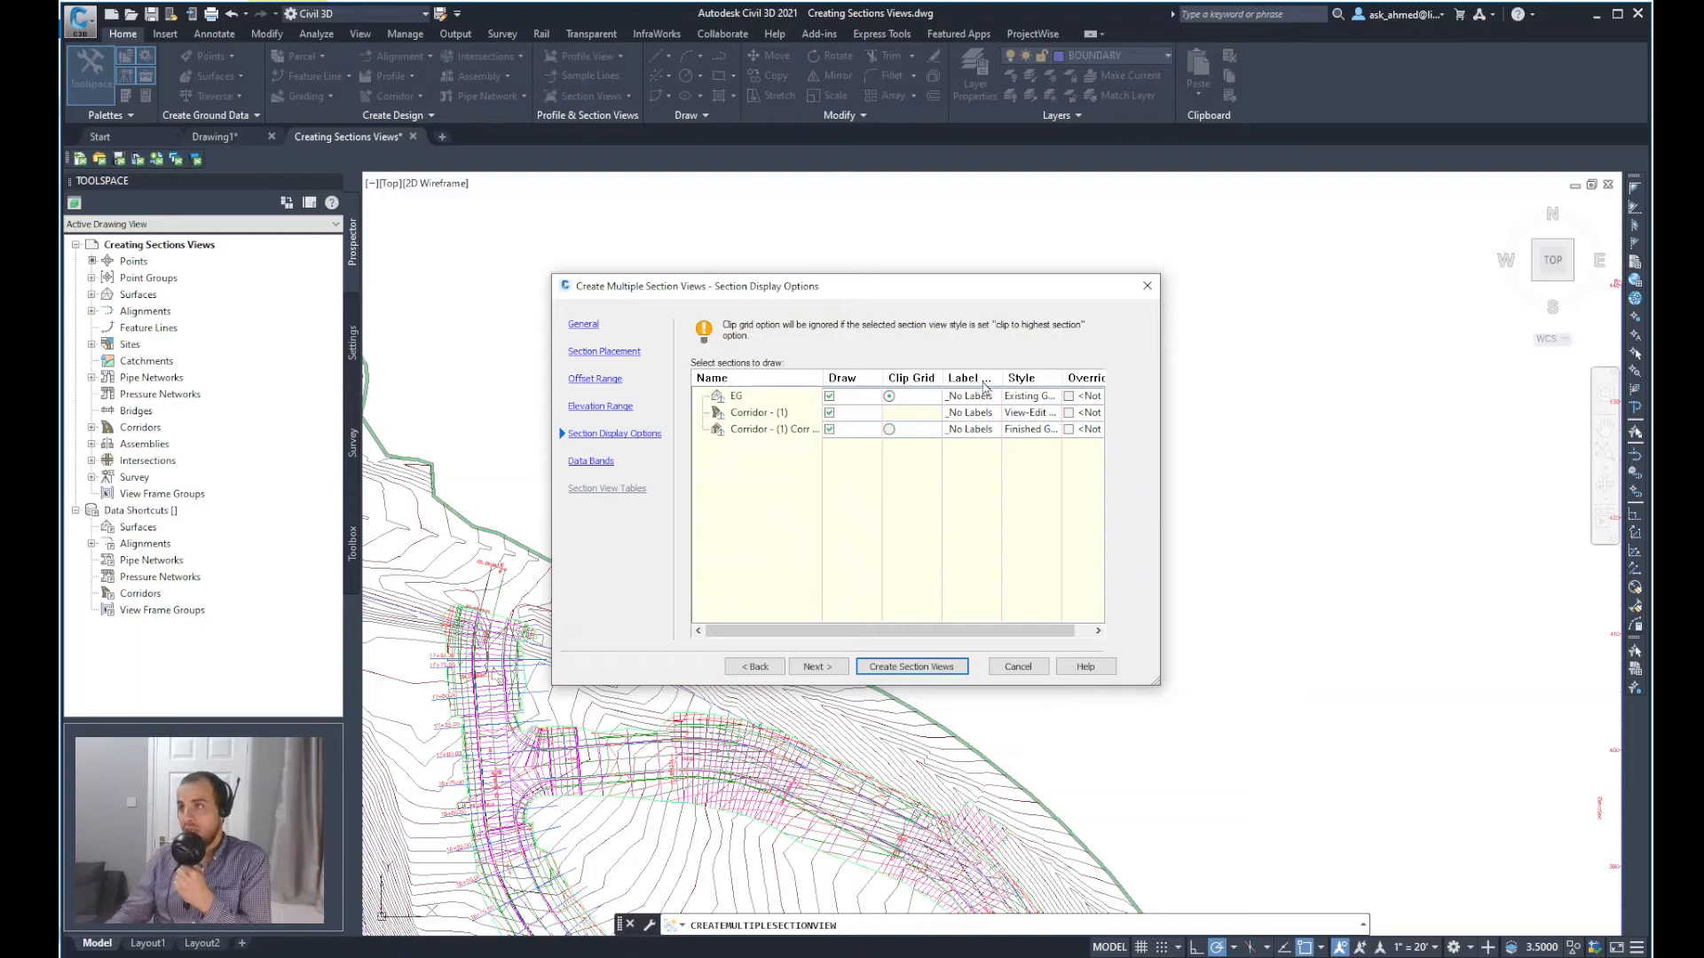
{"action": "left_click", "coordinate": [758, 412]}
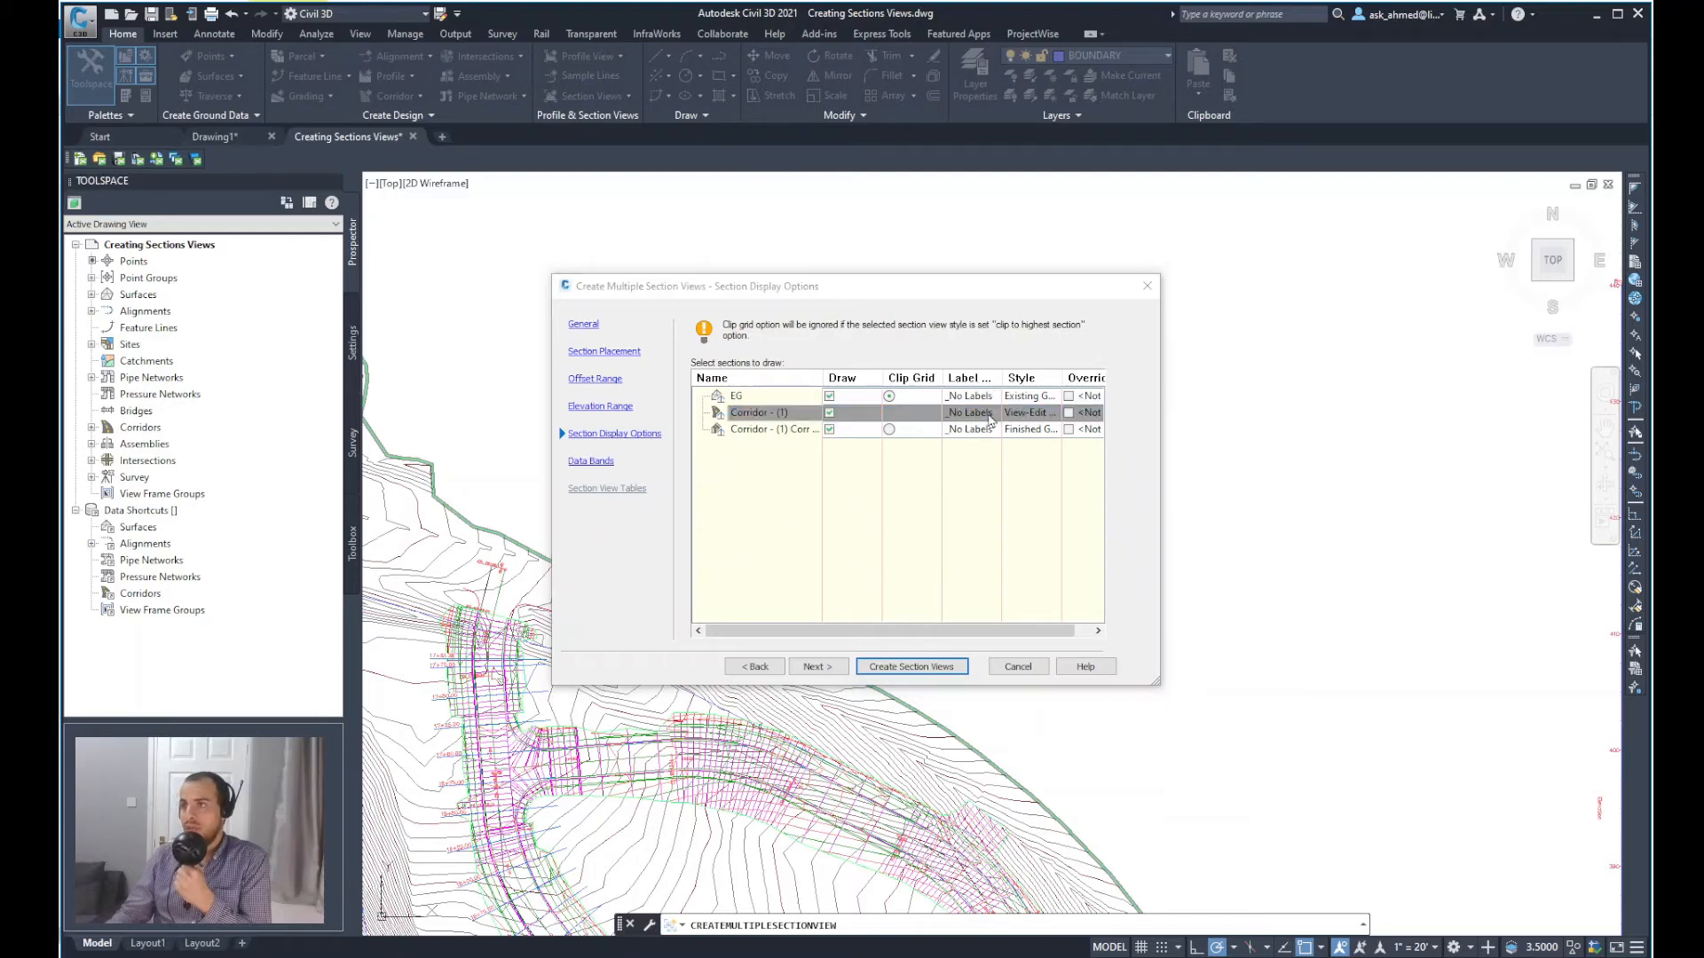
{"action": "left_click", "coordinate": [969, 411]}
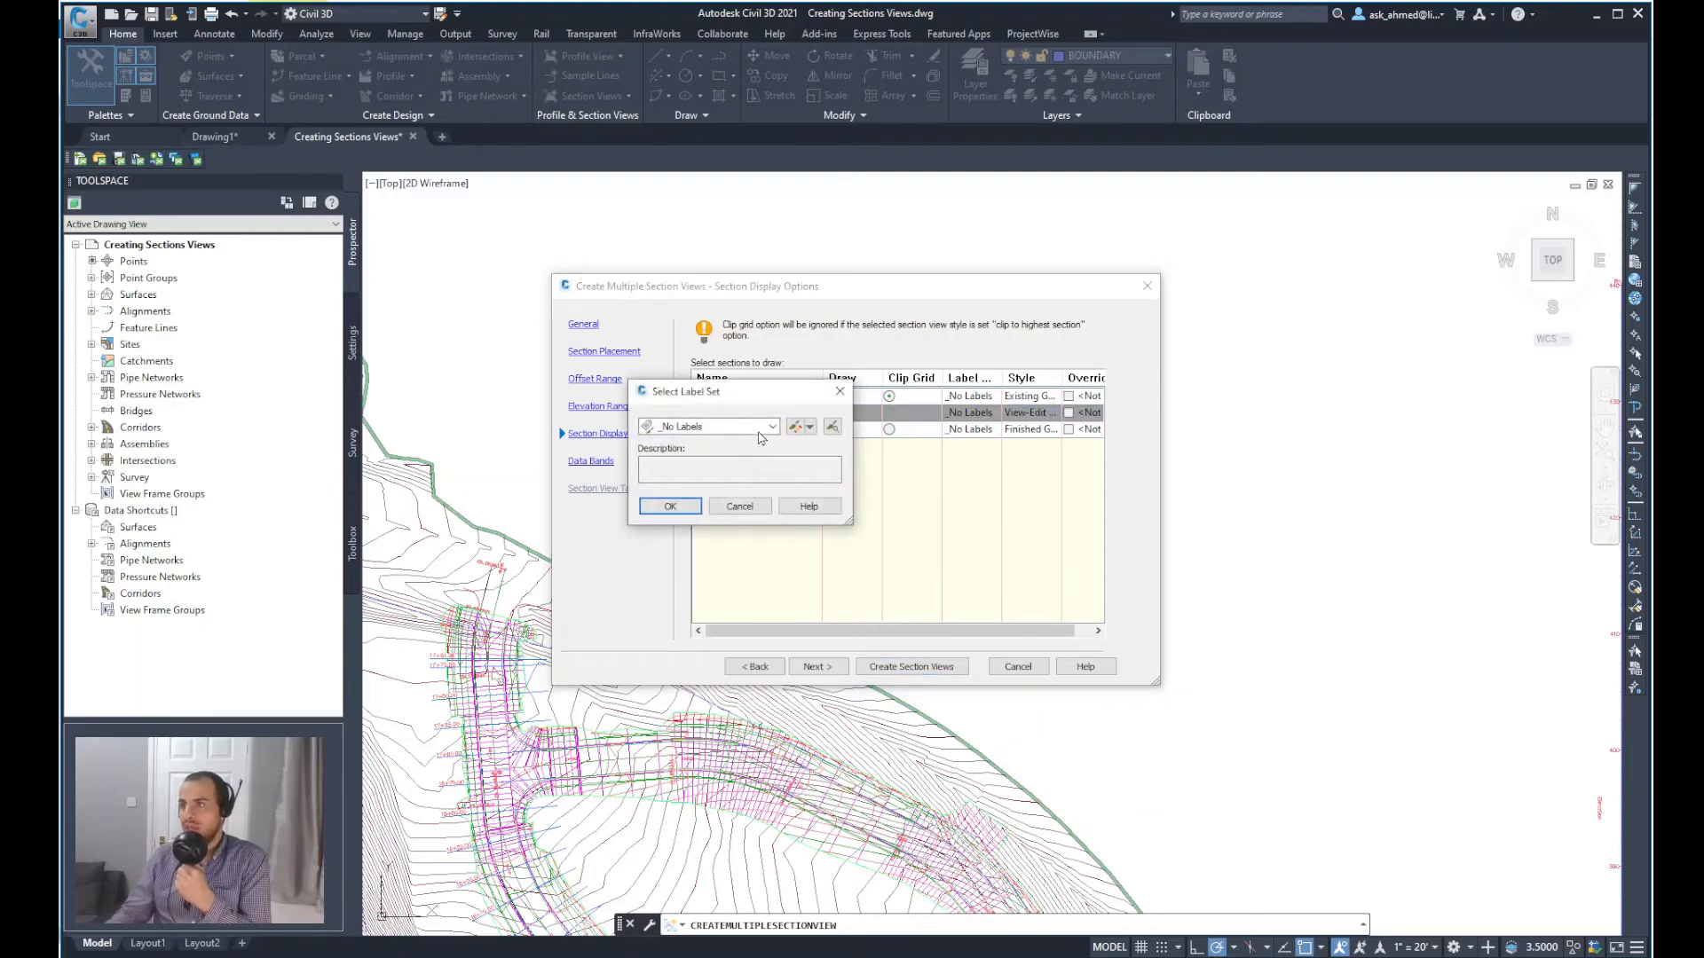
{"action": "left_click", "coordinate": [772, 426]}
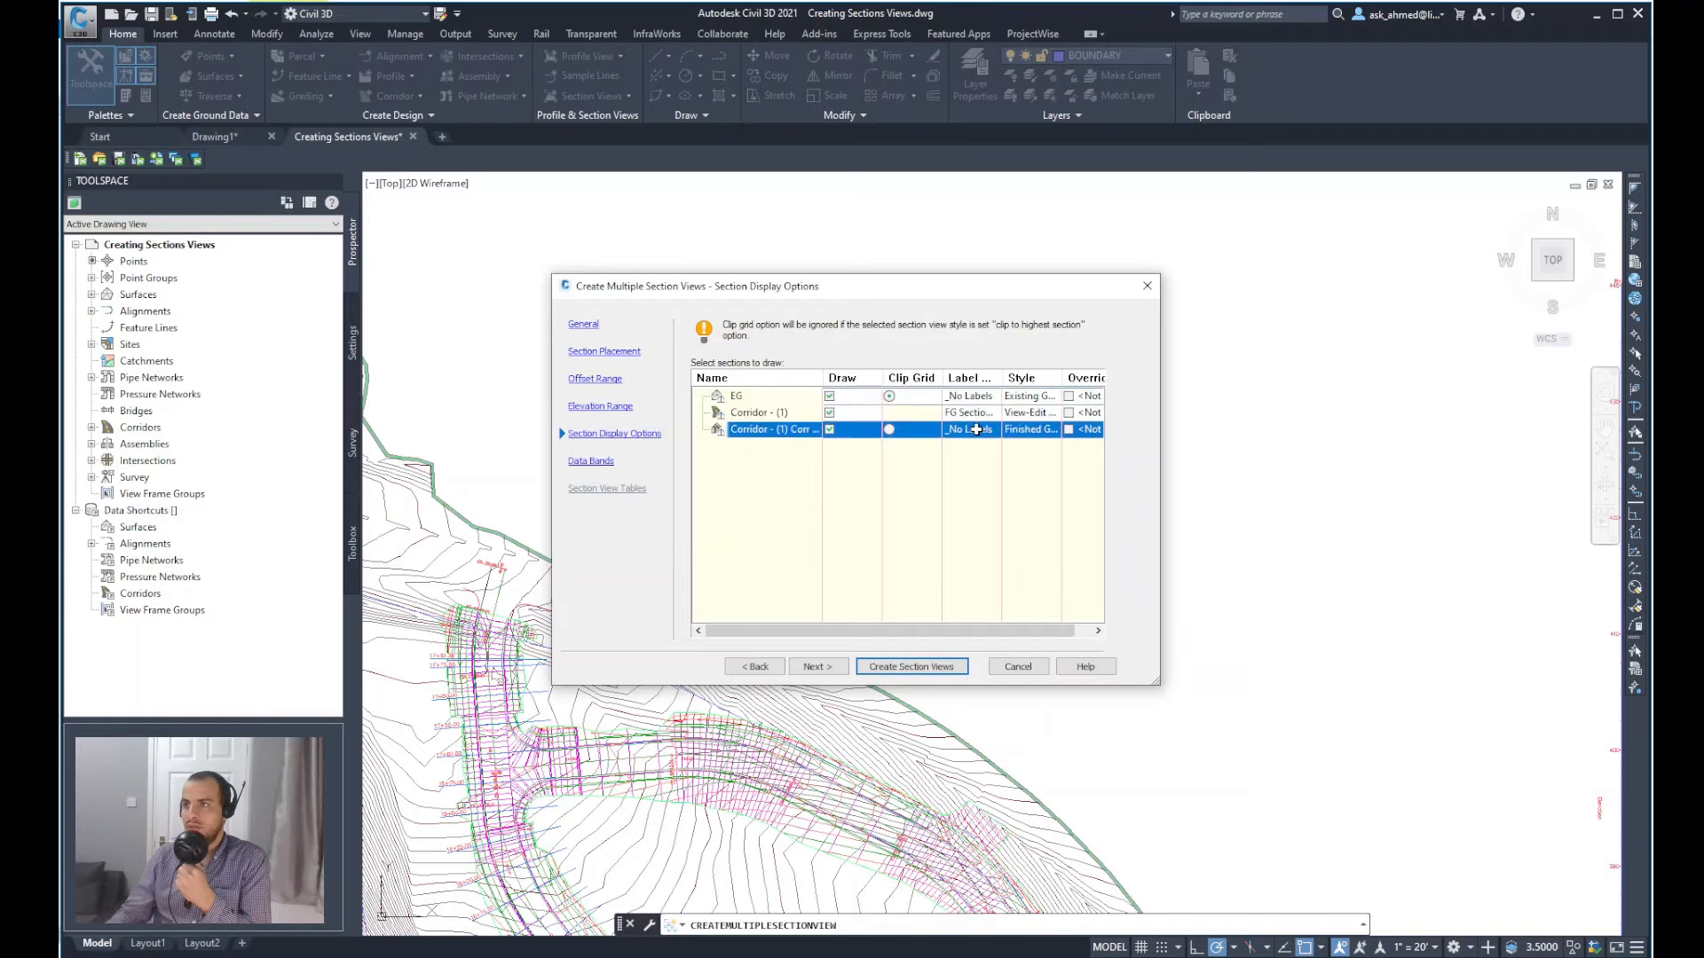
{"action": "left_click", "coordinate": [972, 430]}
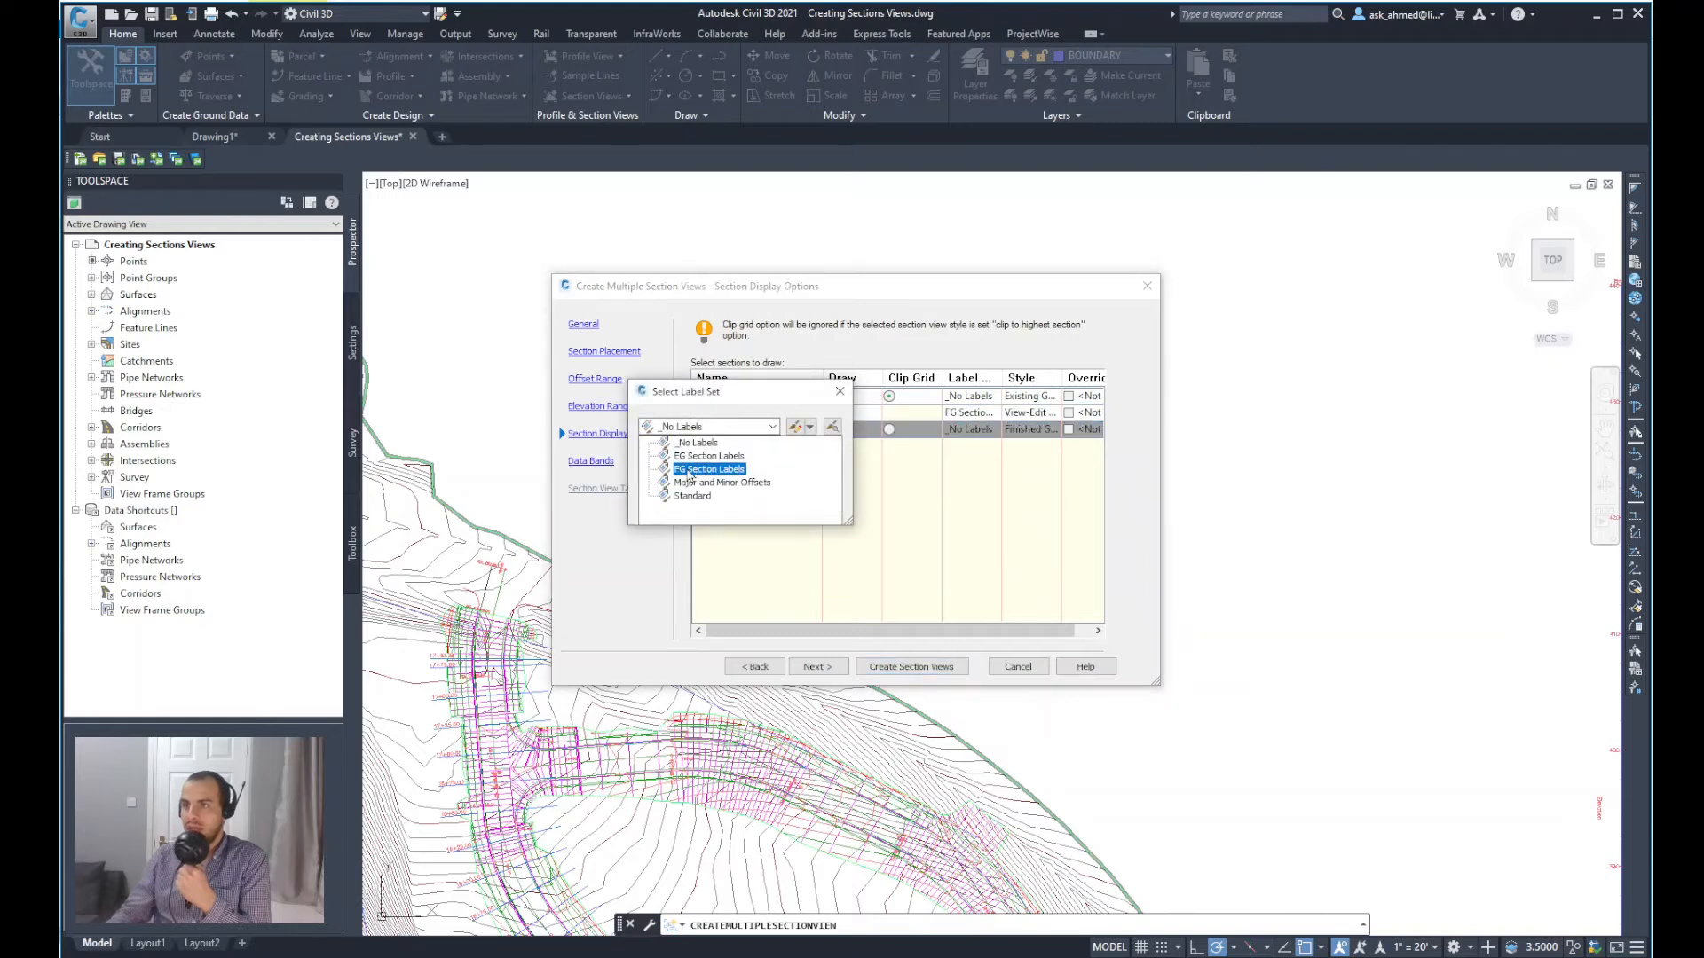
{"action": "left_click", "coordinate": [708, 469]}
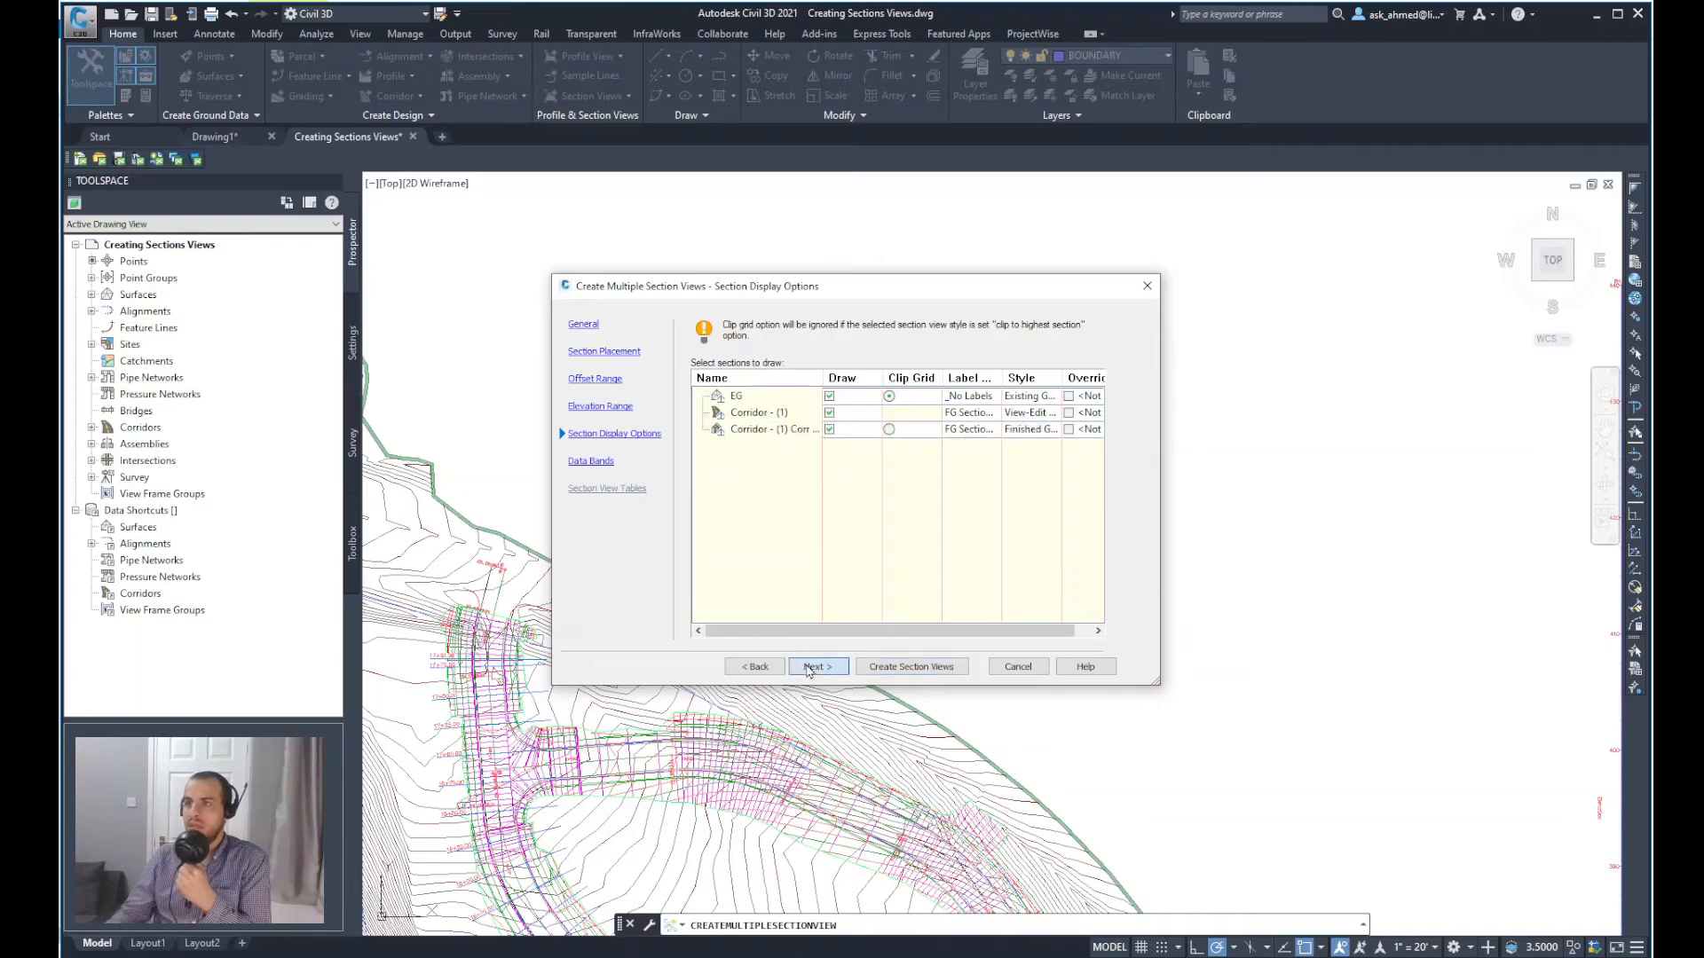
Step: Set the section views' band set to No Bands on the Data Bands page
{"action": "left_click", "coordinate": [816, 665]}
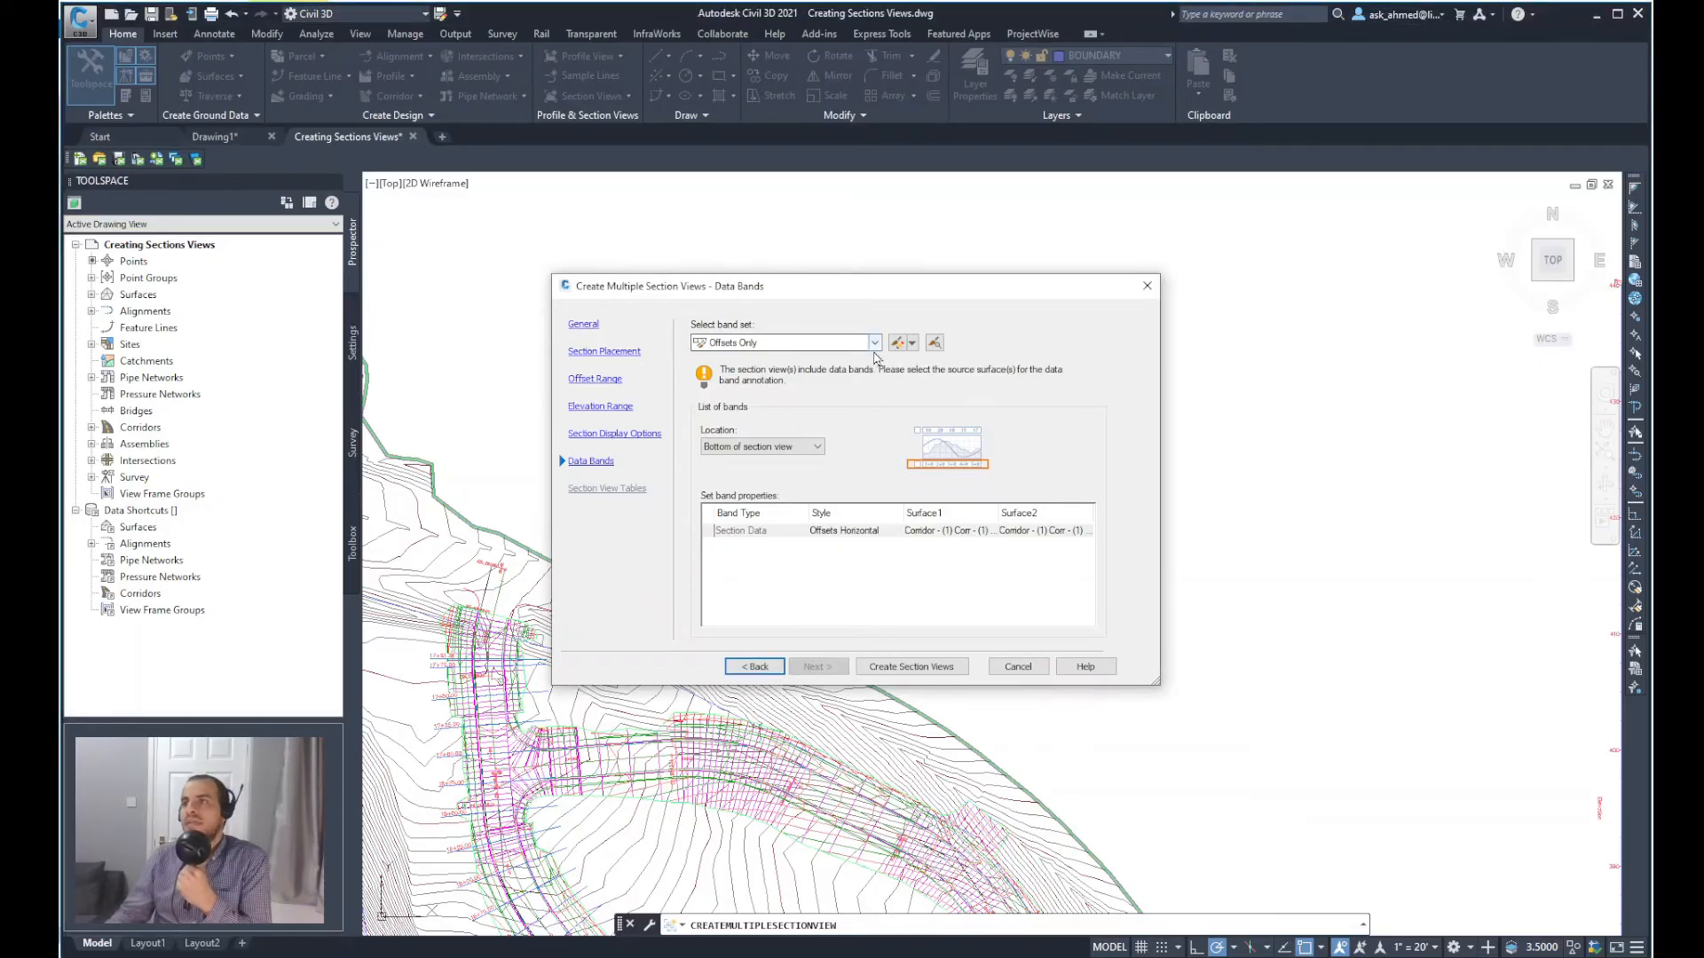
{"action": "left_click", "coordinate": [875, 342]}
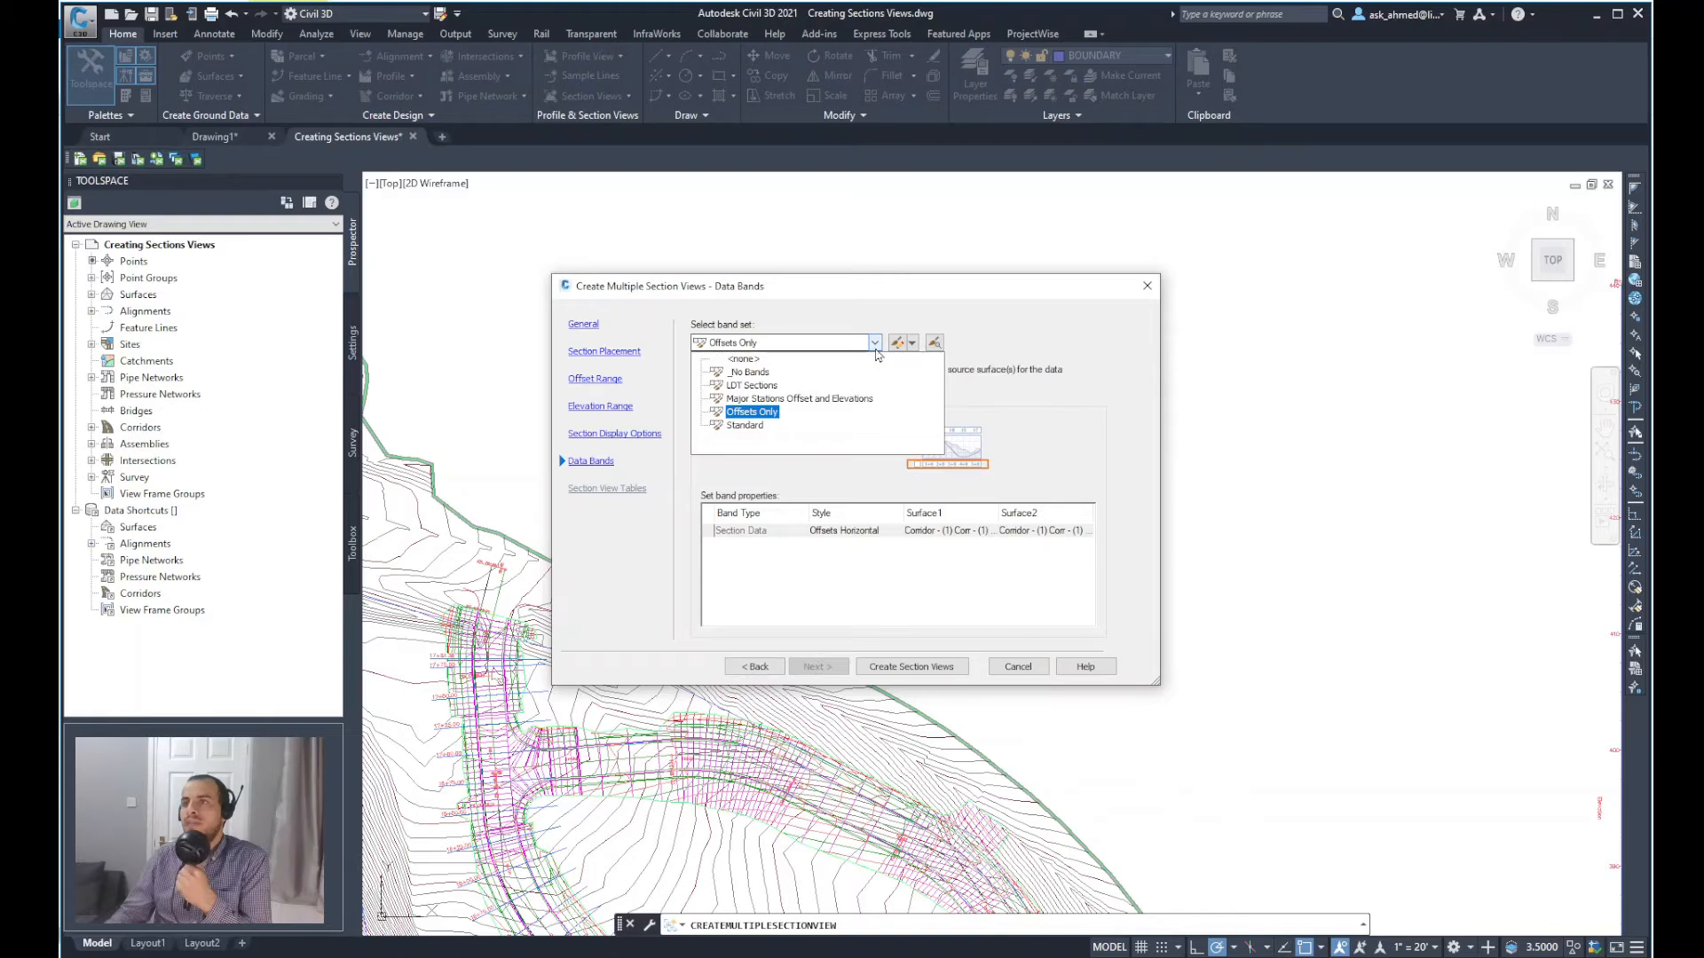
{"action": "left_click", "coordinate": [744, 424]}
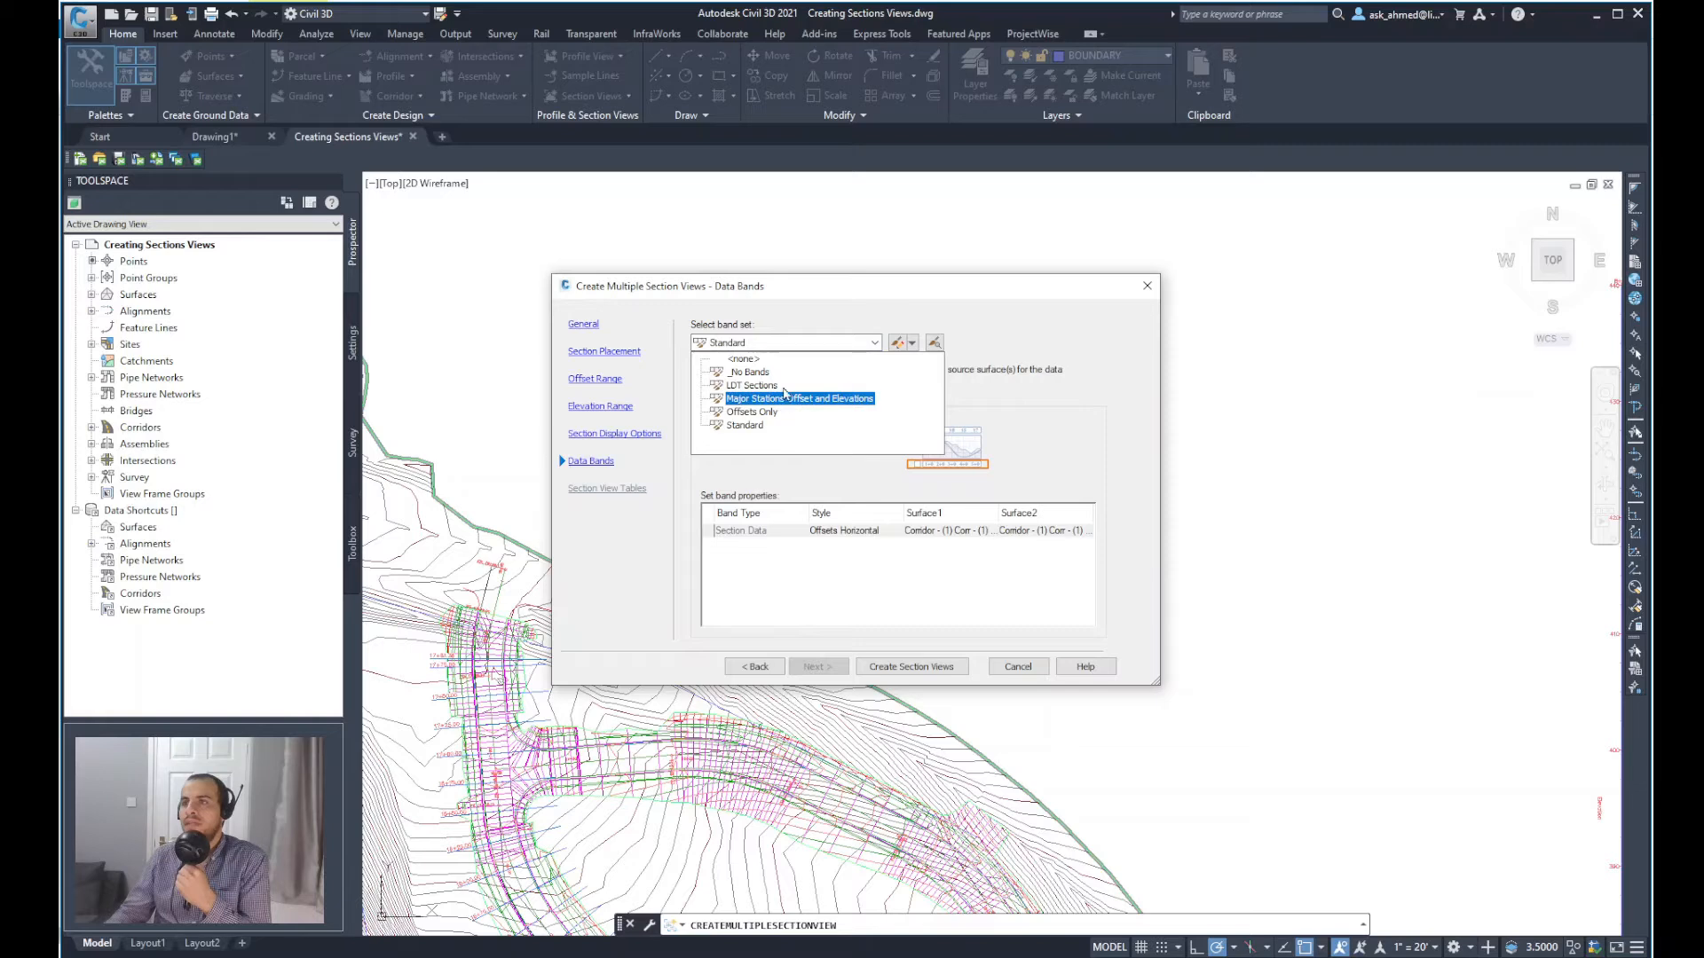
{"action": "left_click", "coordinate": [749, 371]}
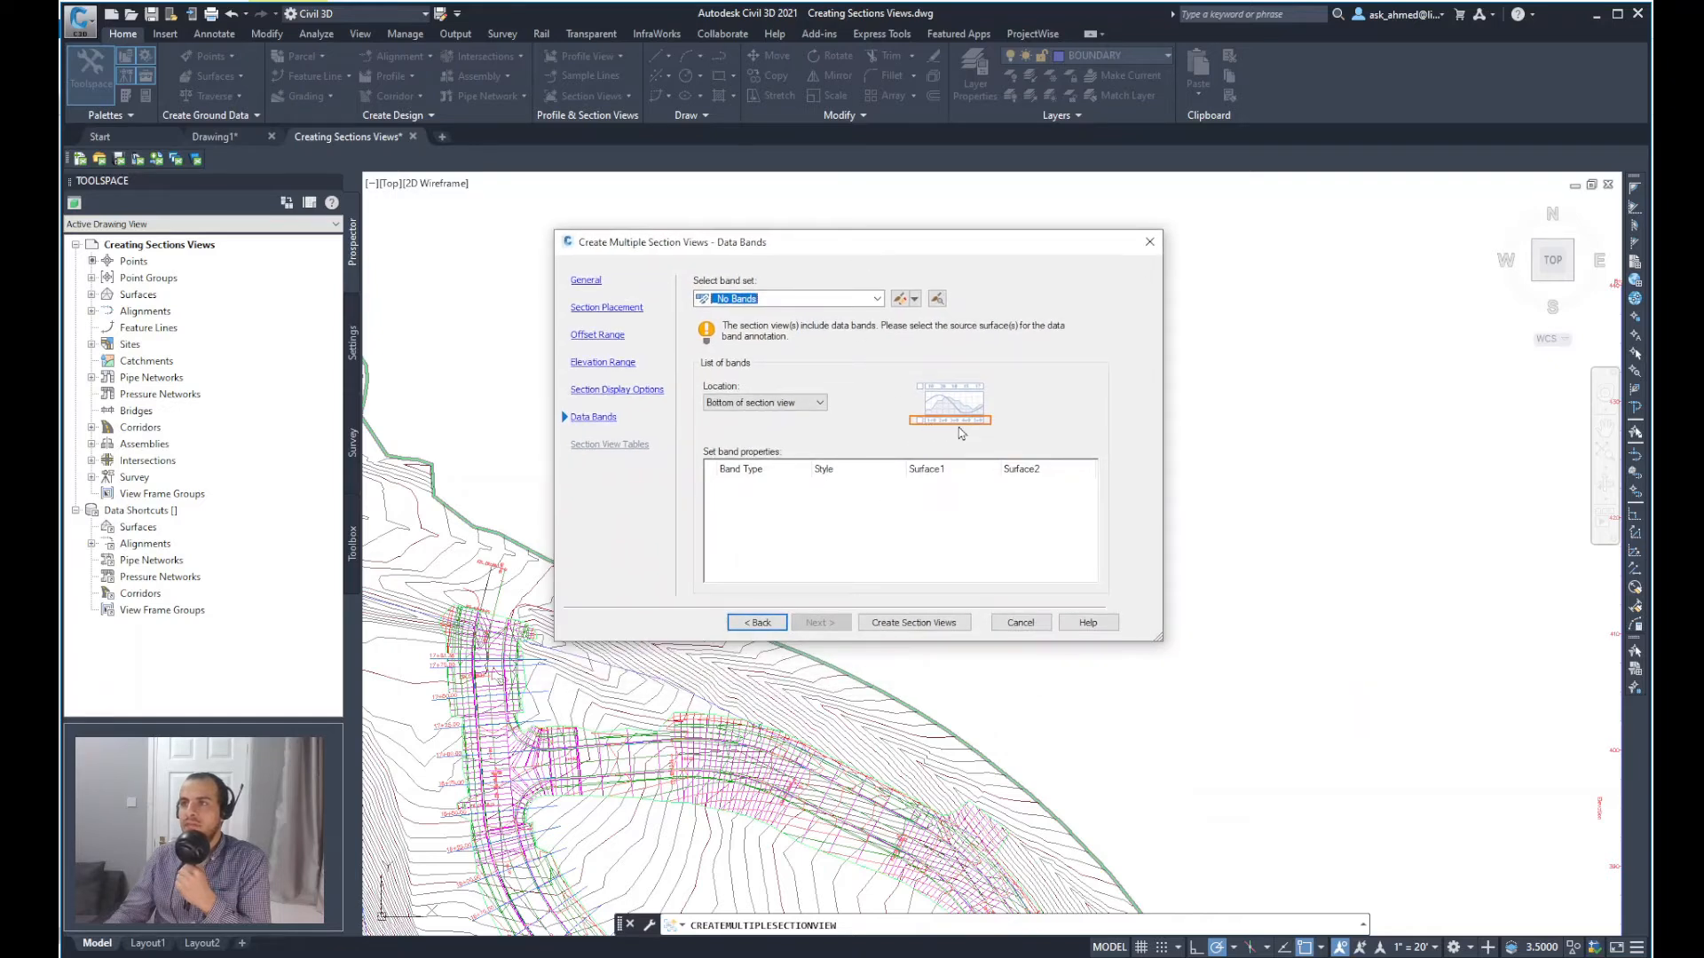
{"action": "mouse_move", "coordinate": [769, 651]}
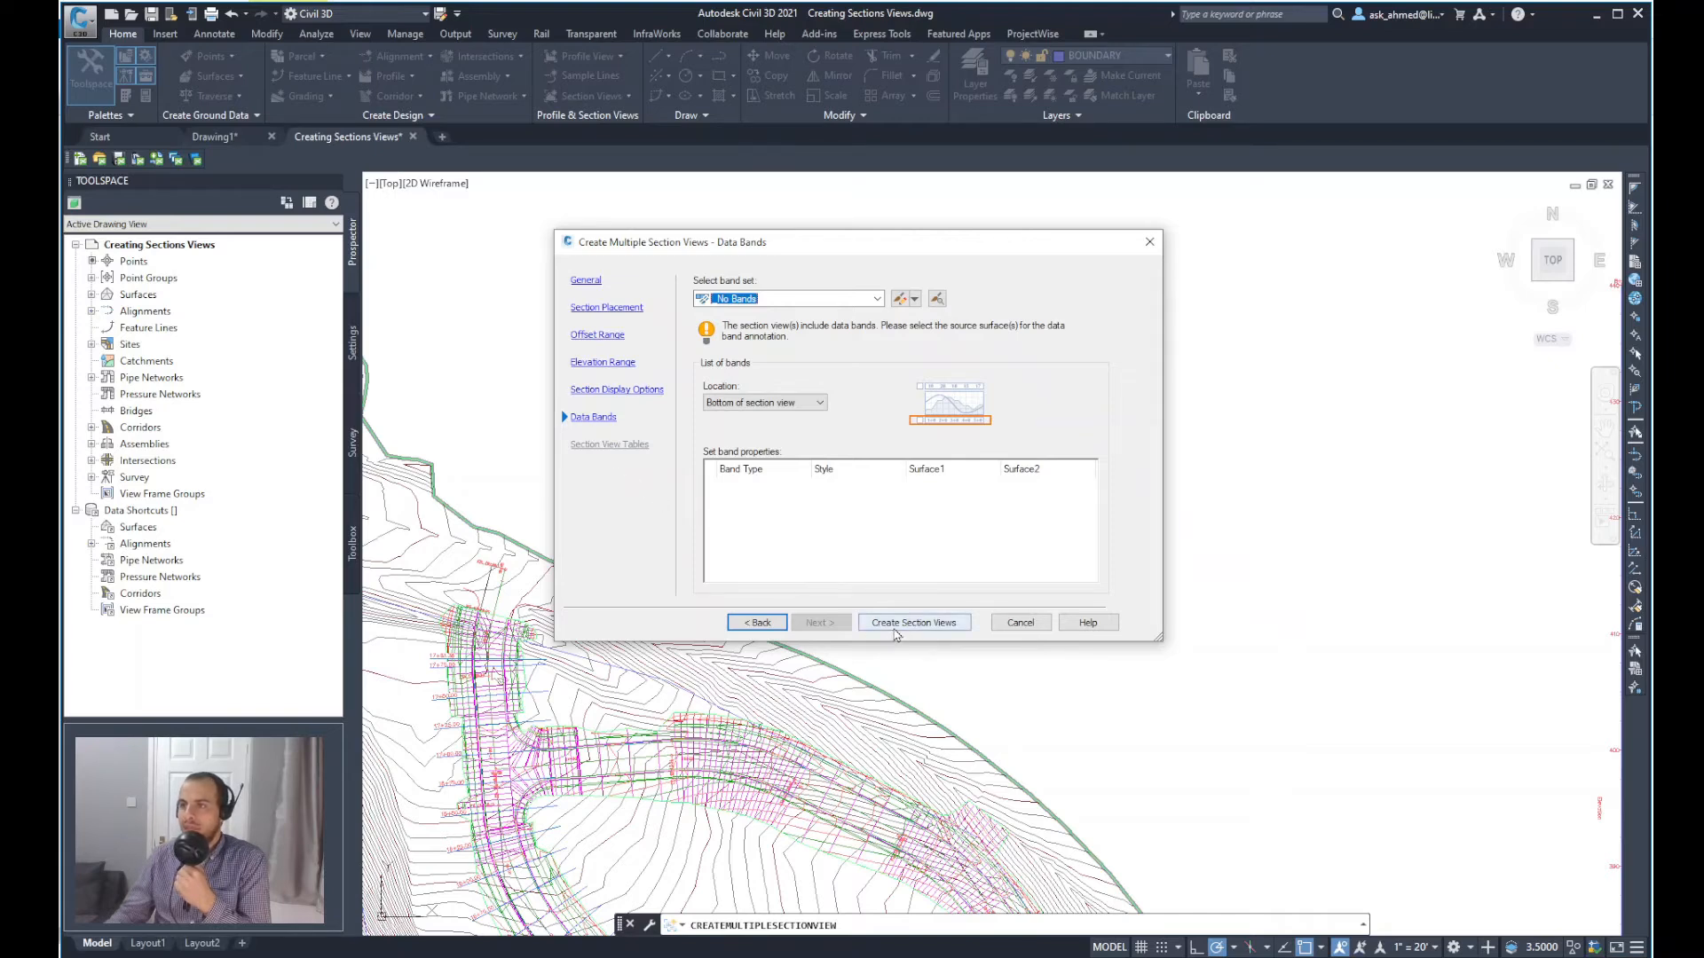
Step: Create the section views and pick their origin point in model space
{"action": "left_click", "coordinate": [914, 623]}
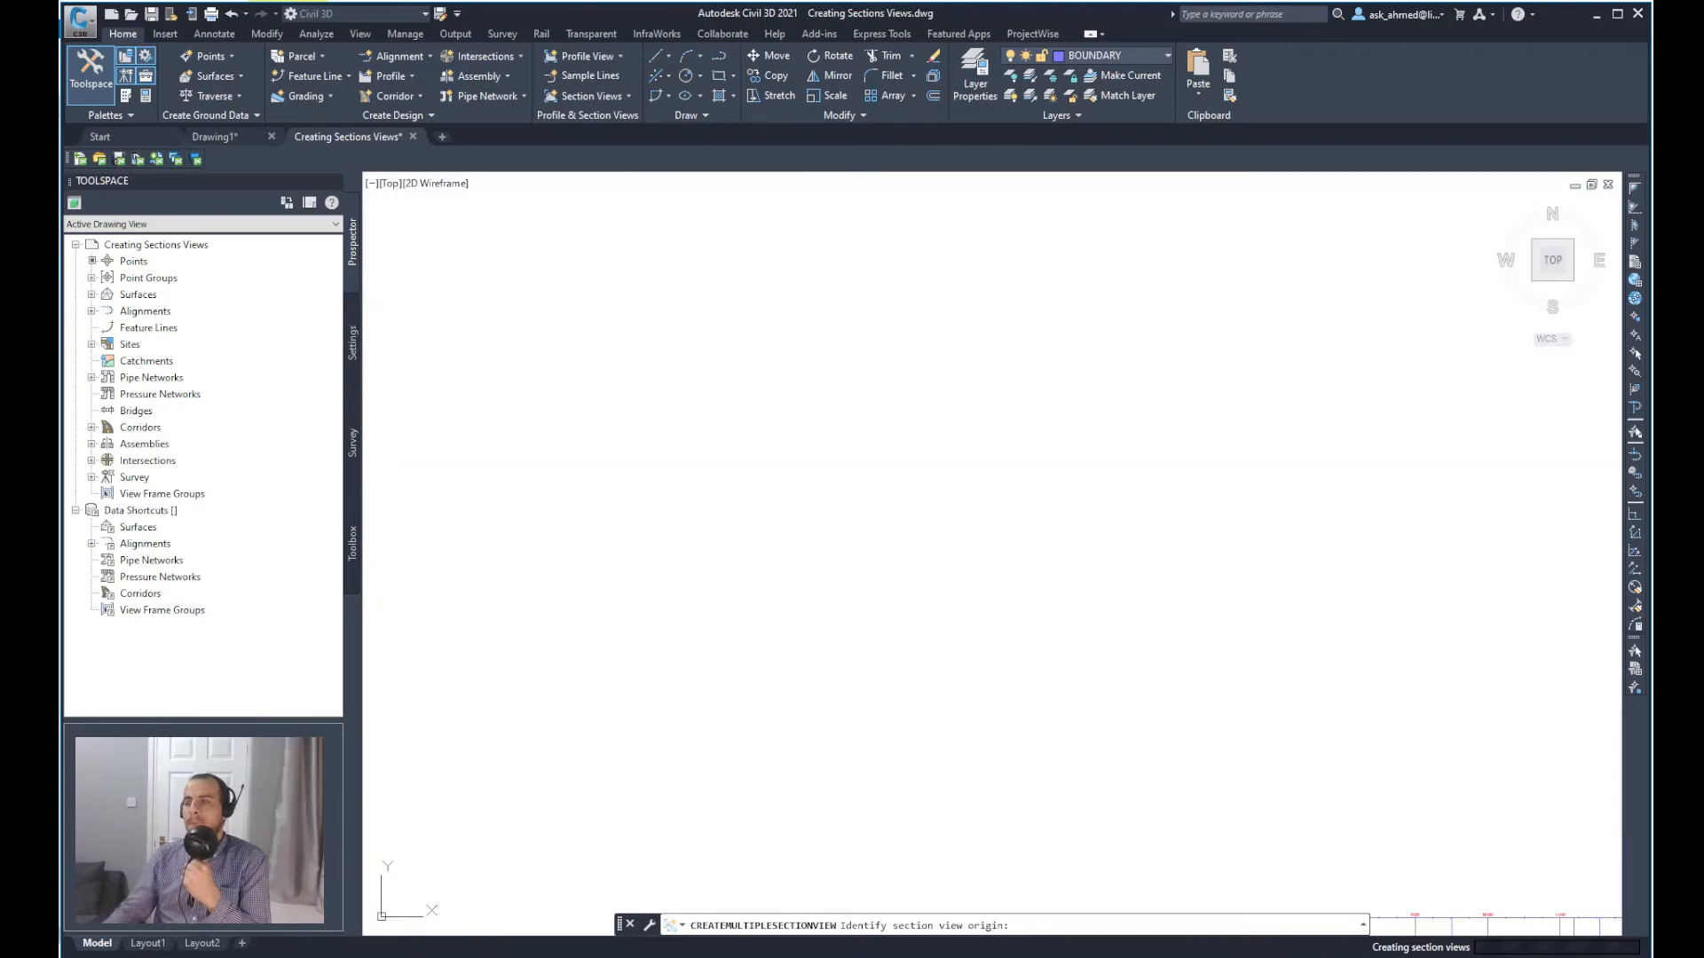
{"action": "left_click", "coordinate": [978, 442]}
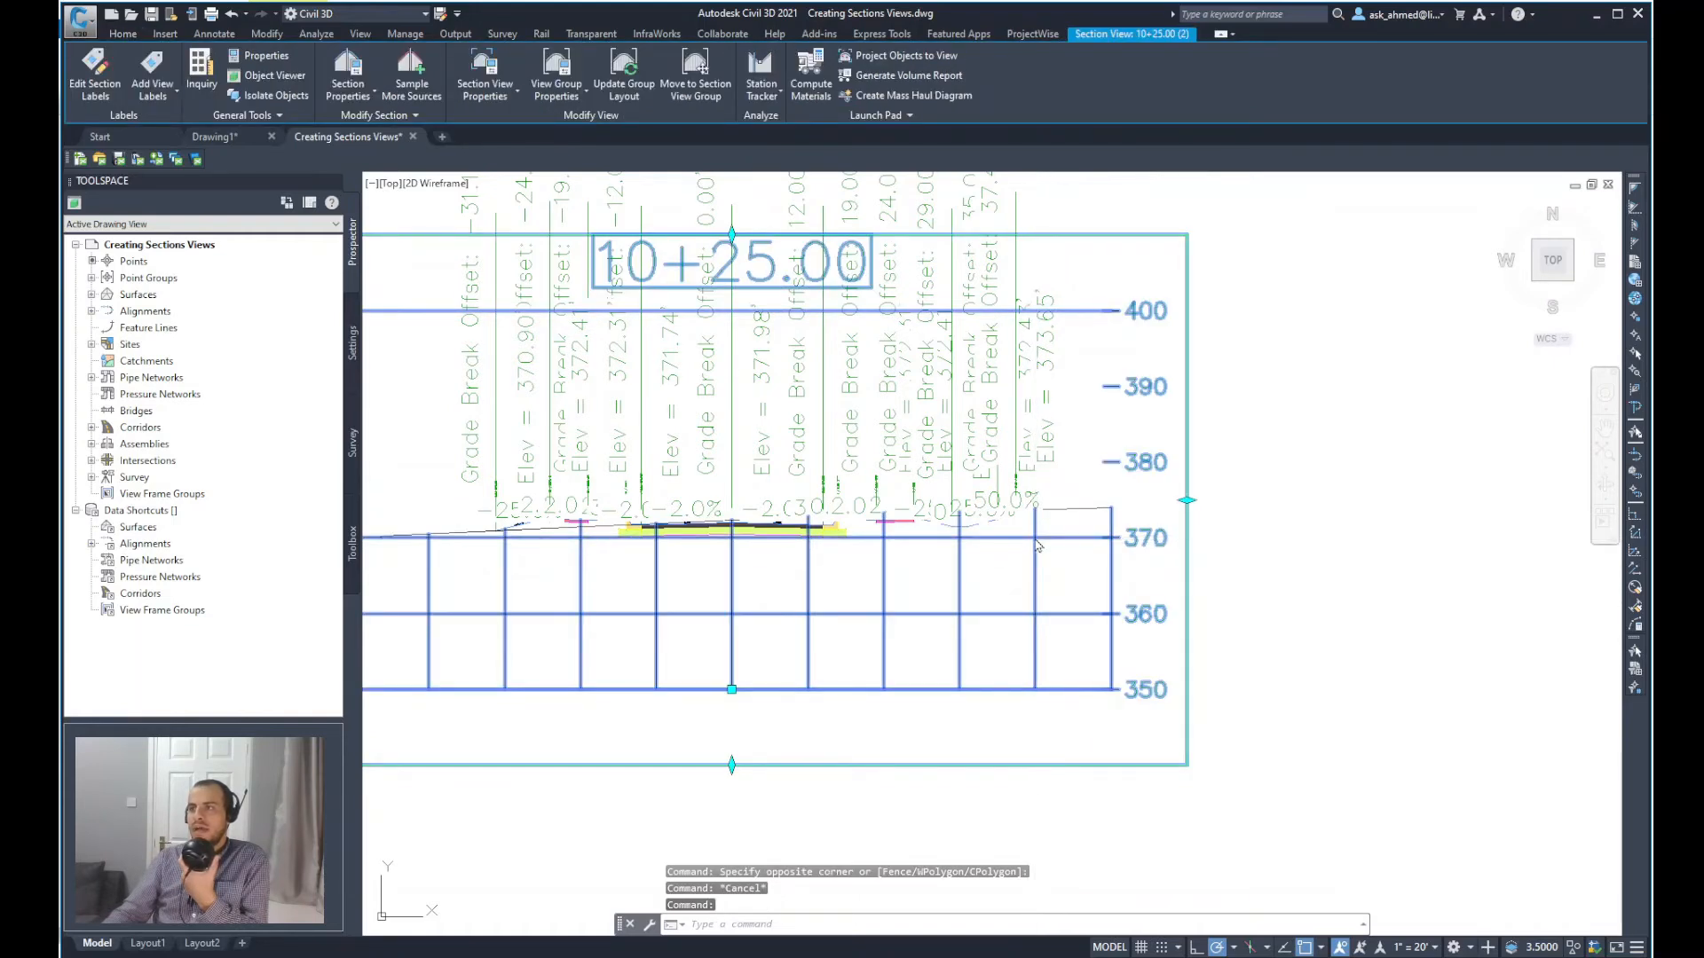
{"action": "right_click", "coordinate": [1038, 543]}
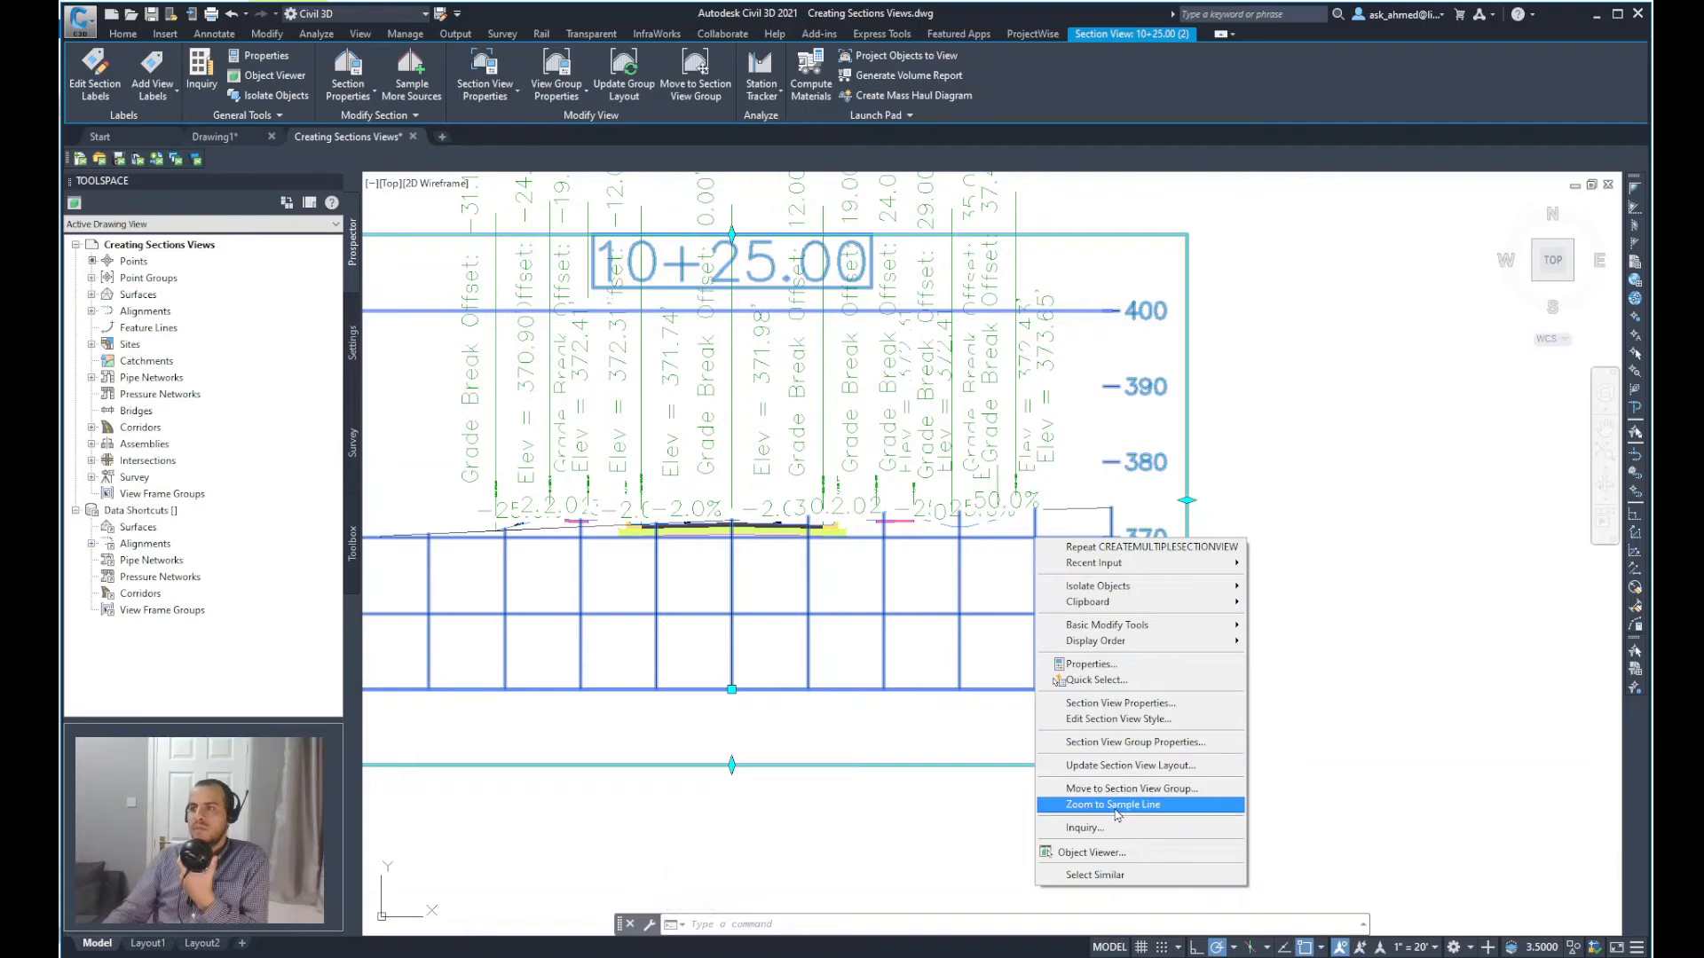
{"action": "left_click", "coordinate": [1113, 804]}
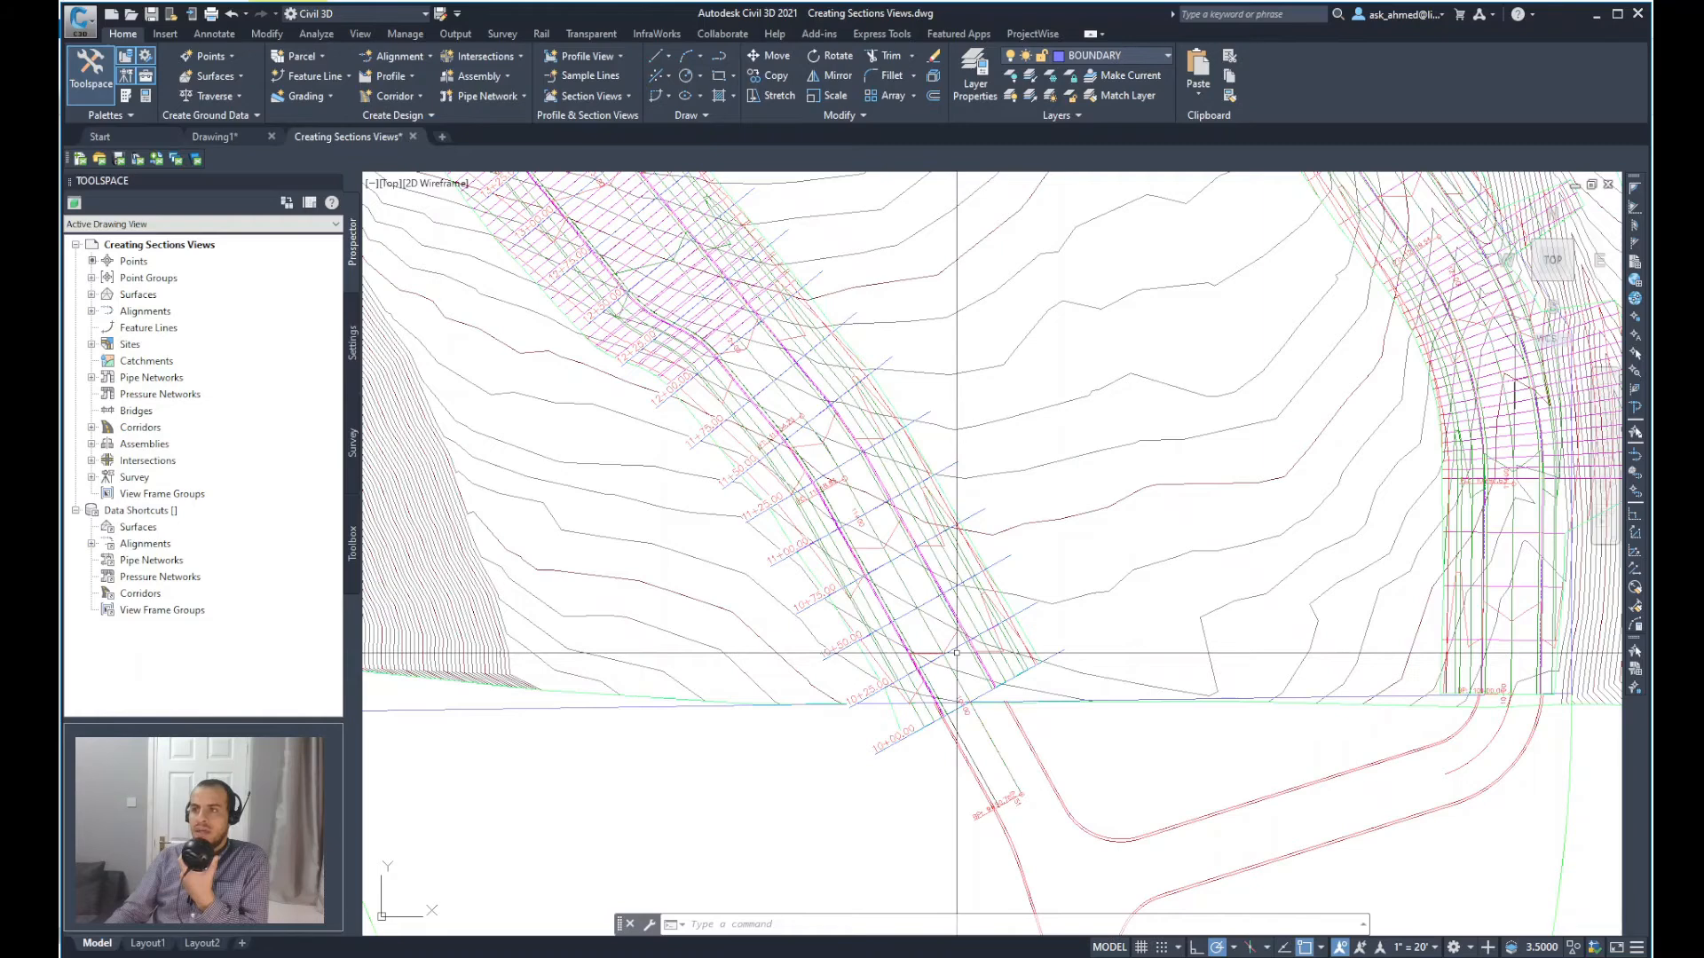
{"action": "left_click", "coordinate": [942, 654]}
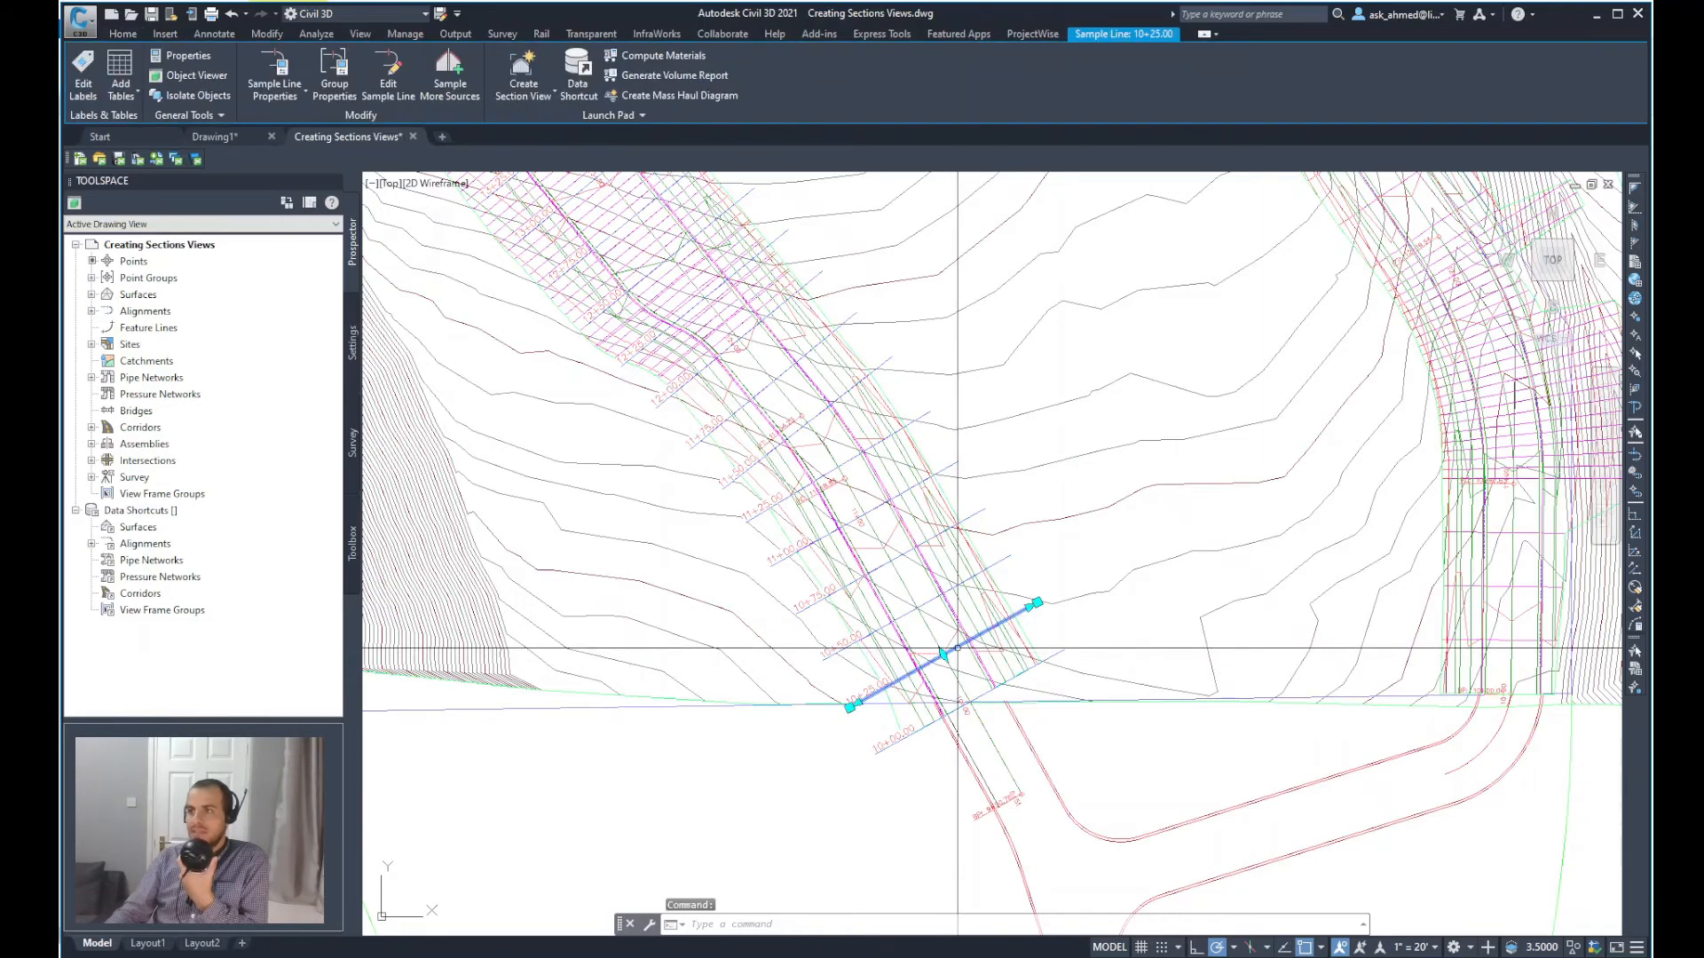
{"action": "right_click", "coordinate": [943, 655]}
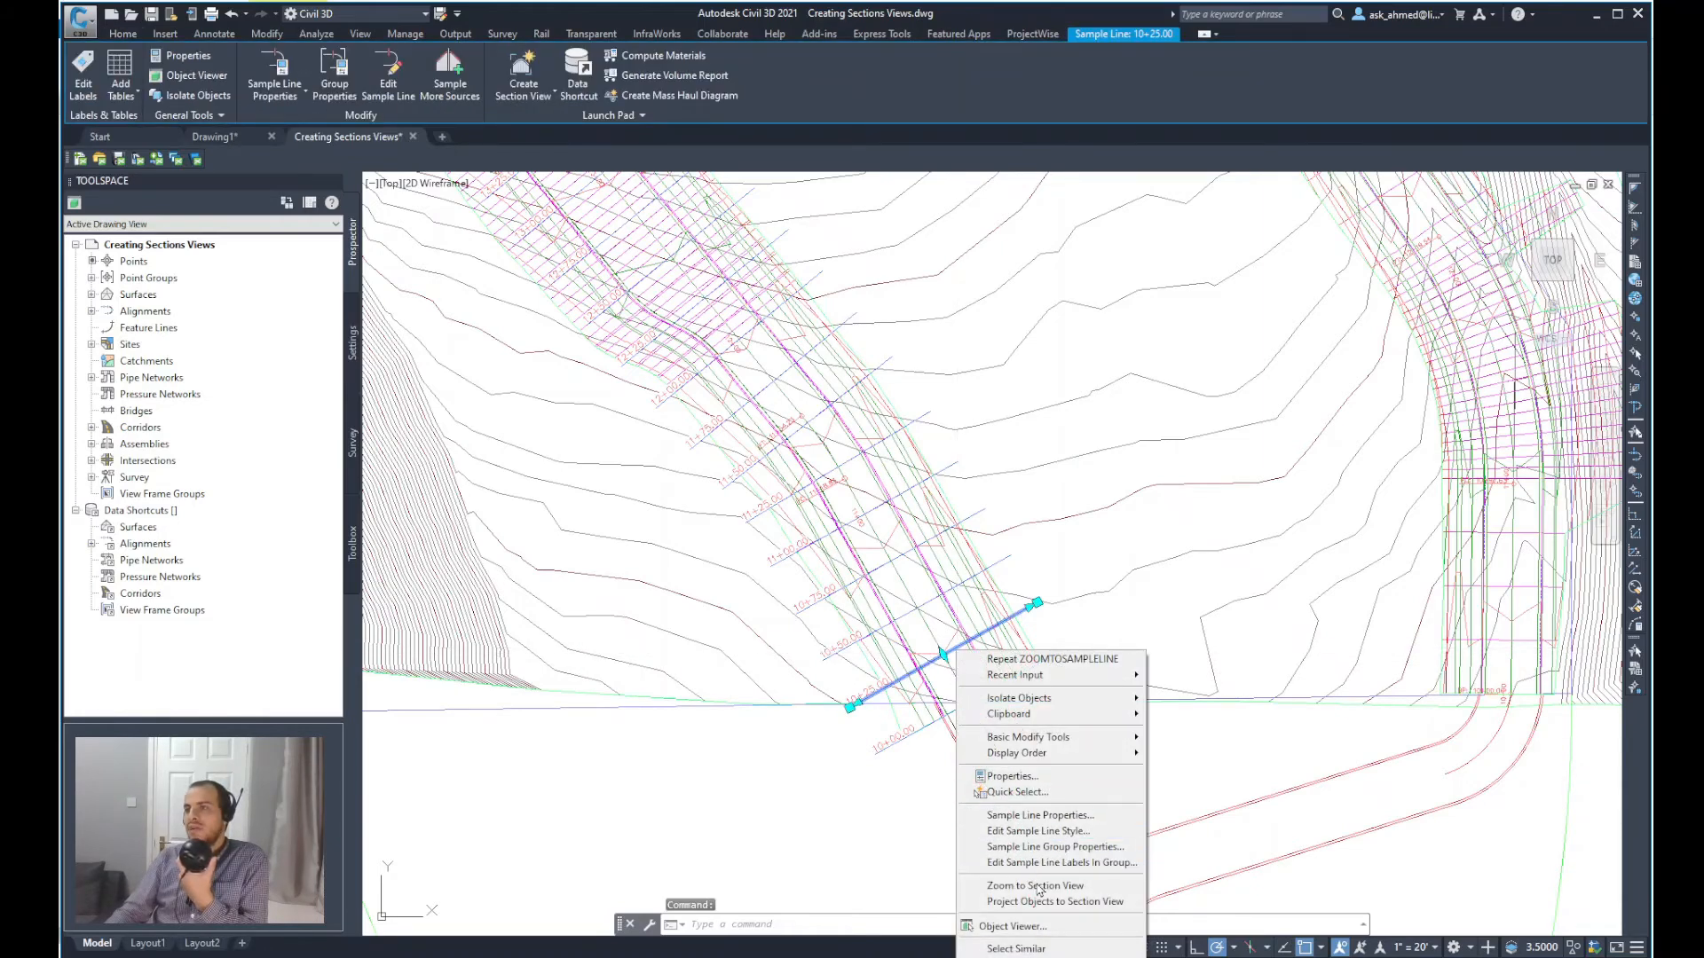
{"action": "mouse_move", "coordinate": [1035, 886]}
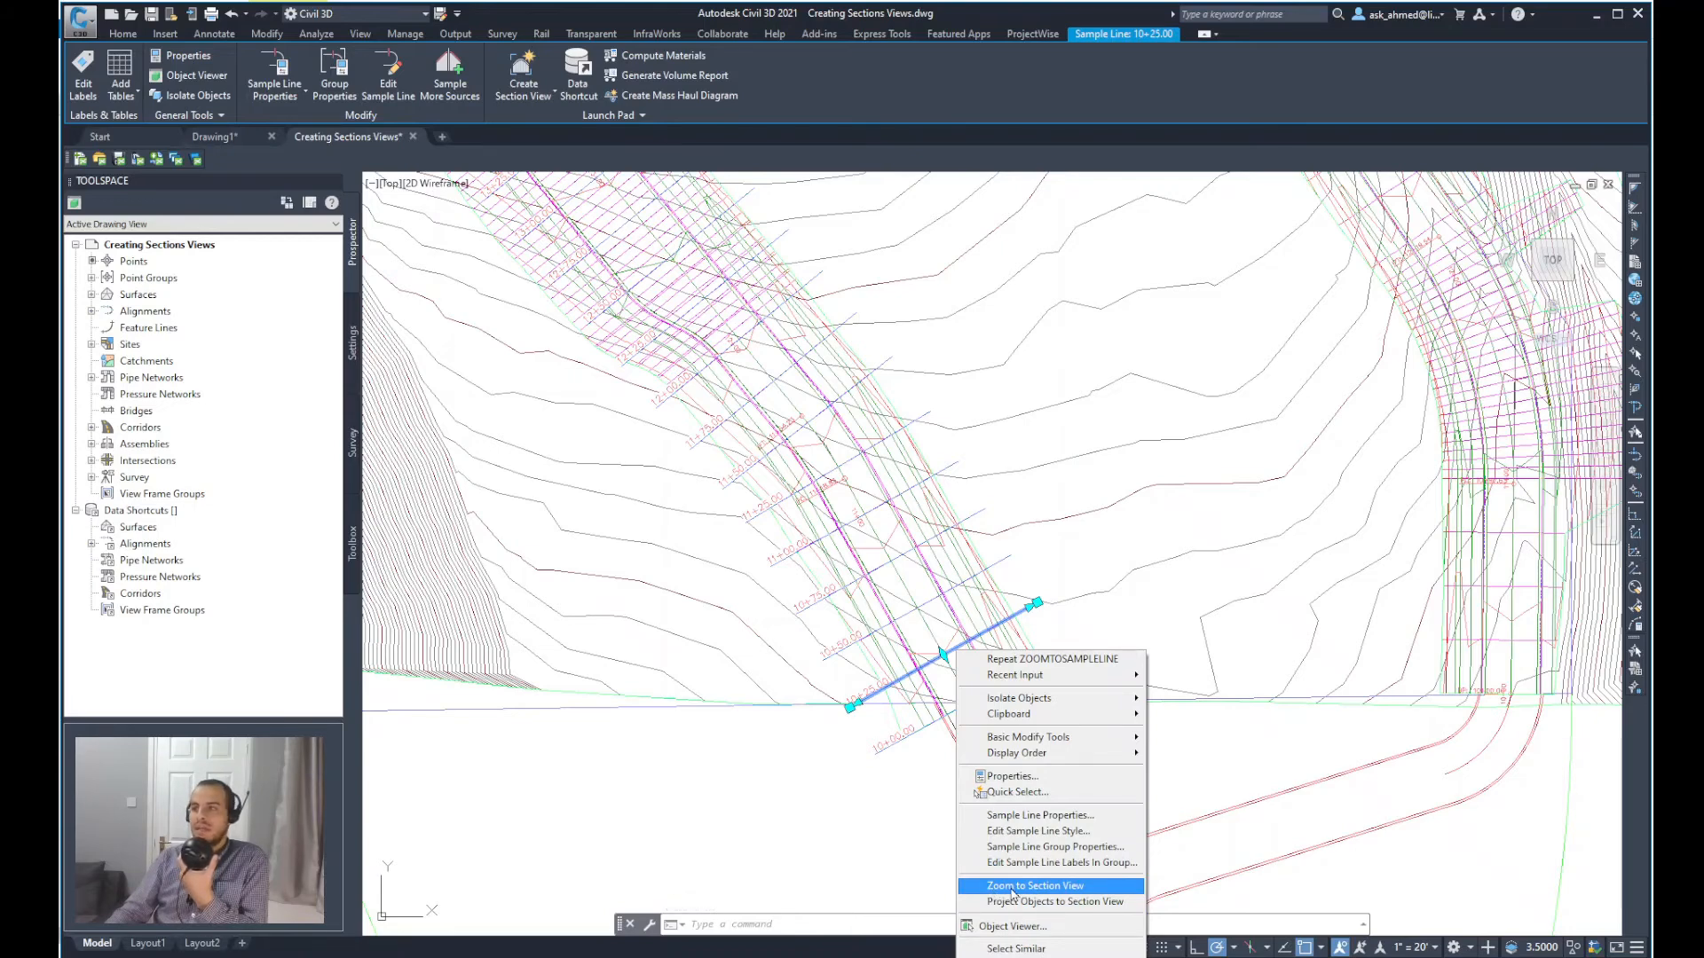
{"action": "left_click", "coordinate": [1033, 886]}
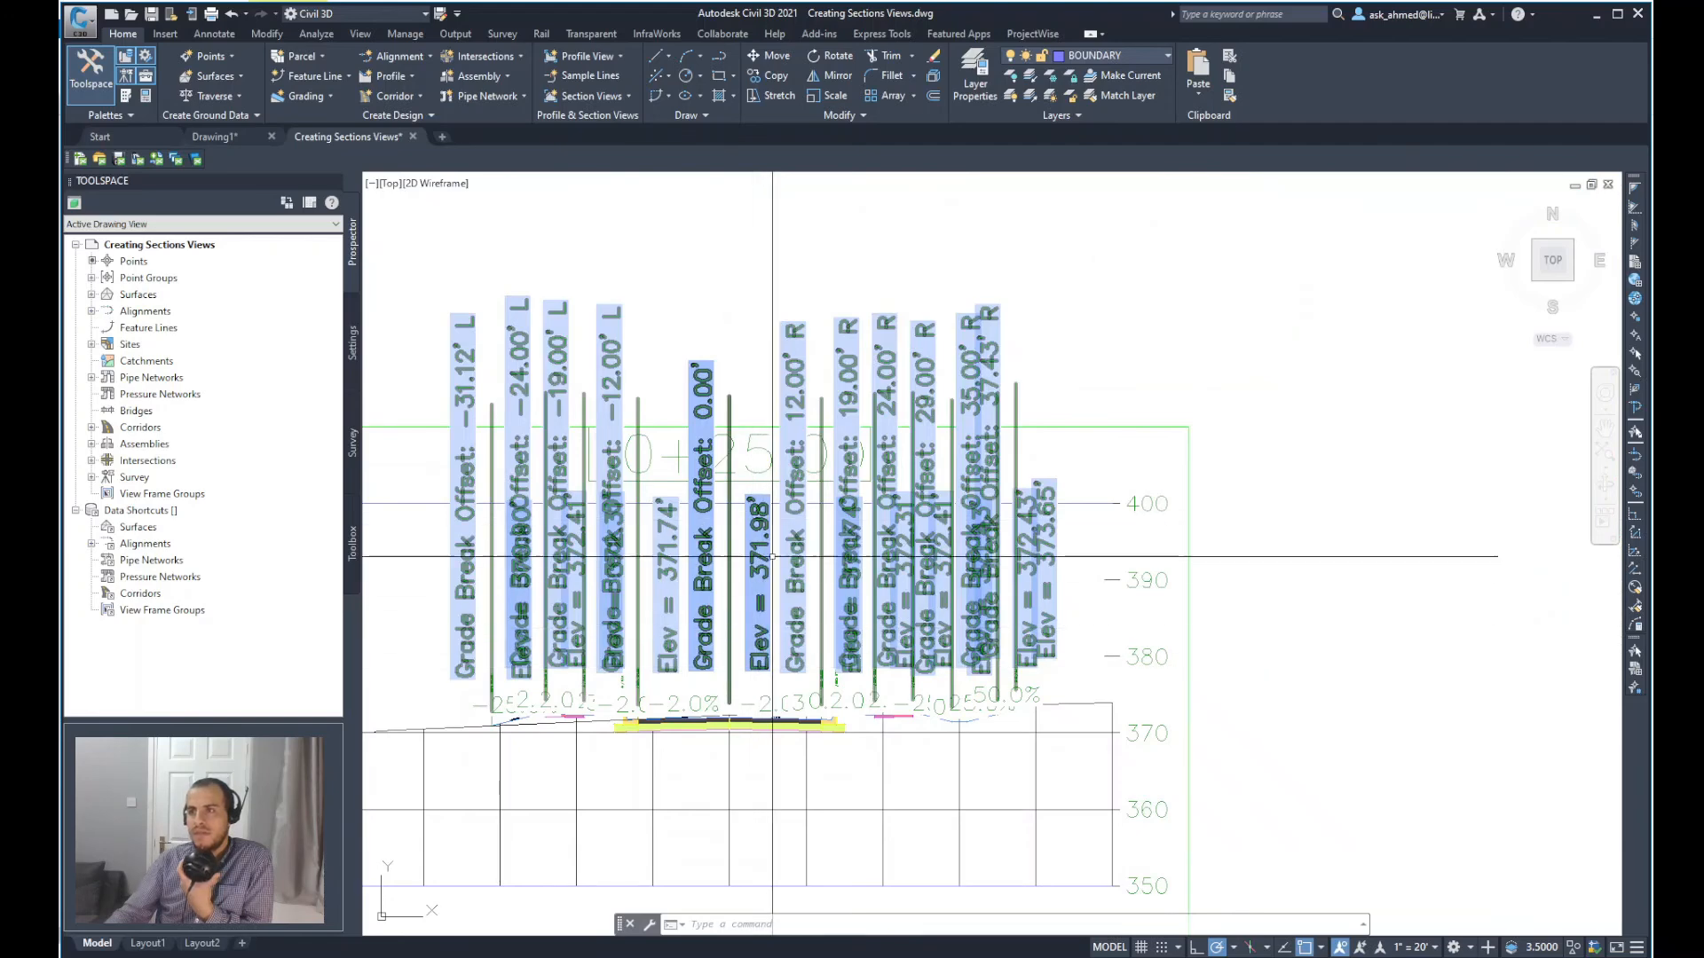
{"action": "scroll", "scroll_direction": "down", "scroll_amount": 3}
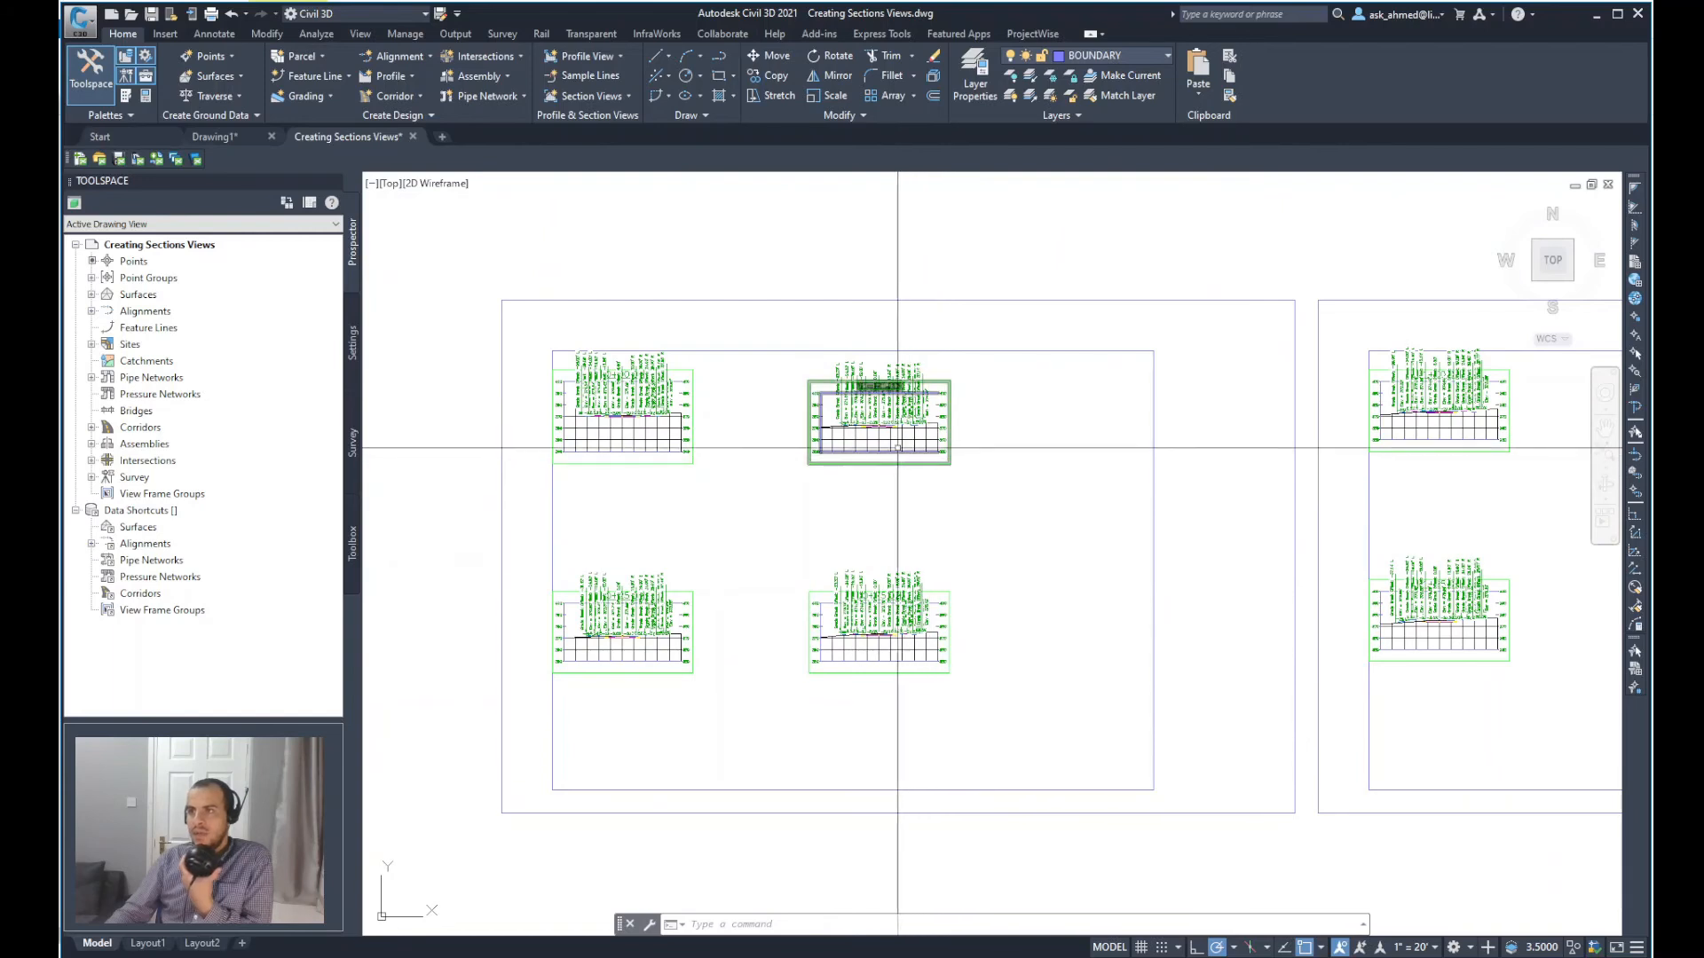
{"action": "left_click", "coordinate": [879, 424]}
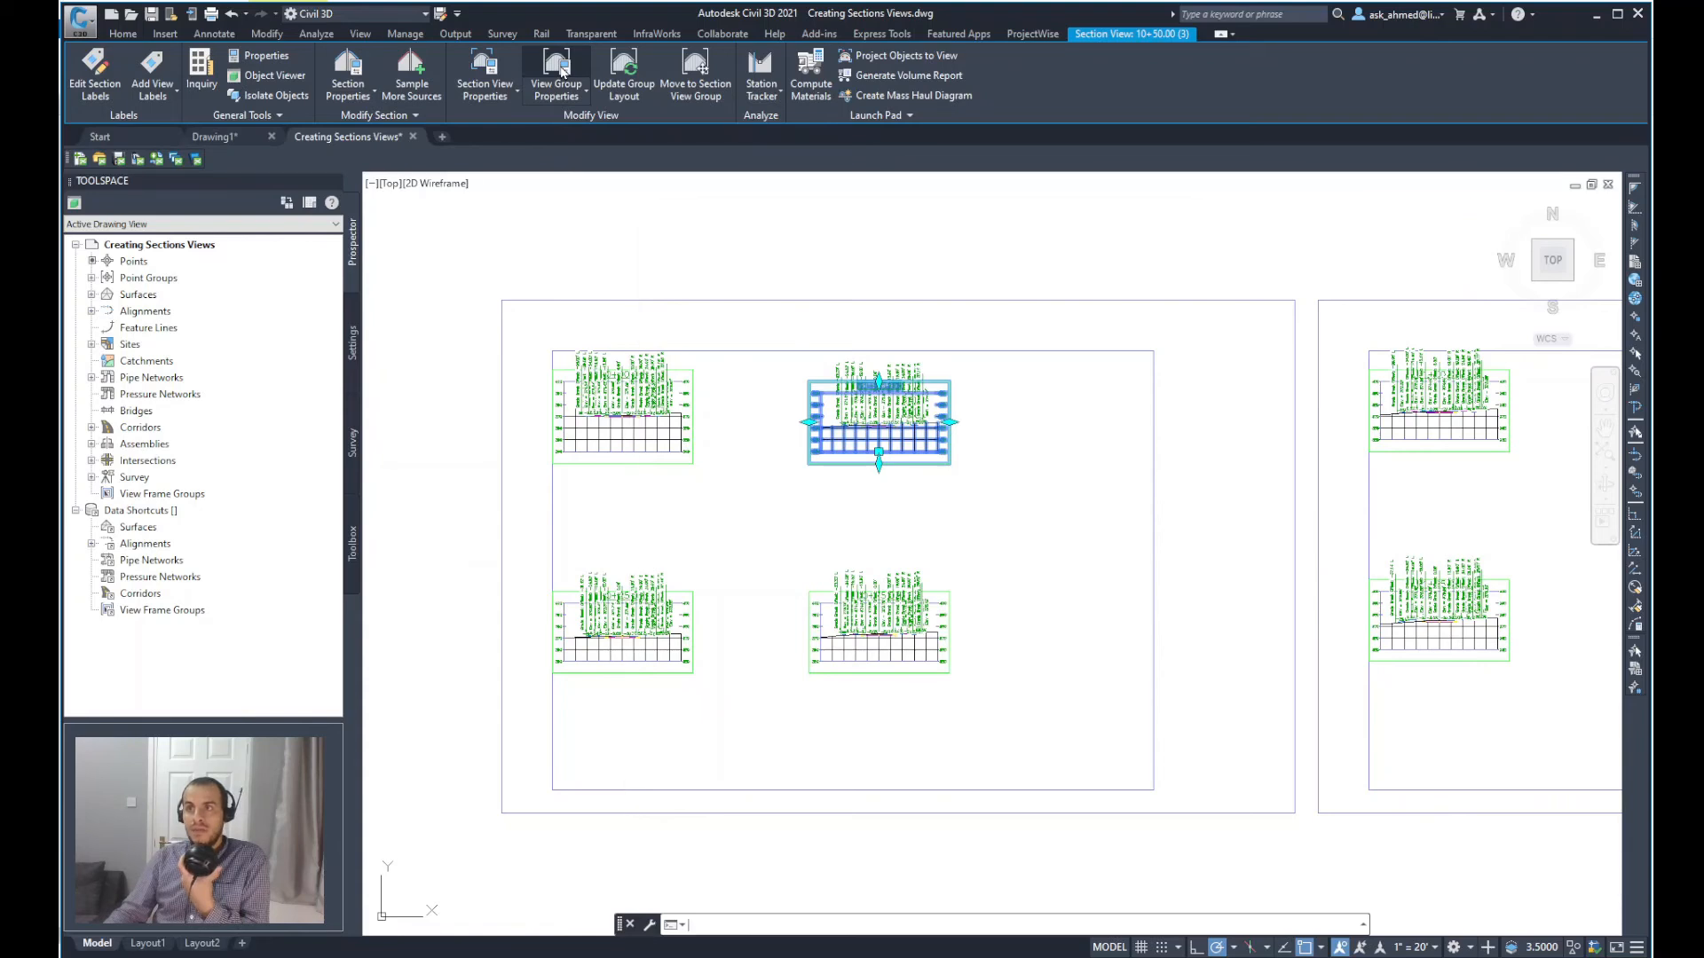
Step: In View Group Properties' Sections tab, set every section's label set to No Labels
{"action": "left_click", "coordinate": [556, 74]}
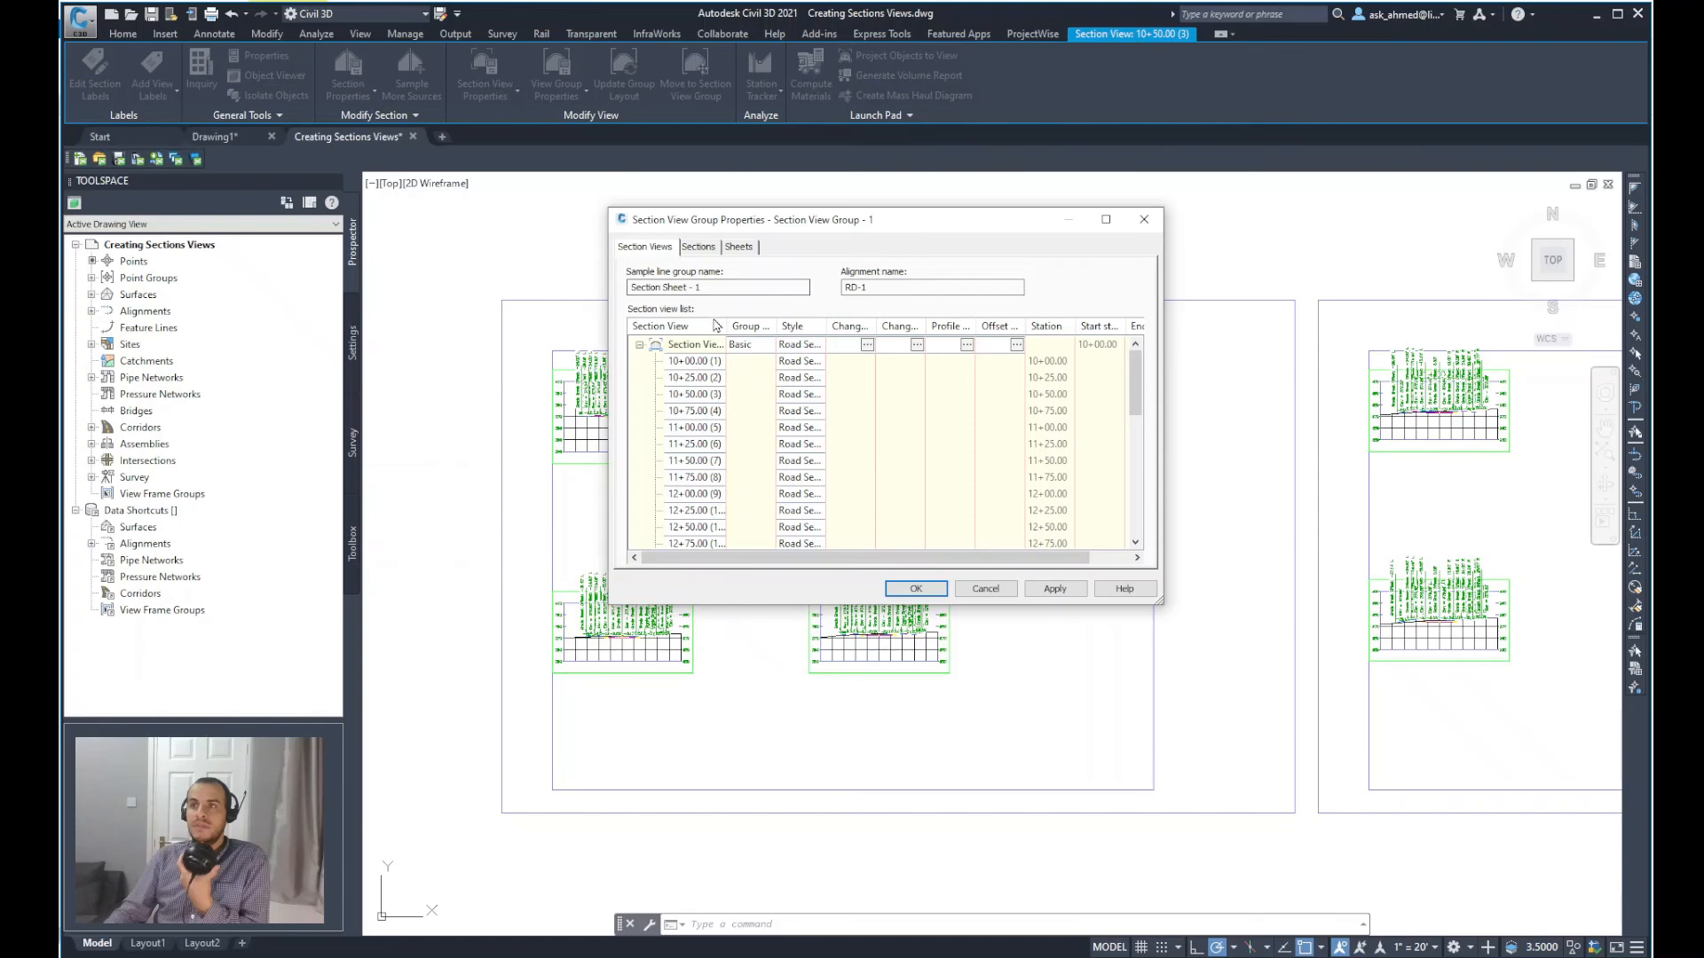
{"action": "left_click", "coordinate": [698, 247]}
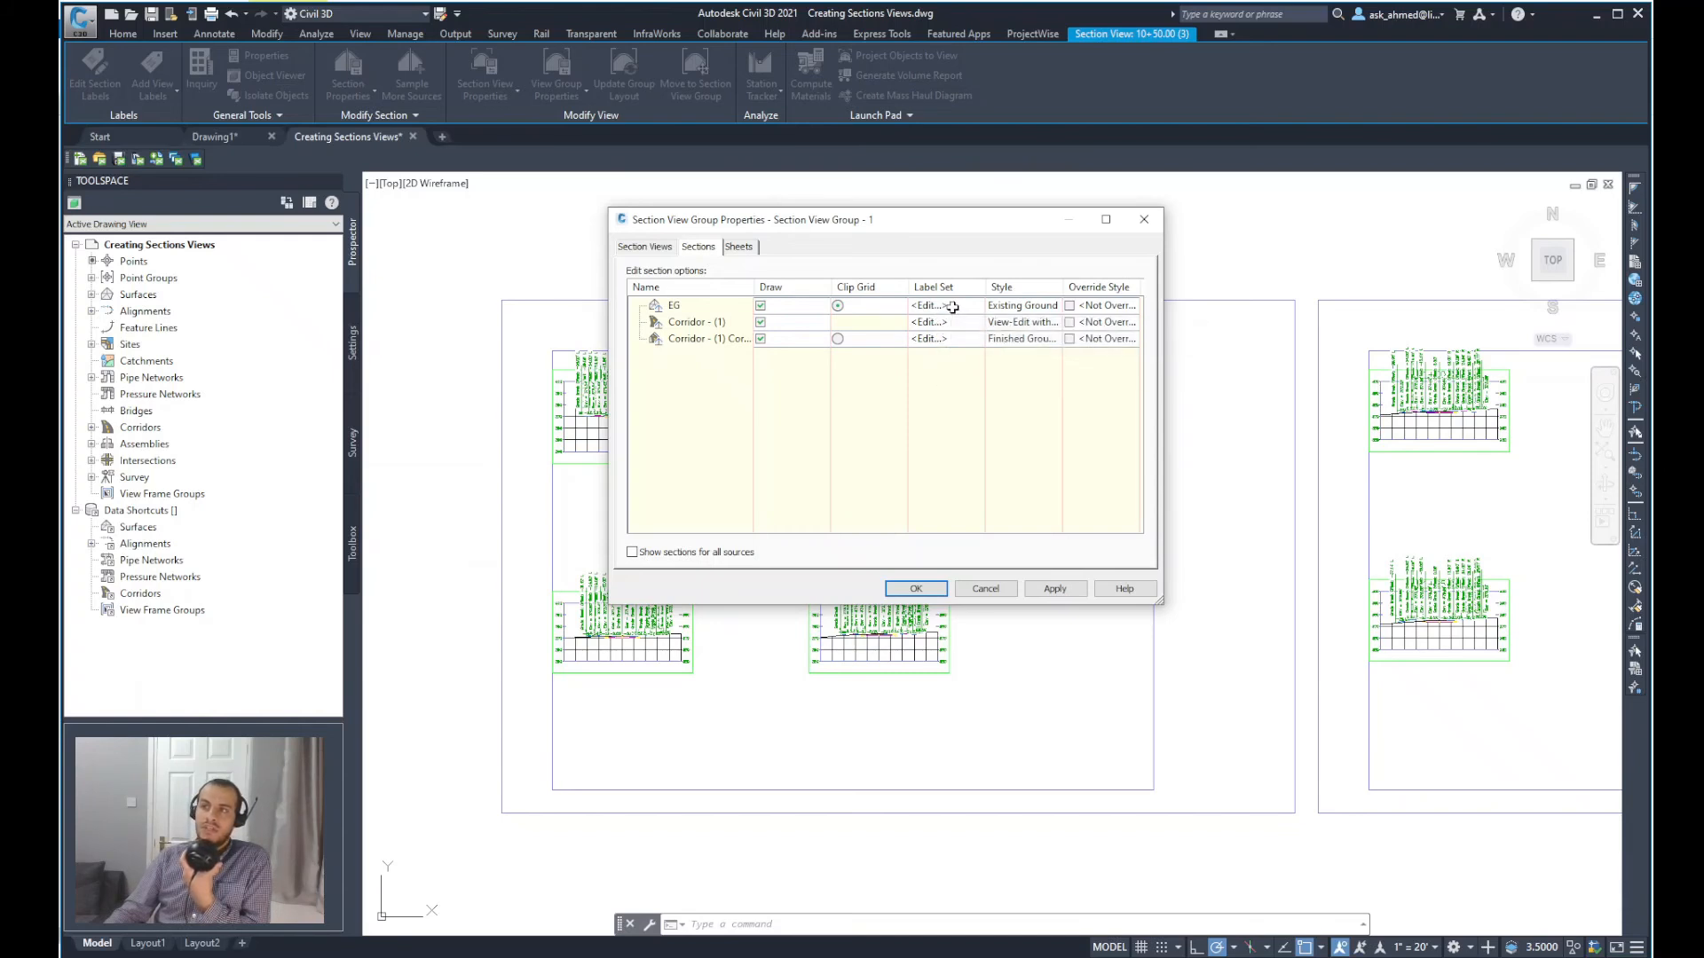
{"action": "left_click", "coordinate": [928, 305]}
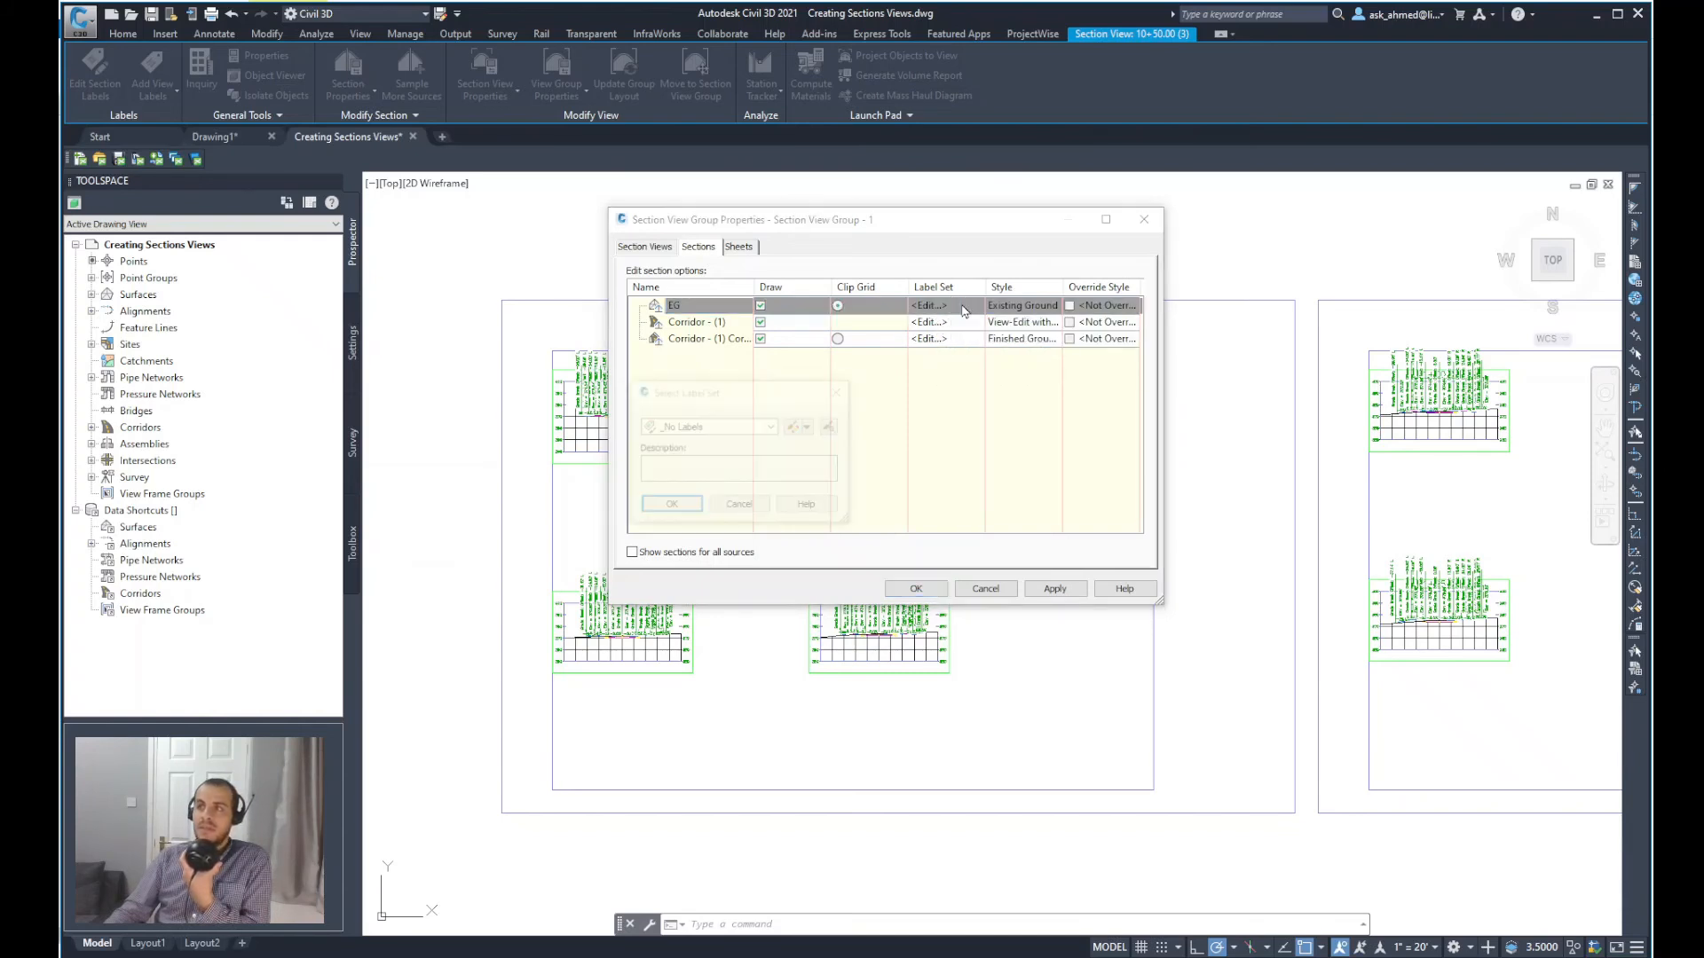
{"action": "left_click", "coordinate": [926, 305]}
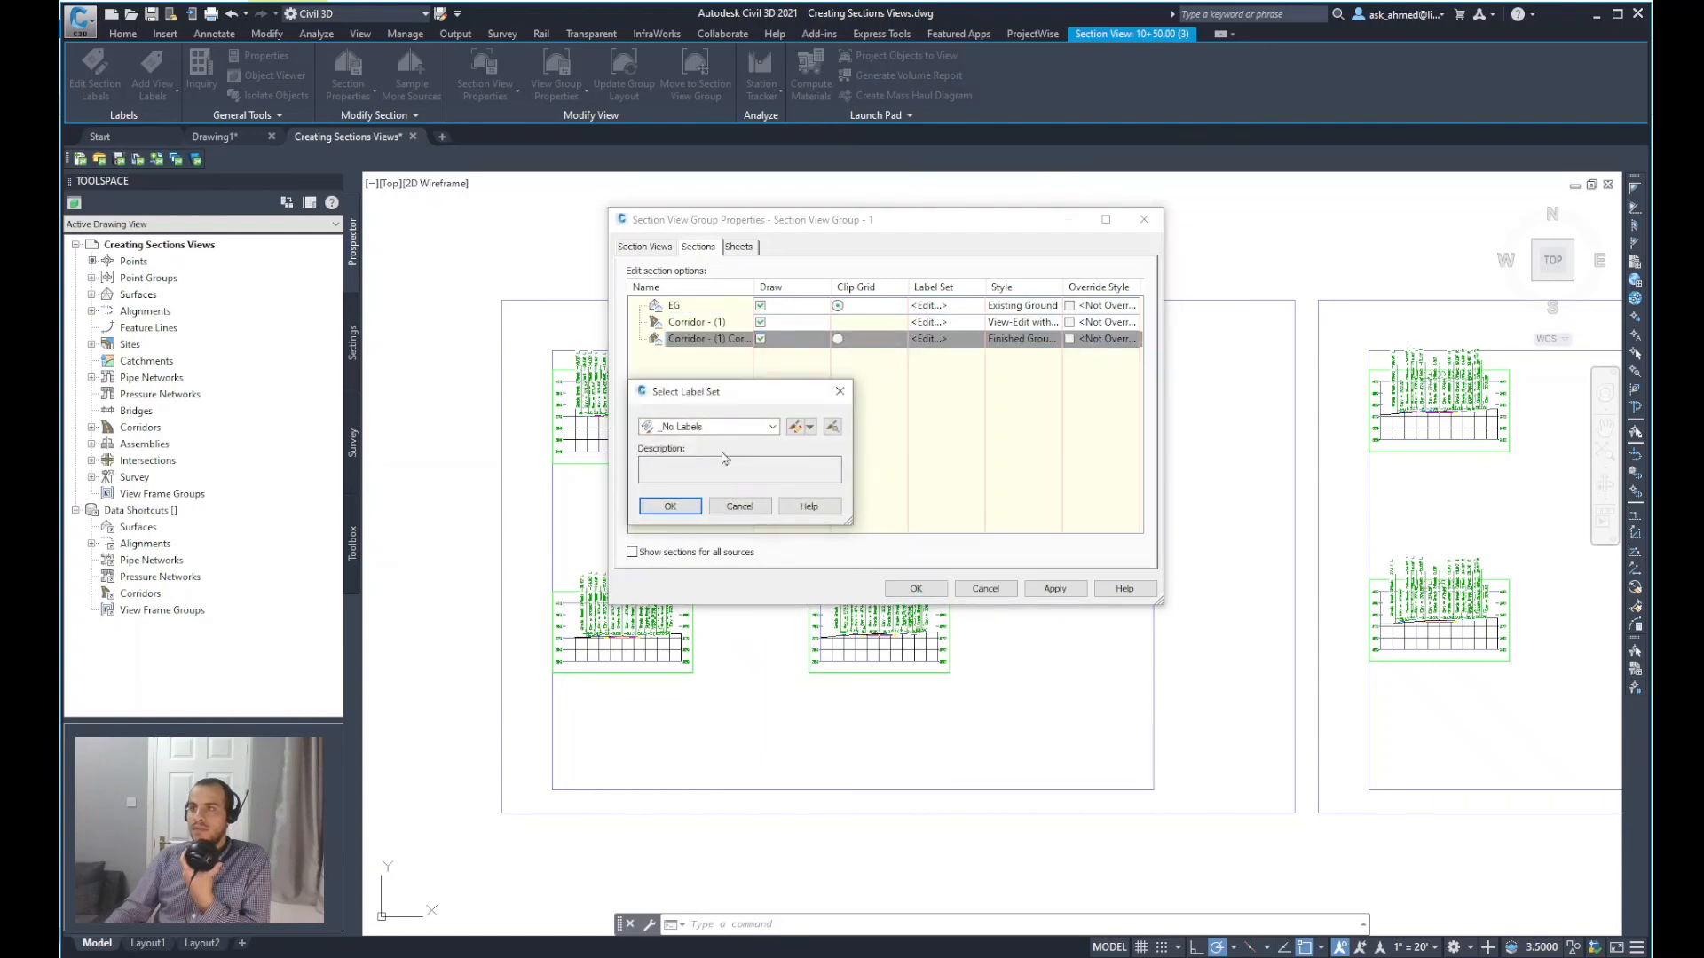
{"action": "left_click", "coordinate": [738, 506]}
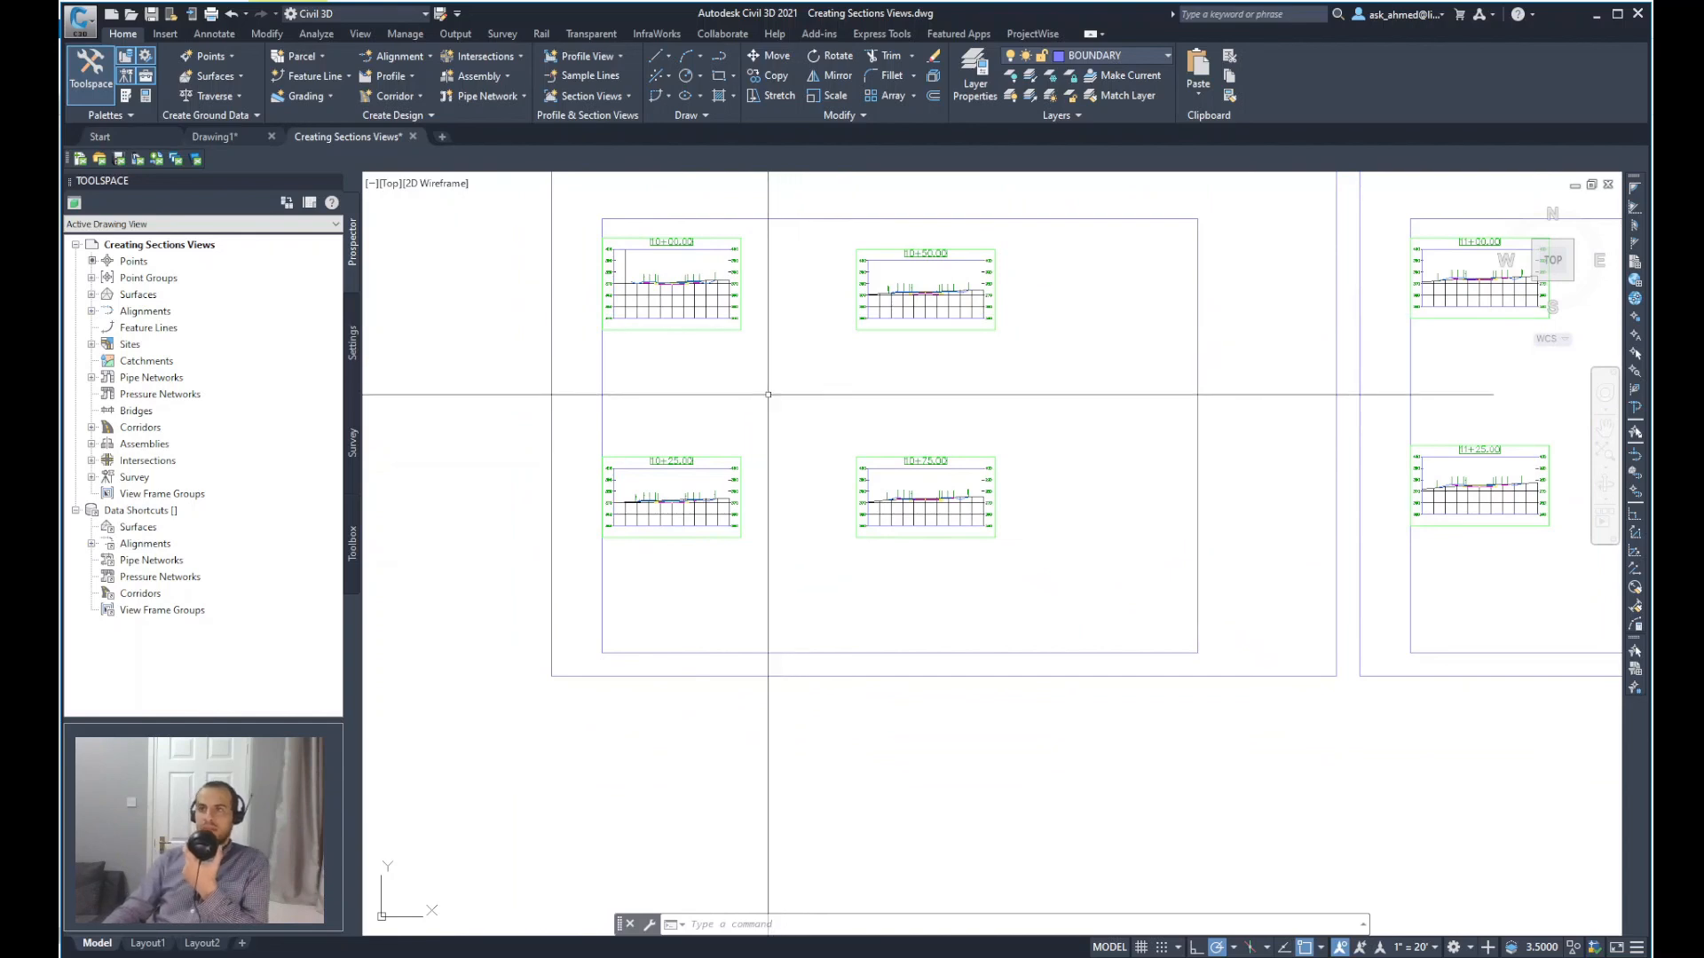
{"action": "mouse_move", "coordinate": [792, 404]}
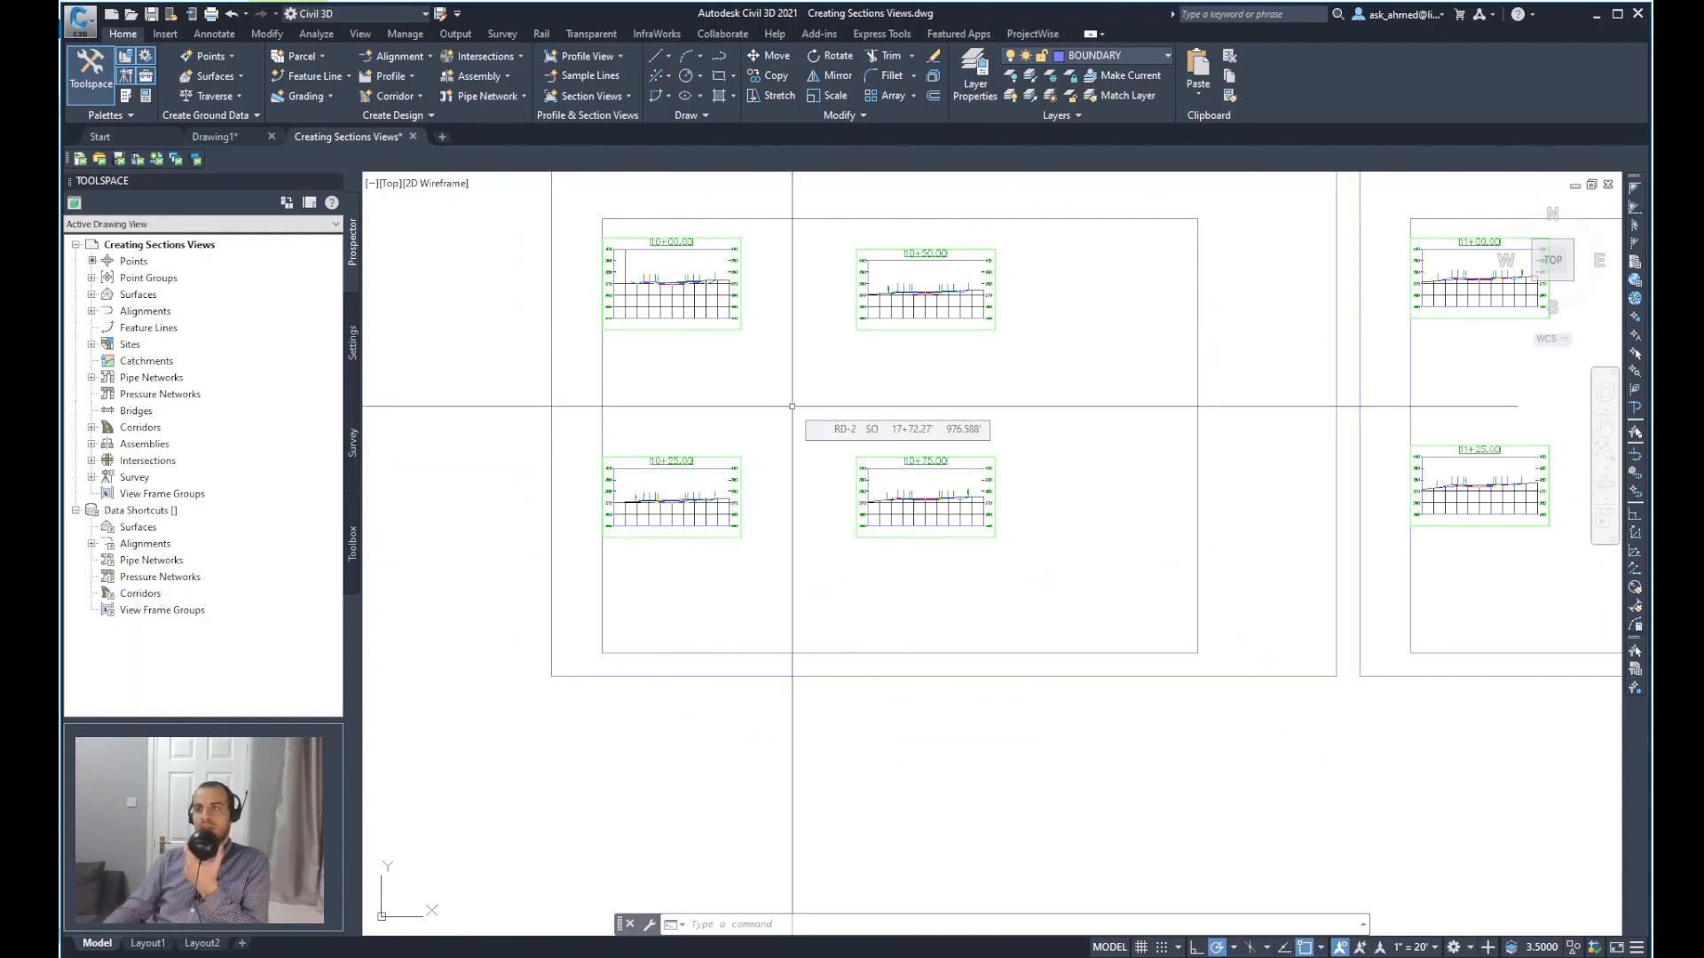